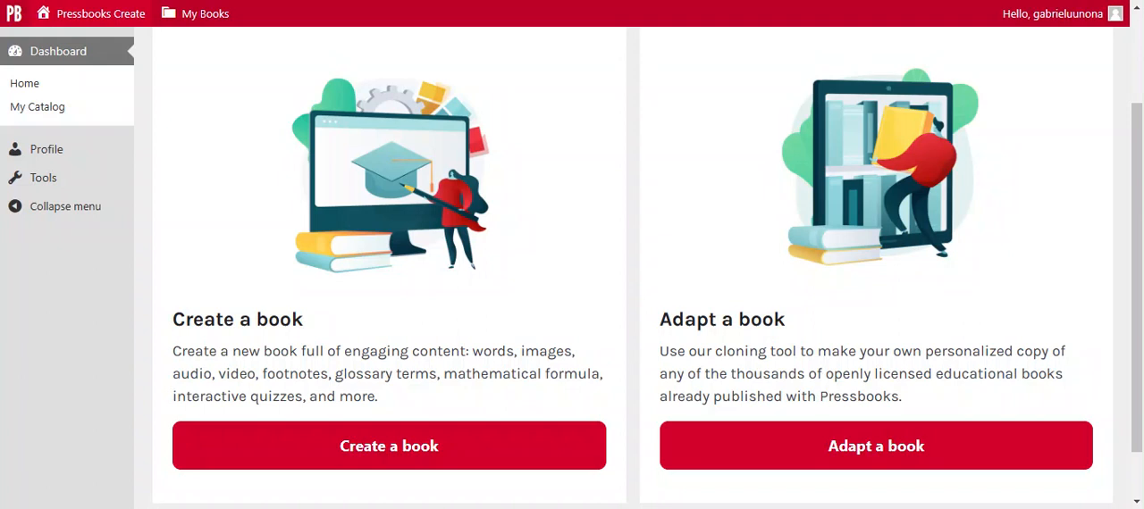
mouse_move(702, 139)
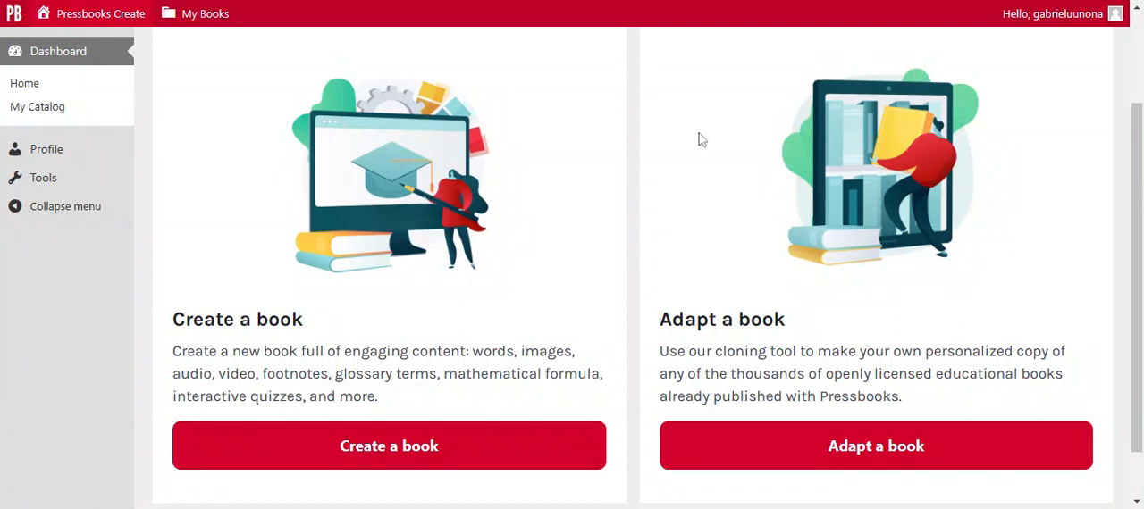
mouse_move(597, 153)
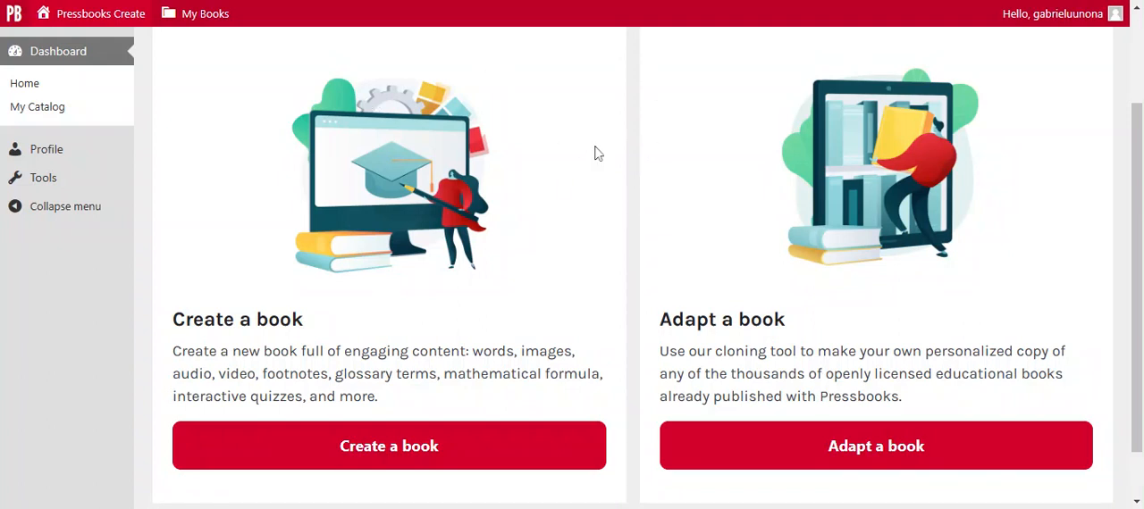
mouse_move(312, 309)
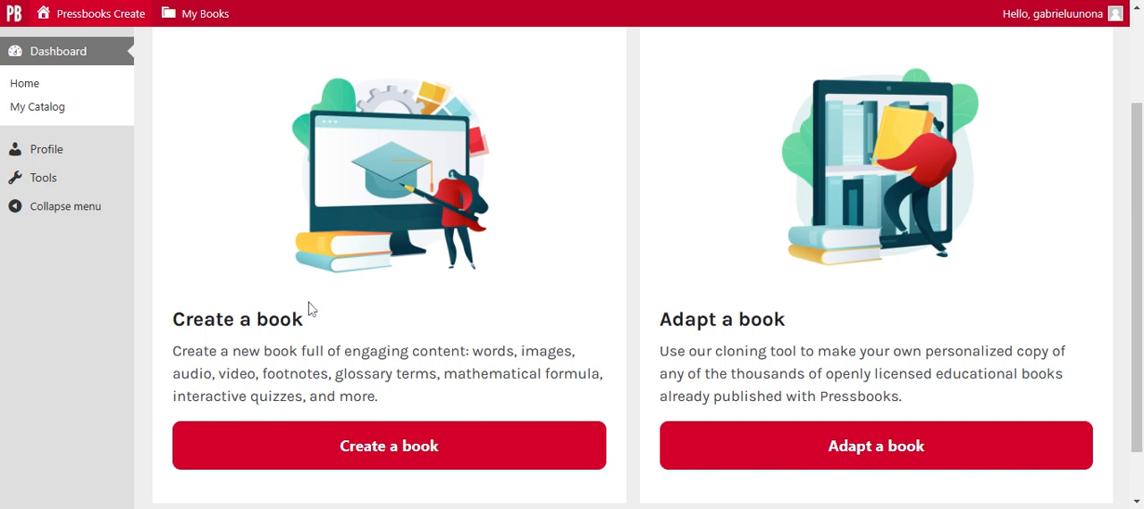
mouse_move(349, 342)
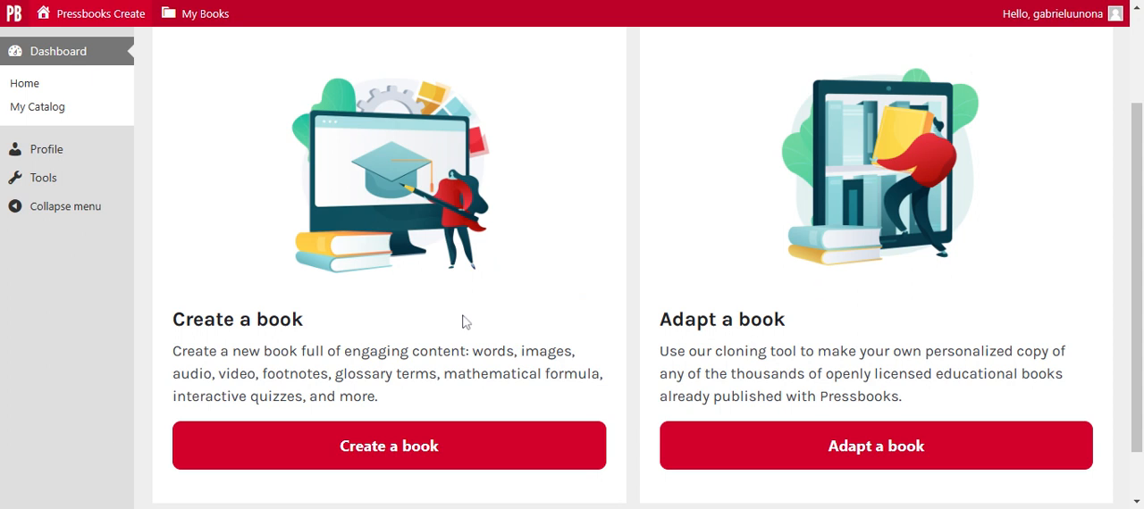
- Open the new-book form and enter the book title 'uunona demo book'
scroll("down", 3)
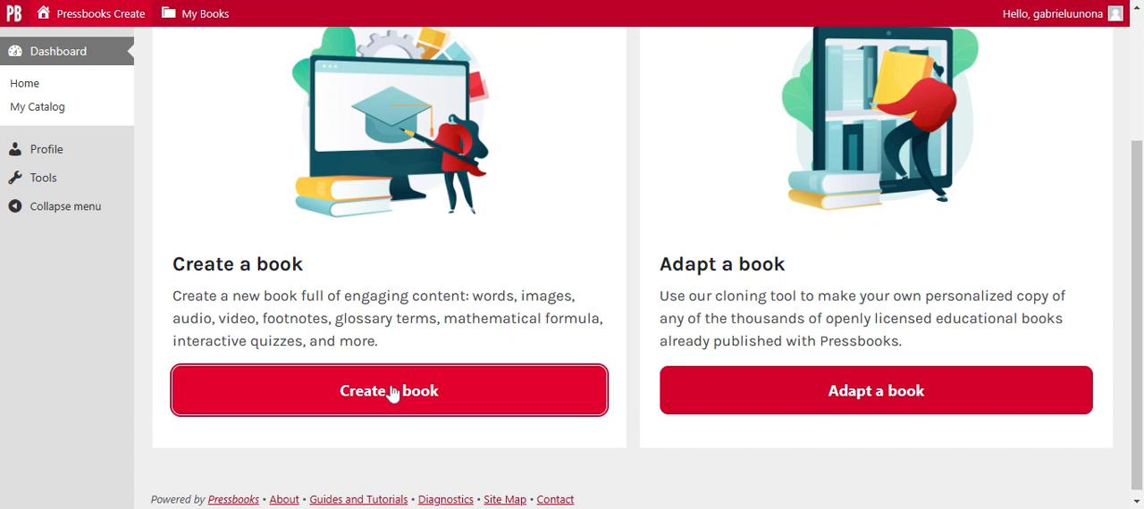
left_click(388, 390)
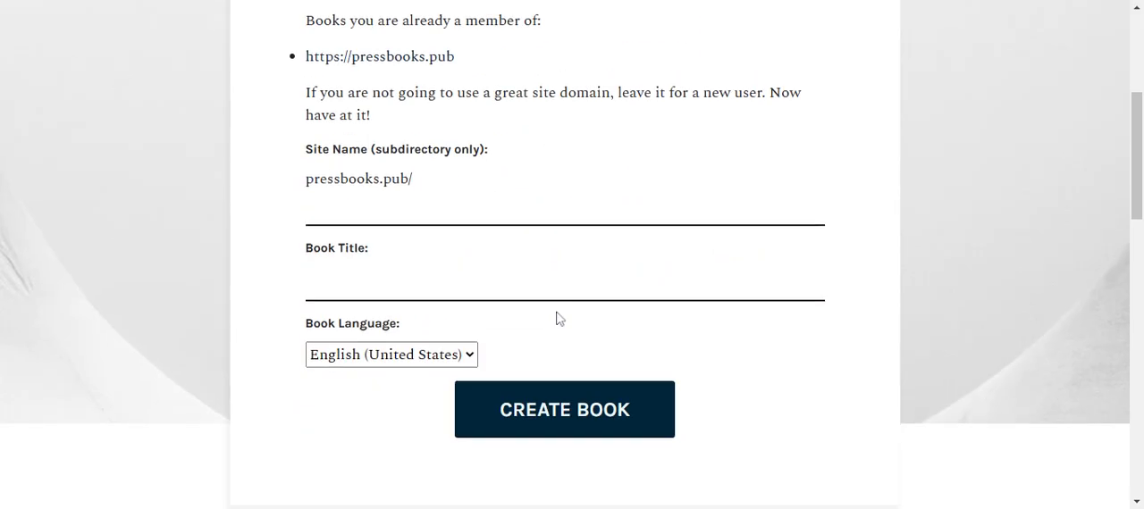
scroll("up", 3)
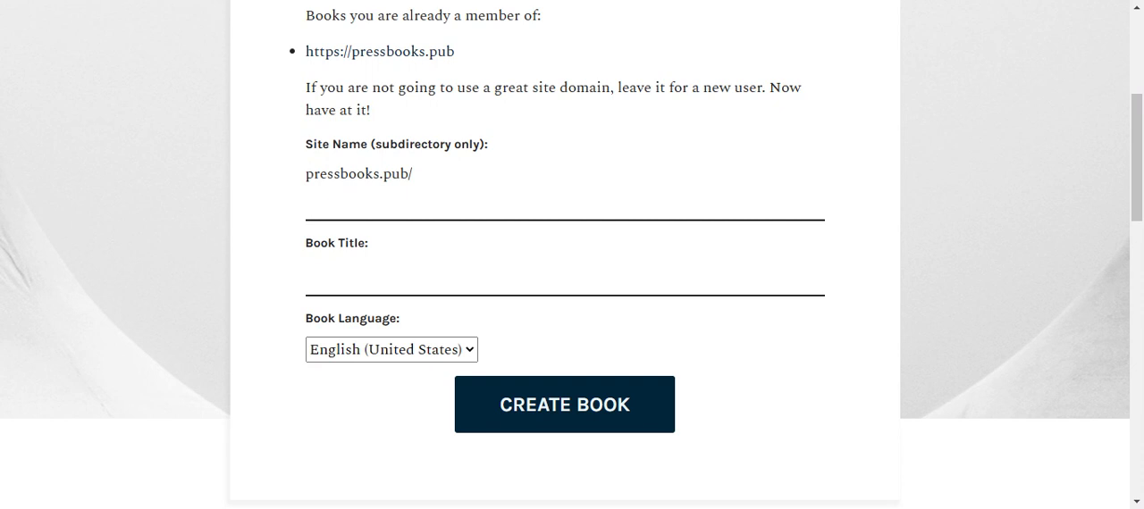
left_click(564, 279)
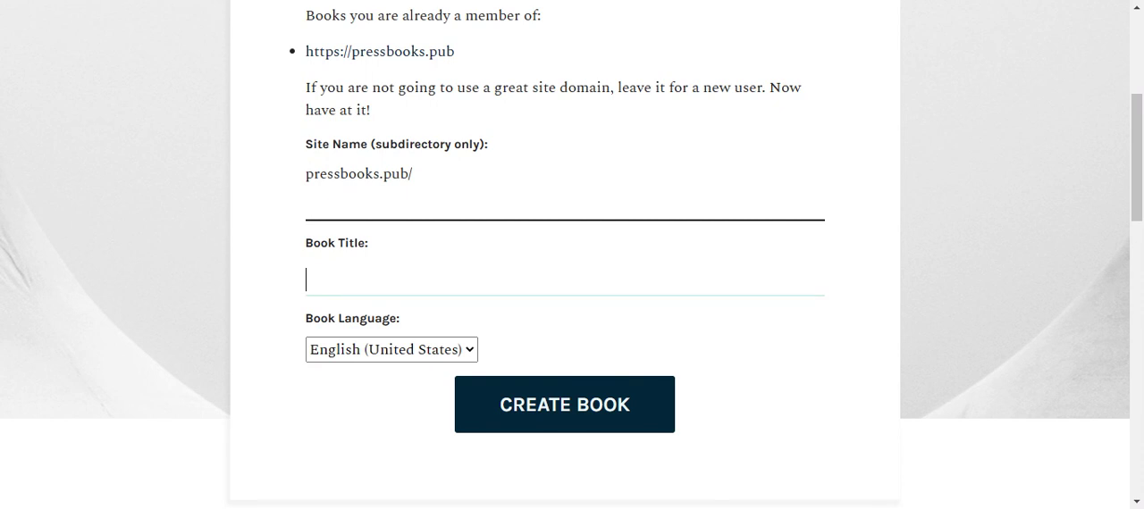
type("uunona dem")
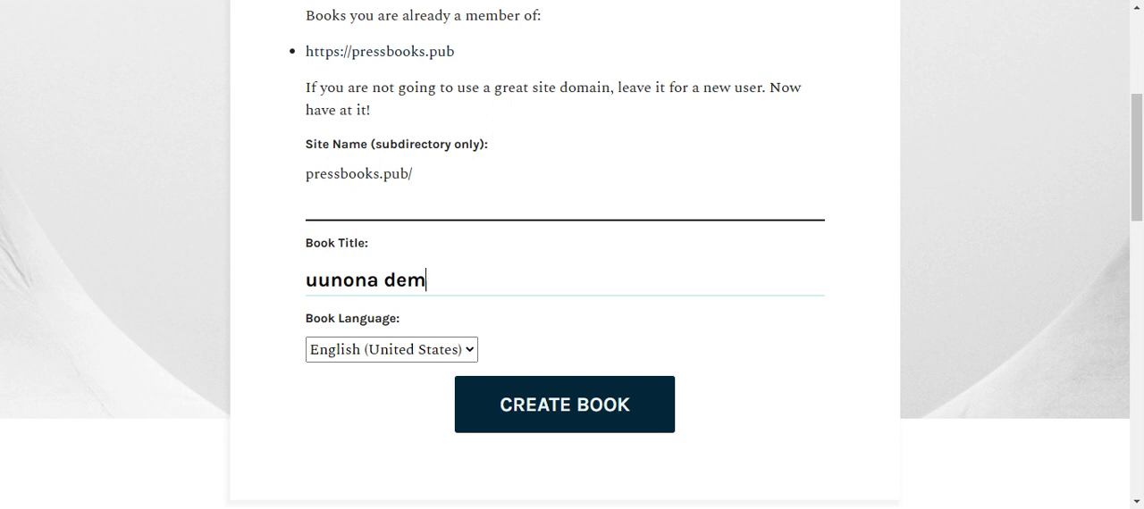
type("o bool")
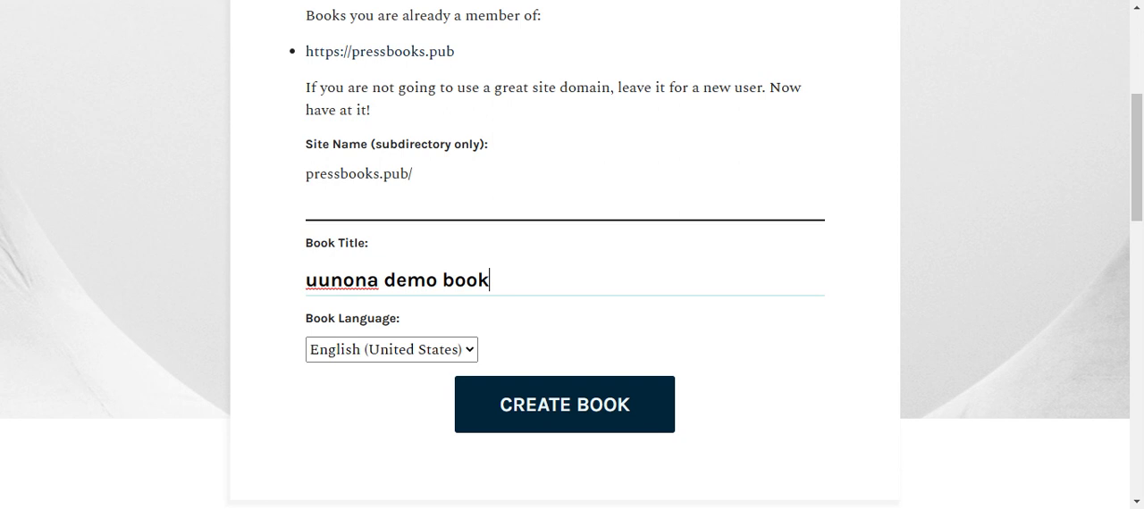
mouse_move(570, 401)
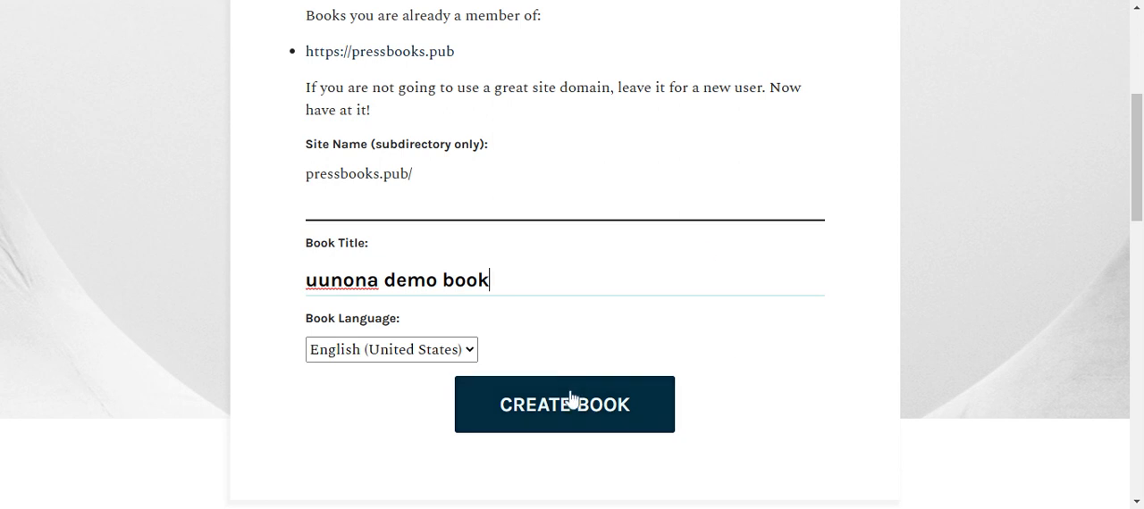
- Enter 'uunona_demo_book' as the book's site name
left_click(564, 404)
type("uunon")
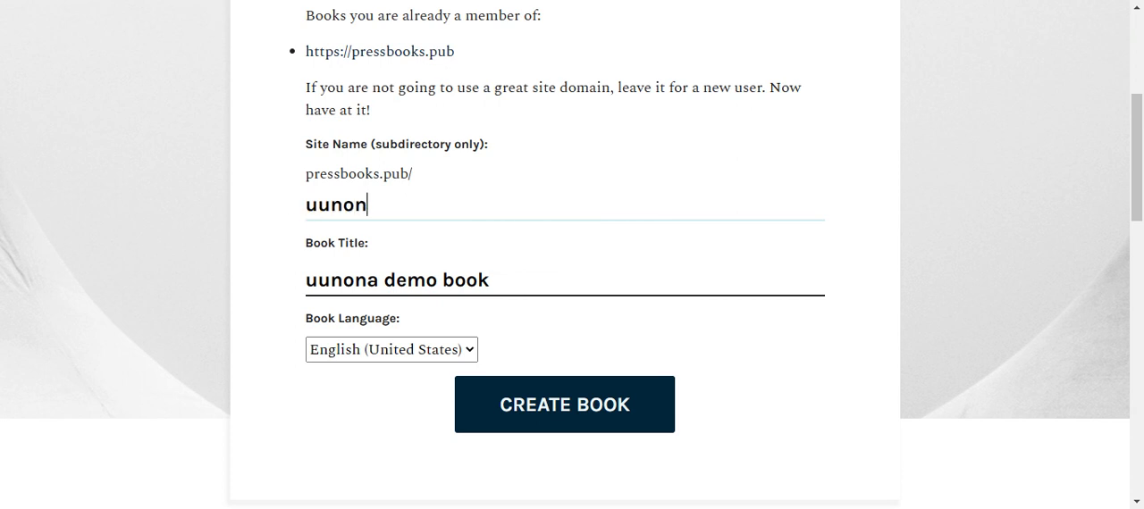
type("a")
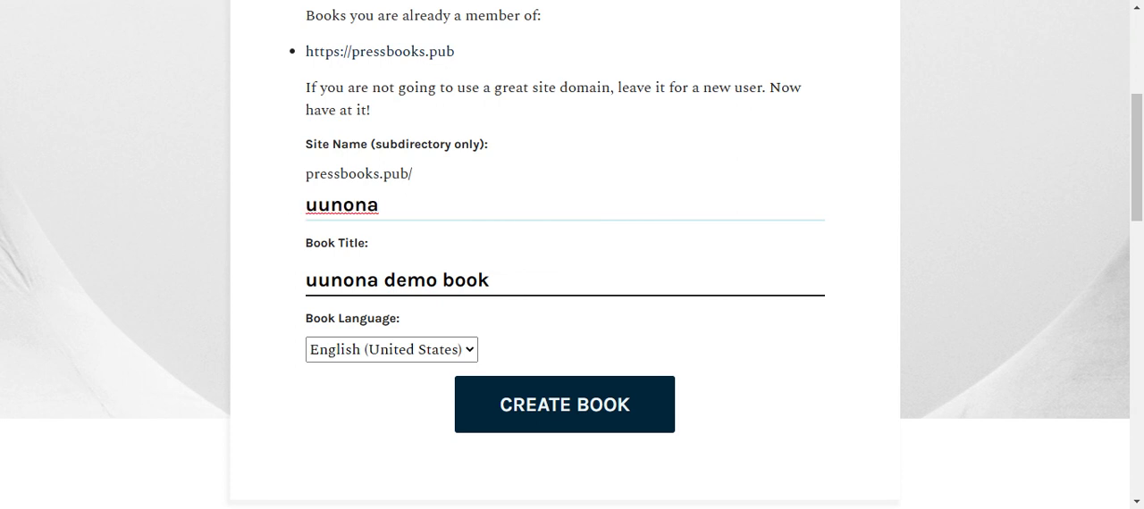
type("_demo")
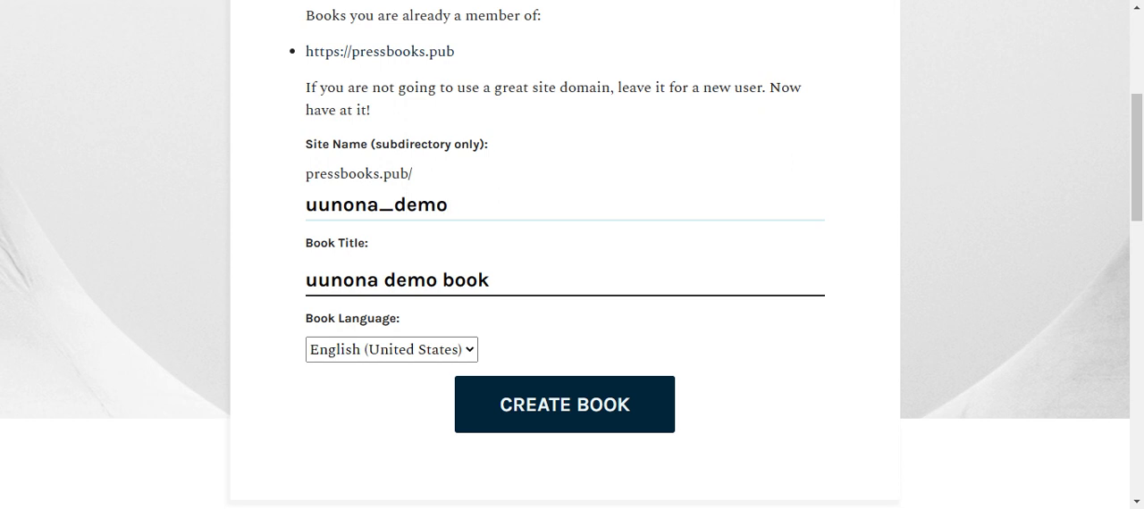
type("_book")
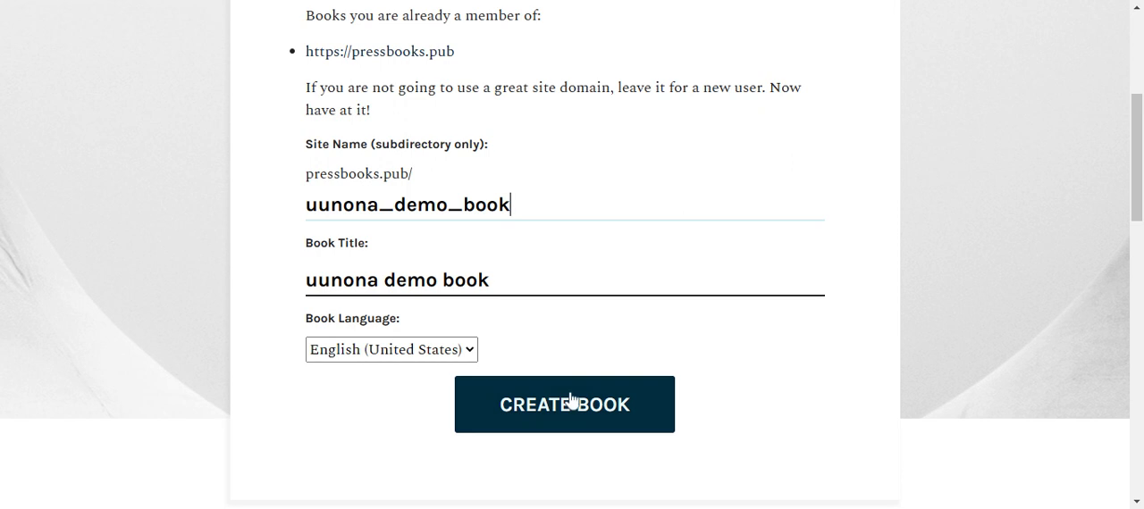
- Resubmit the book with the site name corrected to 'uunonademobook' after the underscore error
left_click(564, 404)
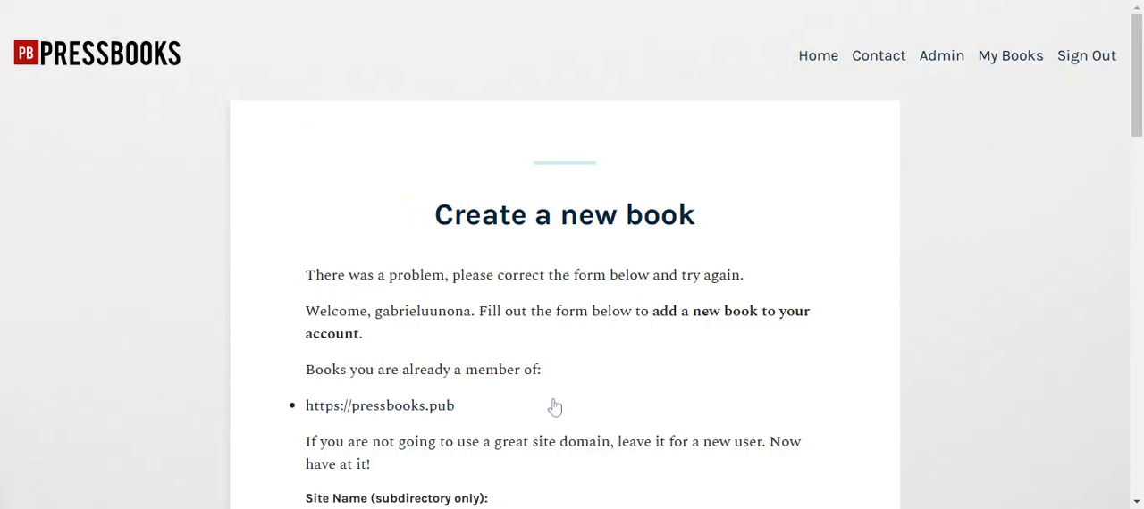
scroll("down", 3)
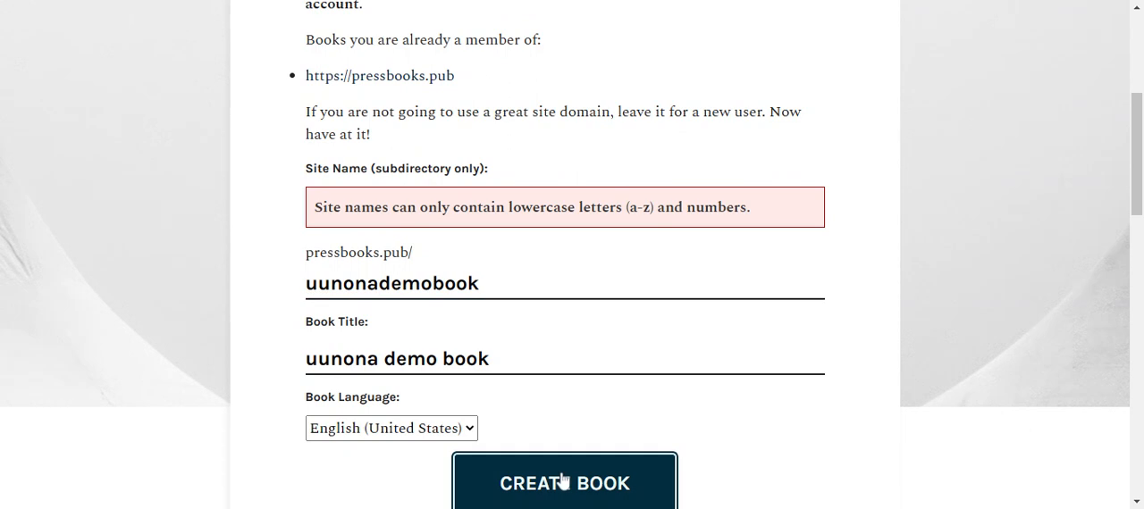
mouse_move(564, 483)
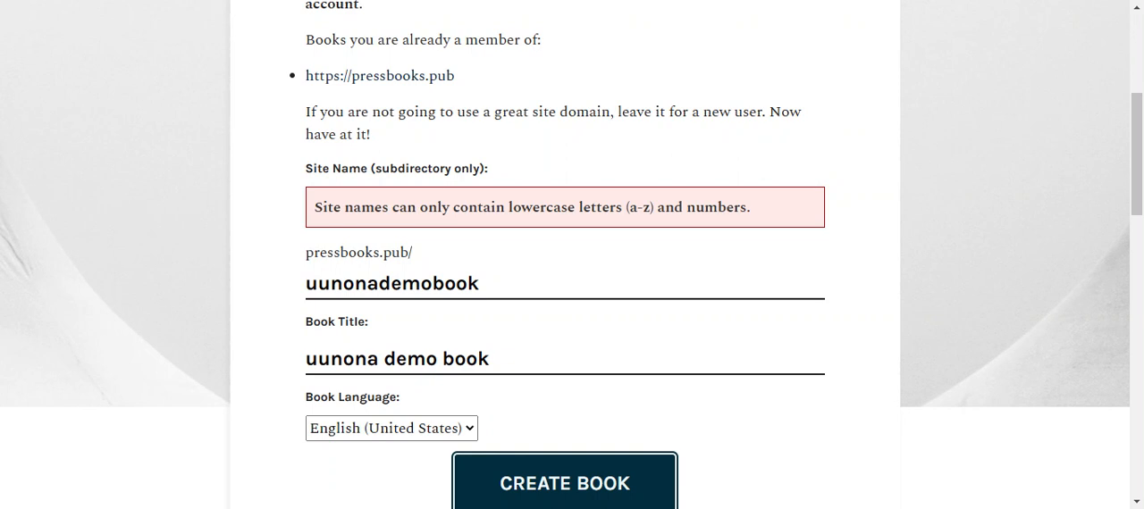
mouse_move(560, 323)
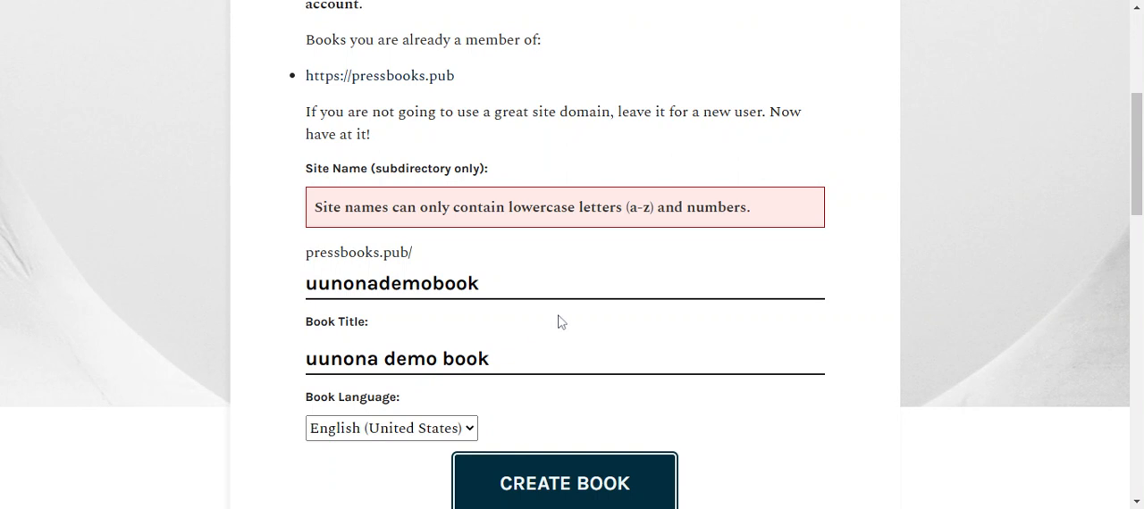
left_click(564, 484)
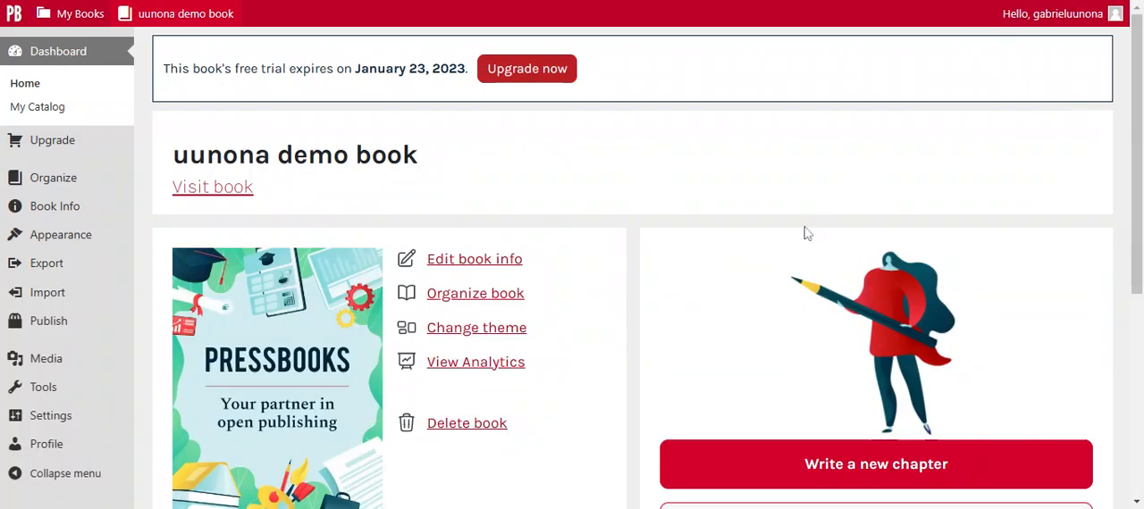
mouse_move(616, 187)
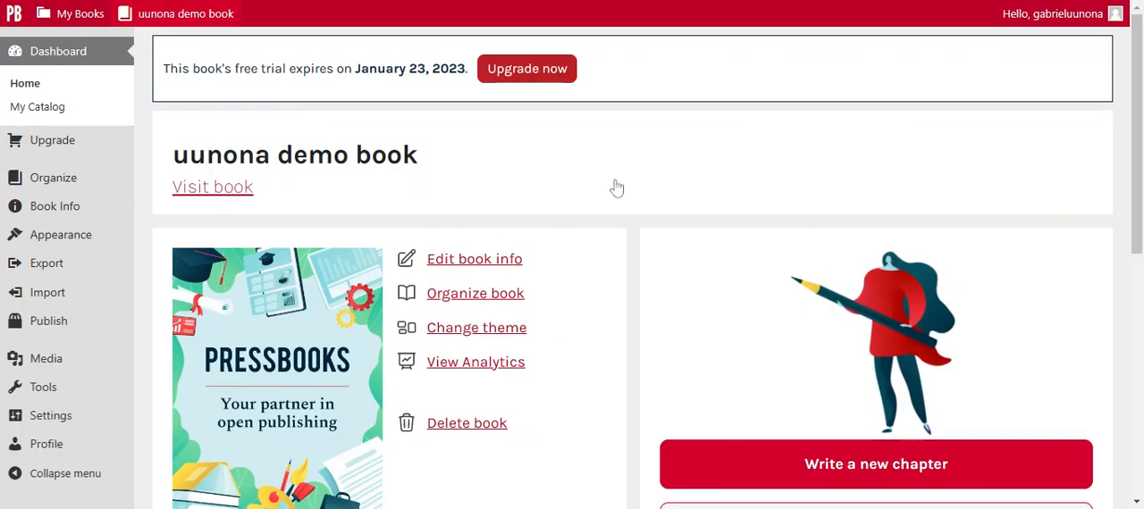
scroll("down", 3)
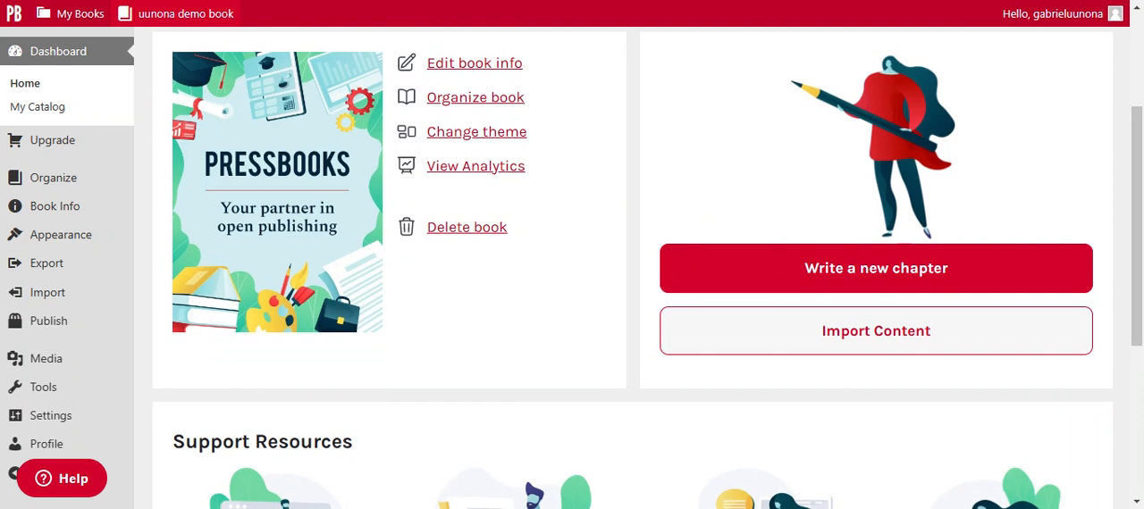
mouse_move(512, 85)
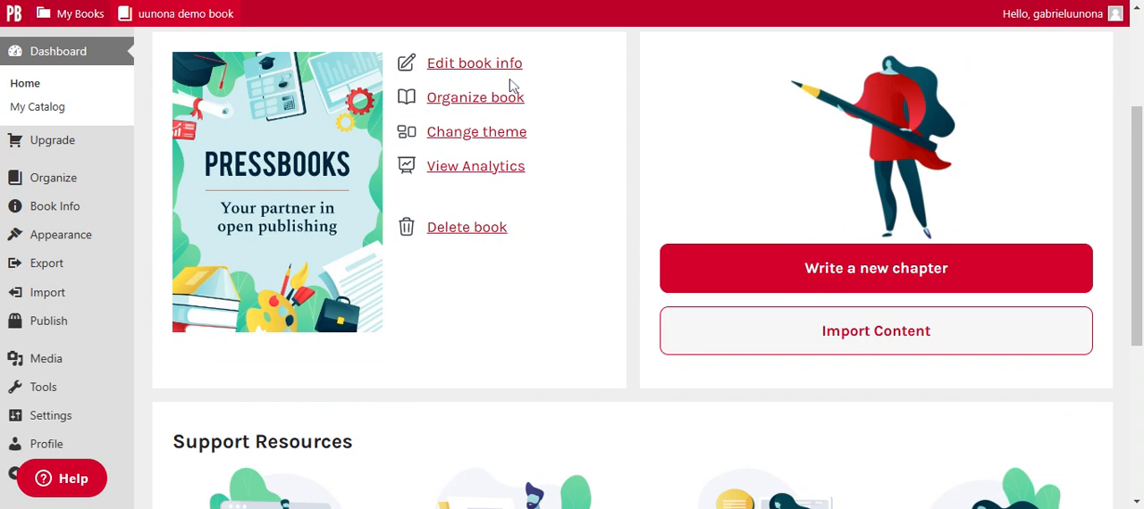
mouse_move(555, 184)
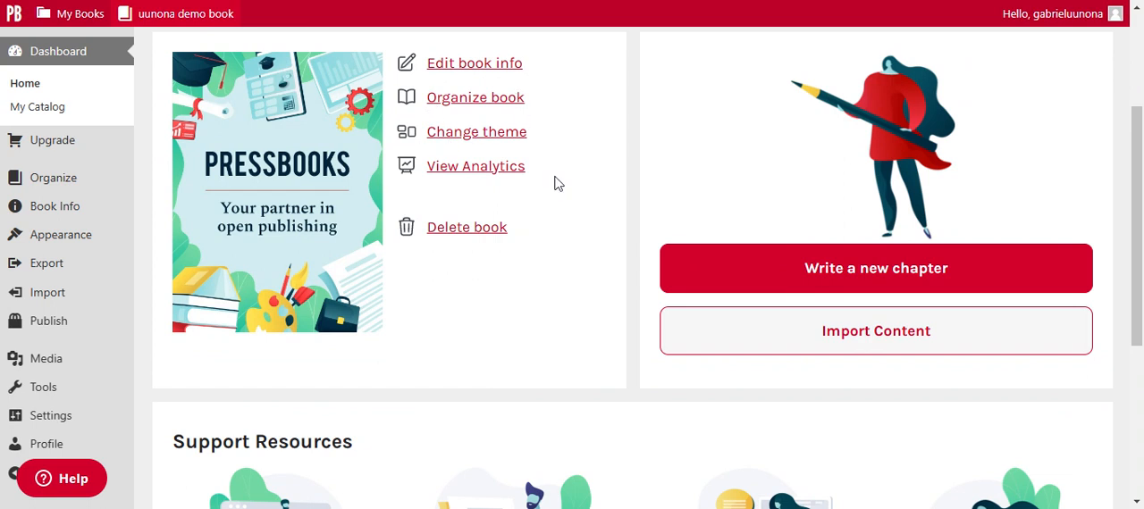
mouse_move(446, 189)
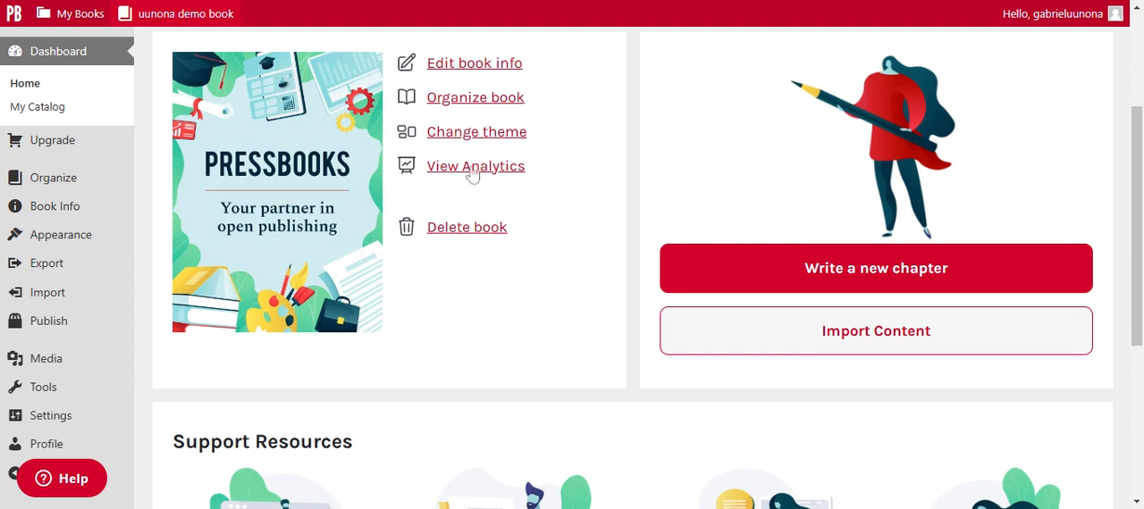
mouse_move(483, 63)
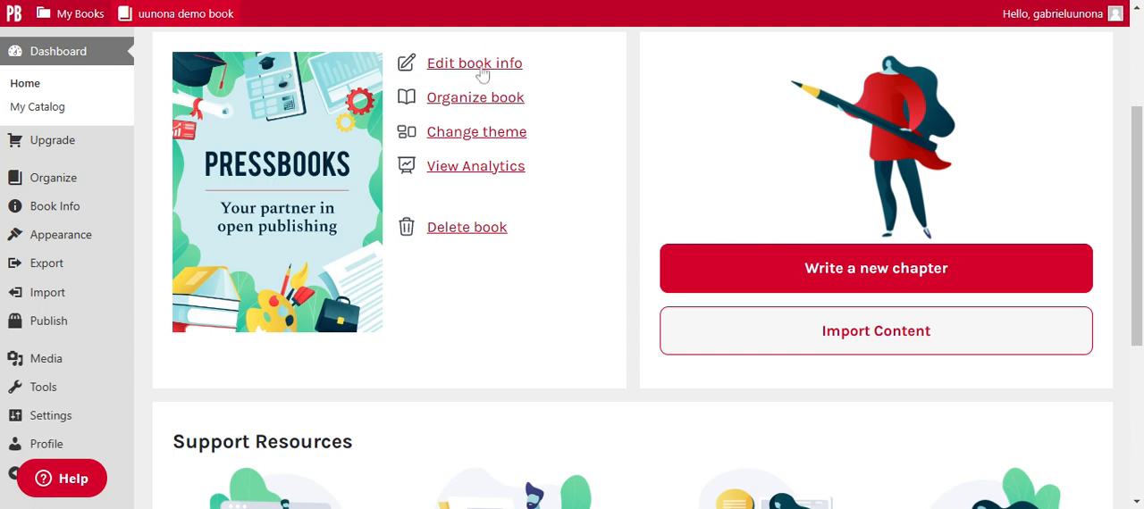
mouse_move(483, 165)
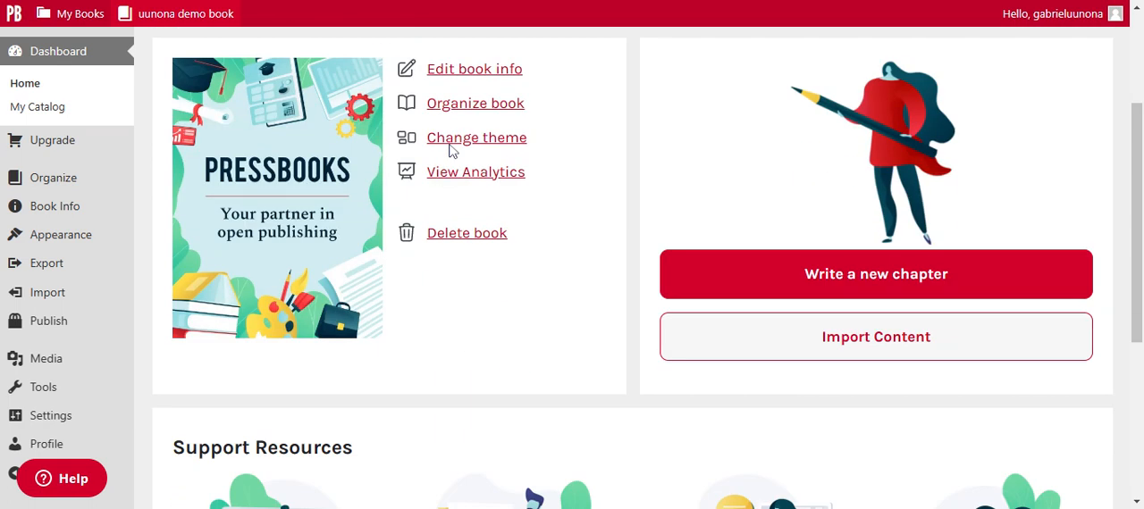
scroll("down", 3)
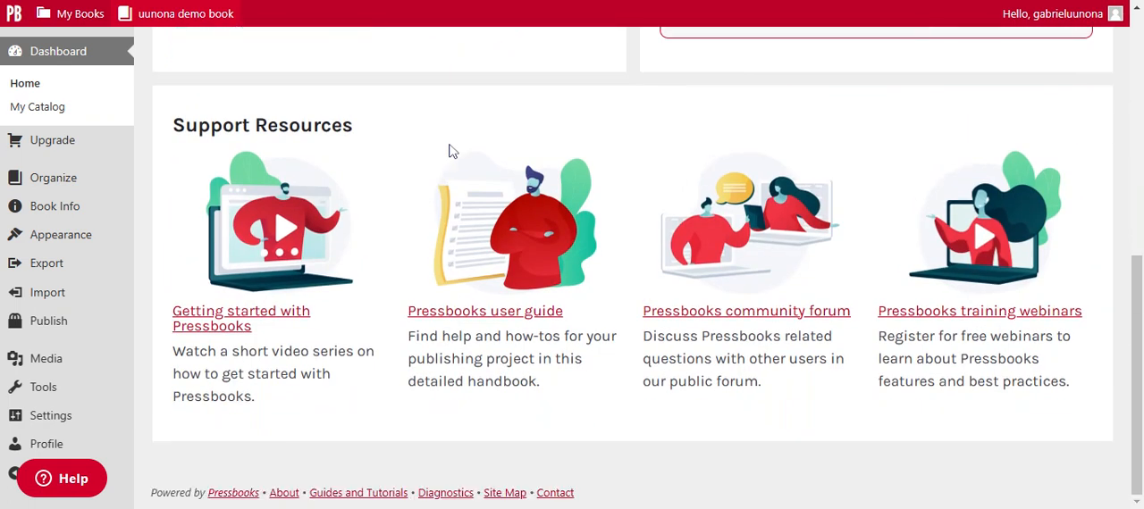
mouse_move(597, 150)
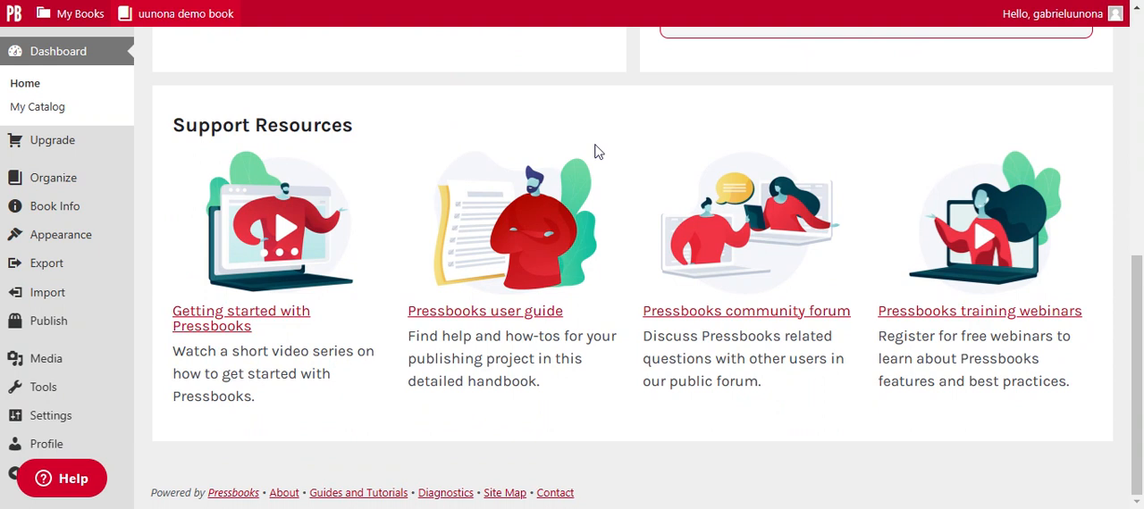
scroll("up", 3)
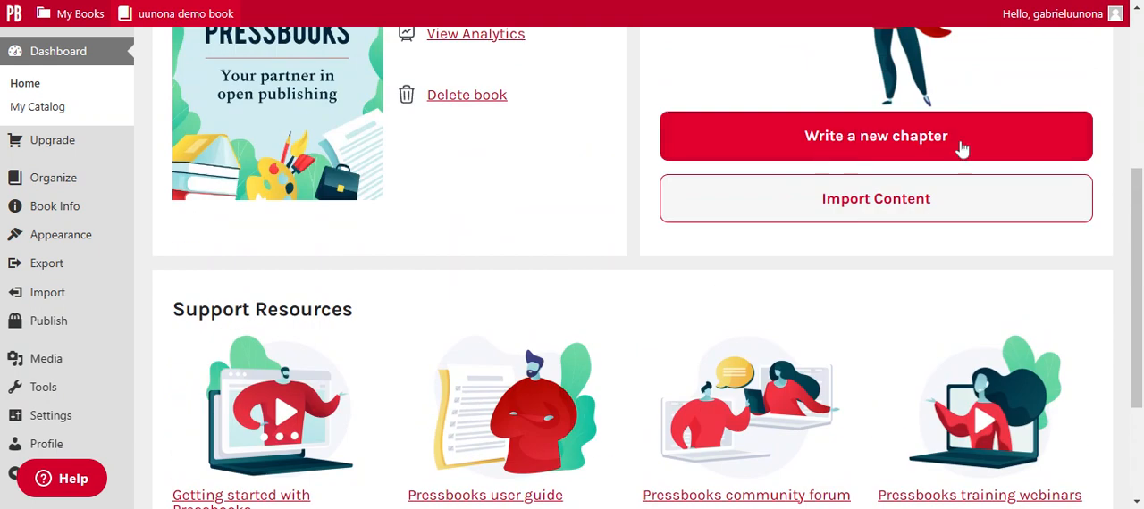
mouse_move(816, 237)
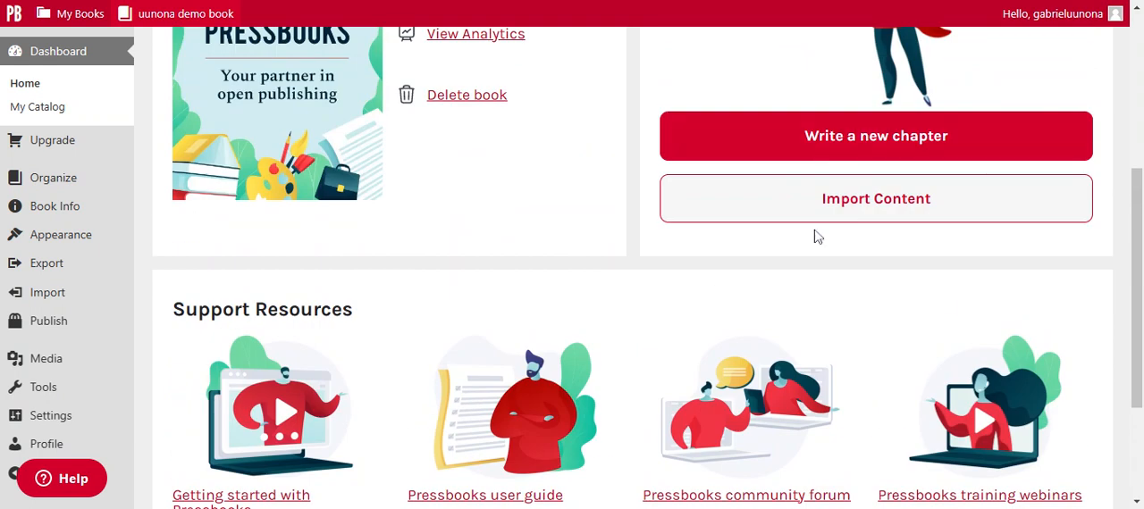
scroll("up", 3)
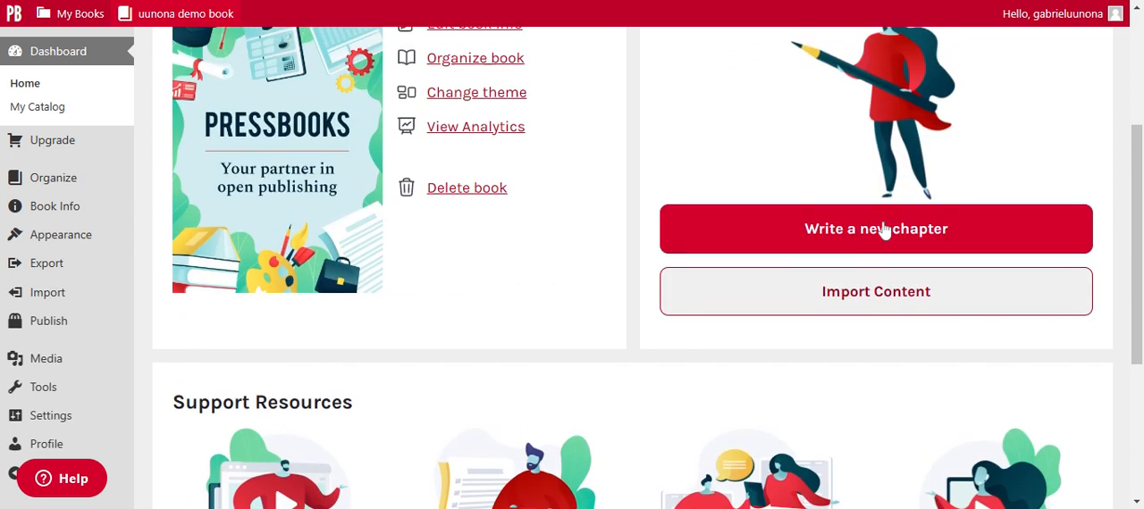
scroll("up", 3)
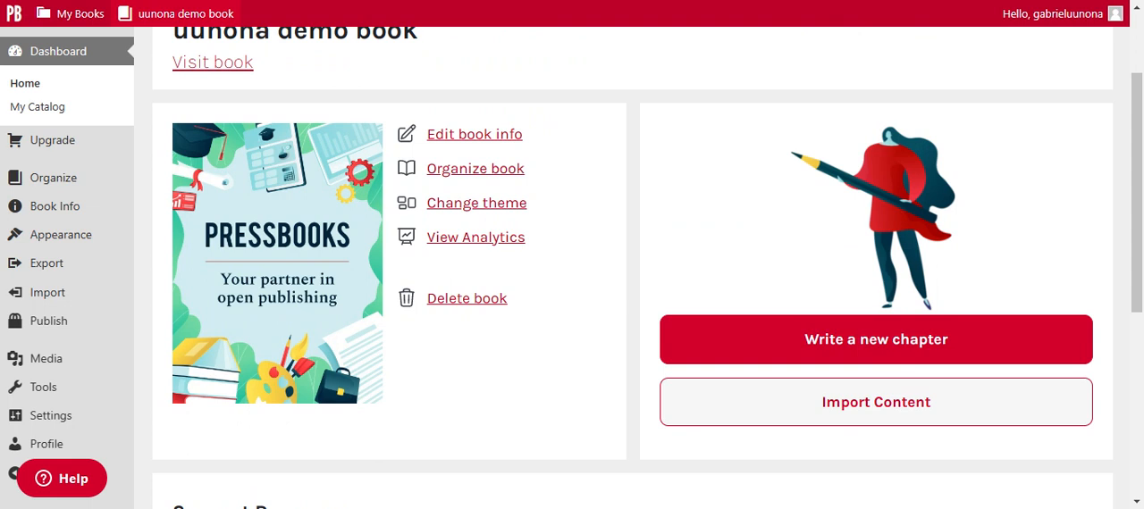
mouse_move(1032, 233)
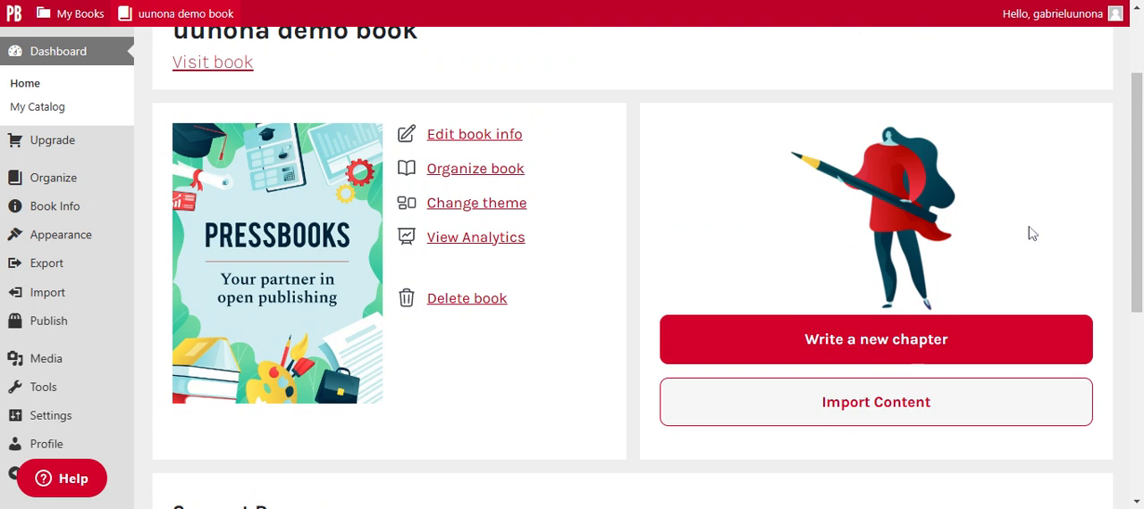
scroll("down", 3)
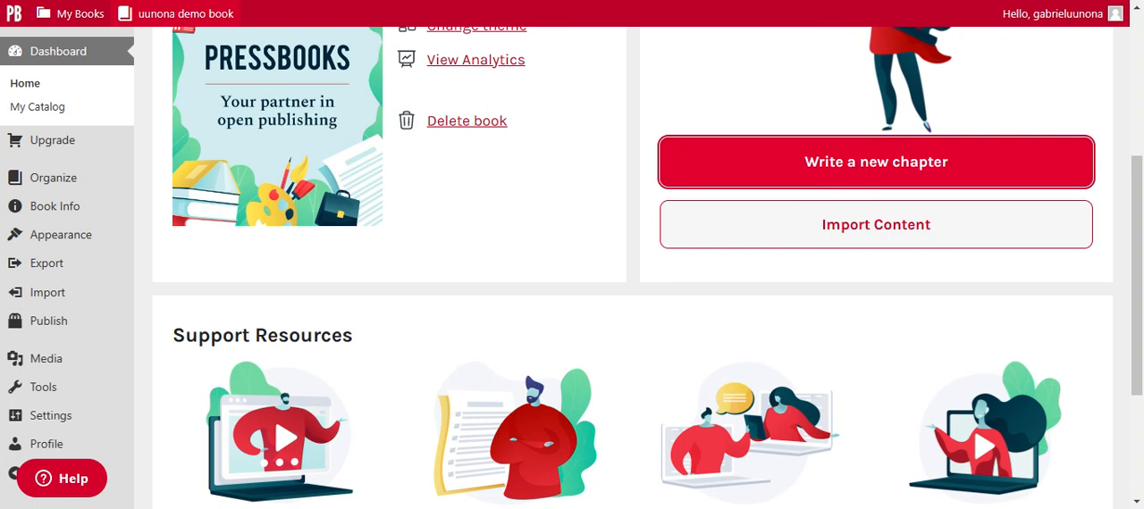
- Start a new chapter titled 'Introduction' and begin typing its body text
left_click(876, 162)
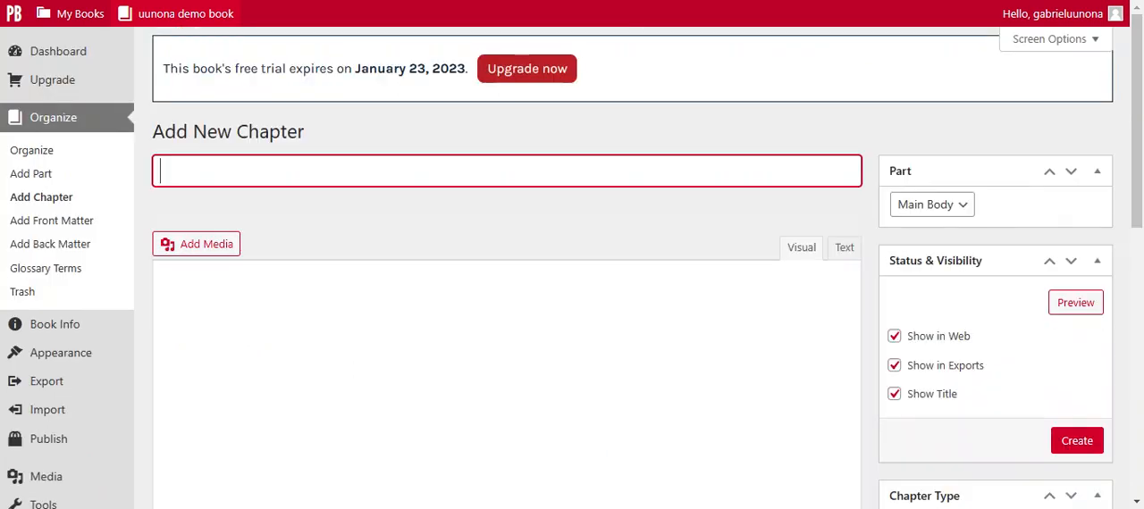
type("Intro")
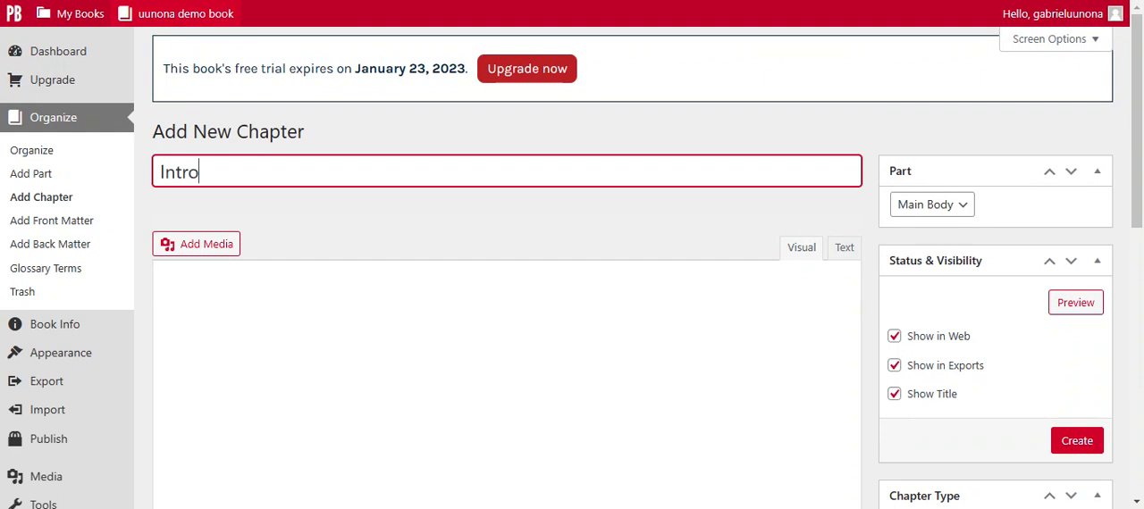
type("duction")
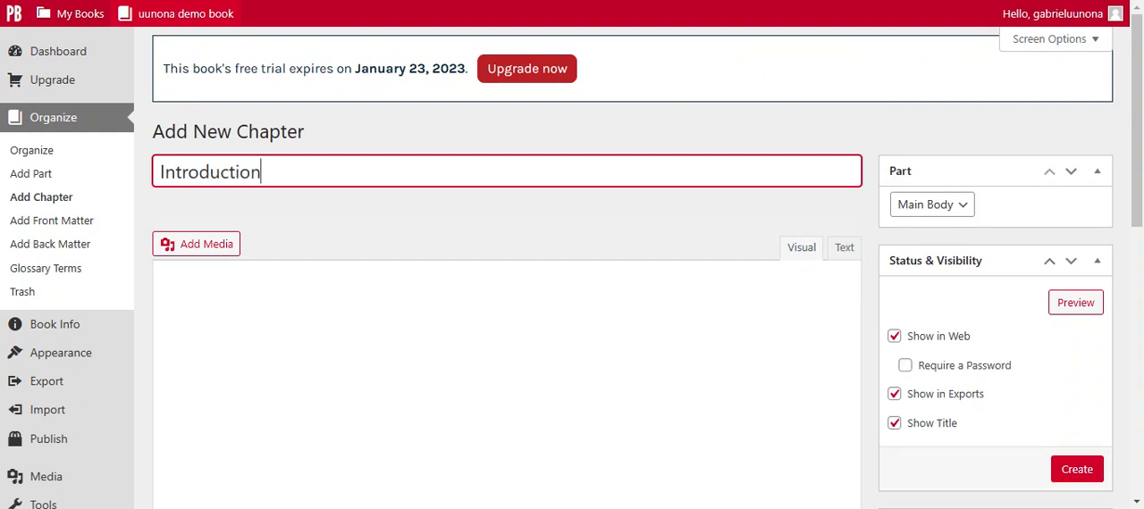
scroll("down", 3)
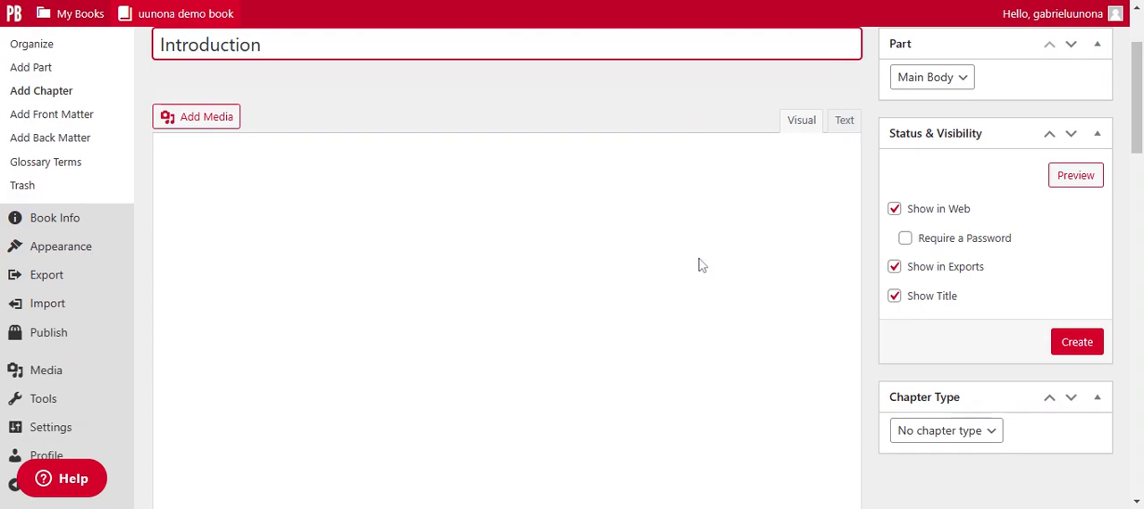
scroll("down", 3)
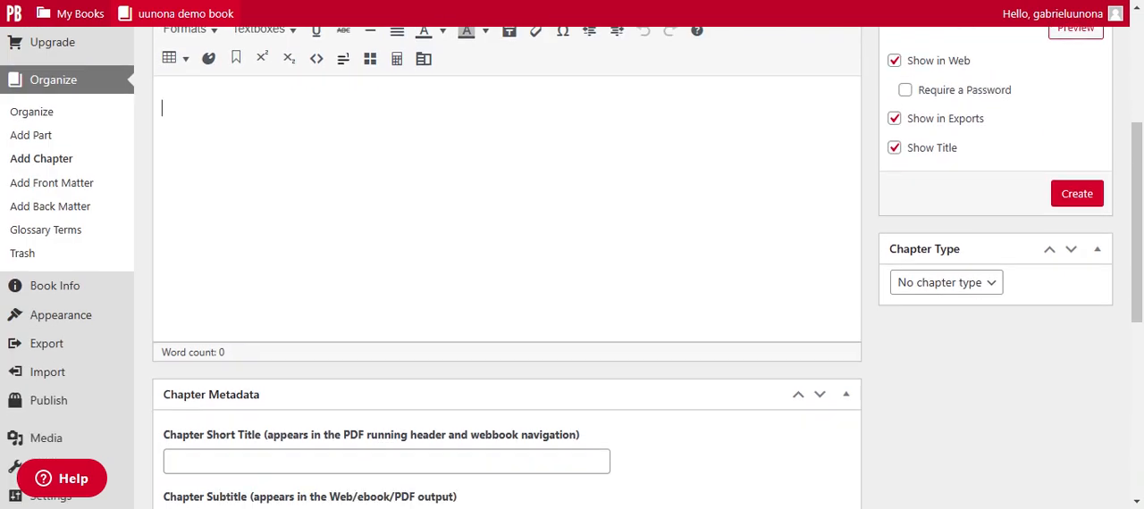
type("add c")
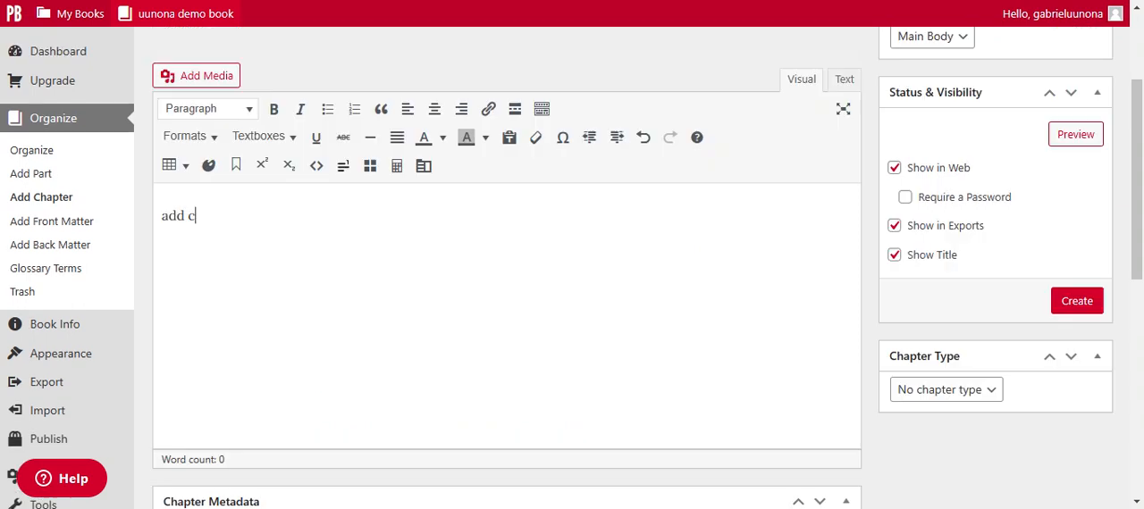
- Finish typing the chapter body 'add introduction content he'
type("intro")
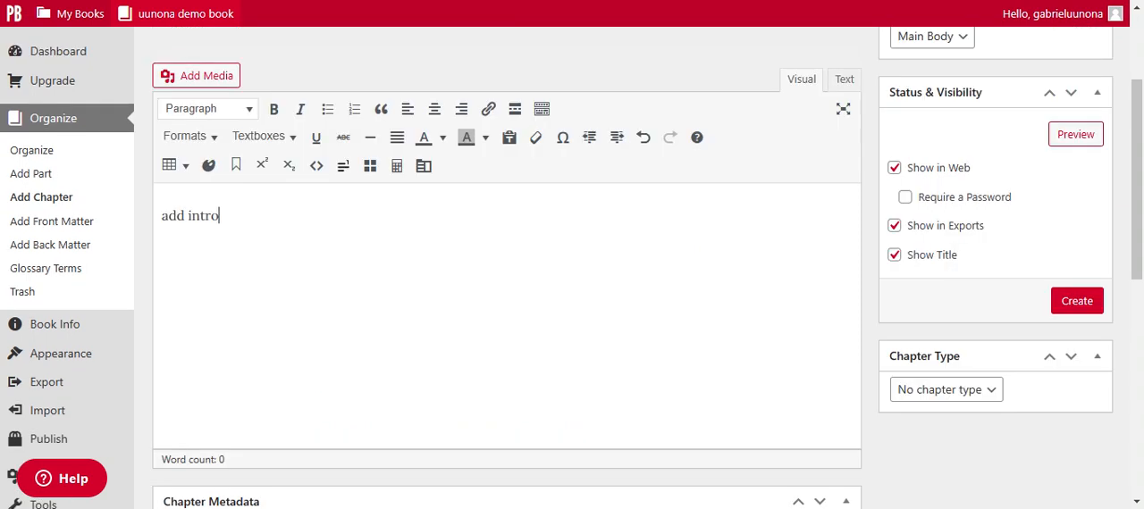
type("duction")
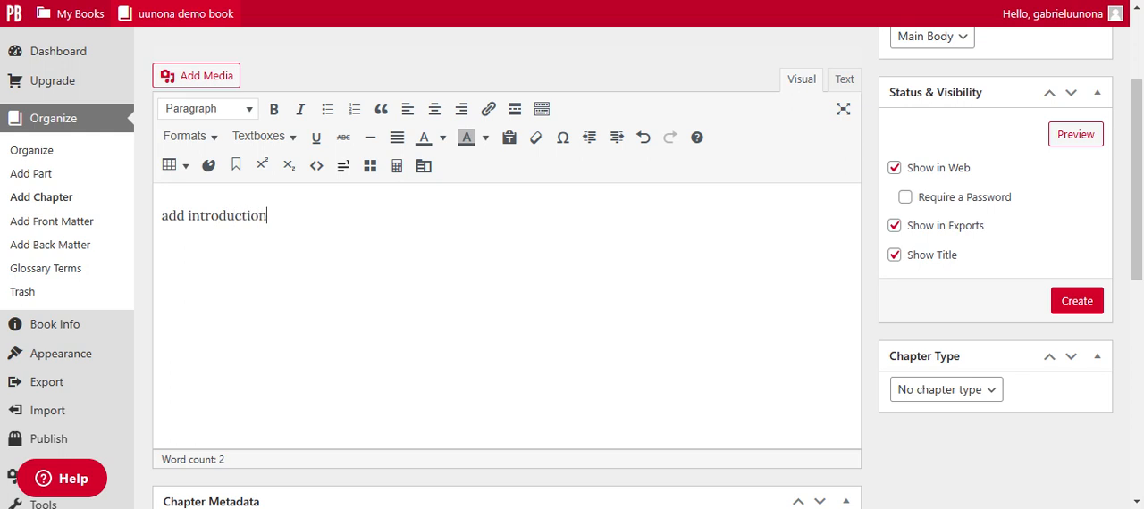
type("content he")
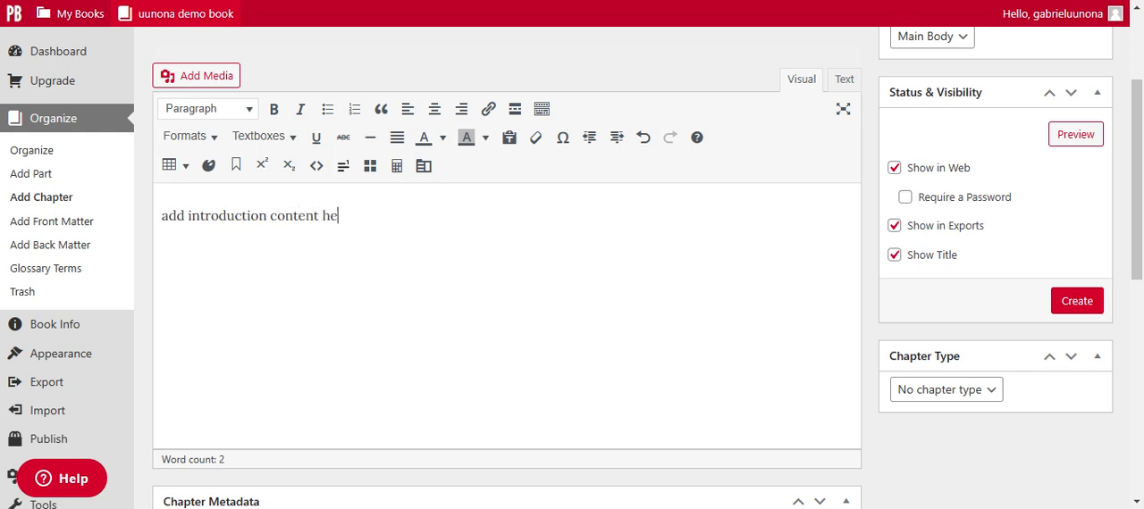
- Set gabrieluunona as the chapter author under Chapter Metadata
scroll("down", 3)
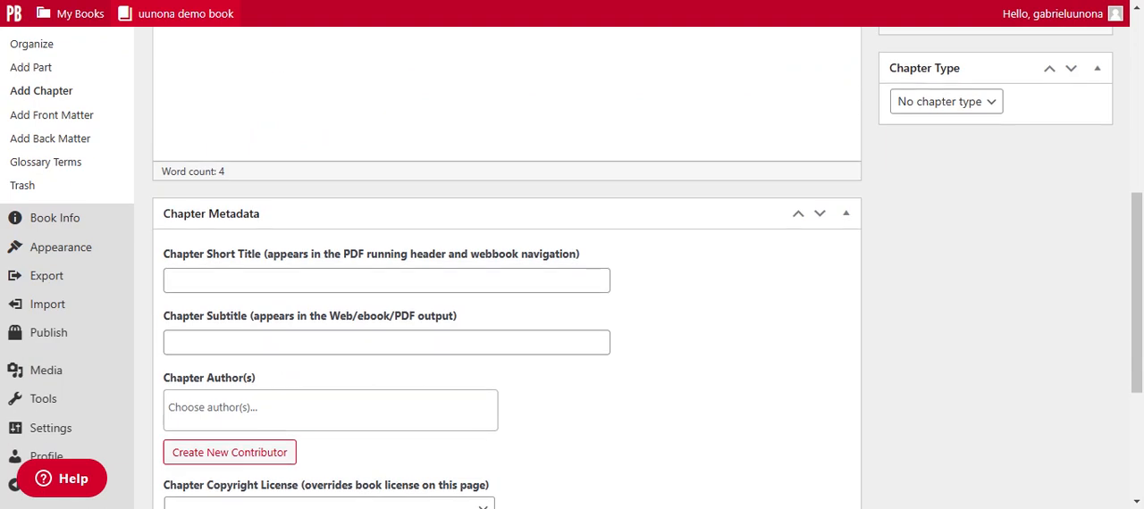
scroll("down", 3)
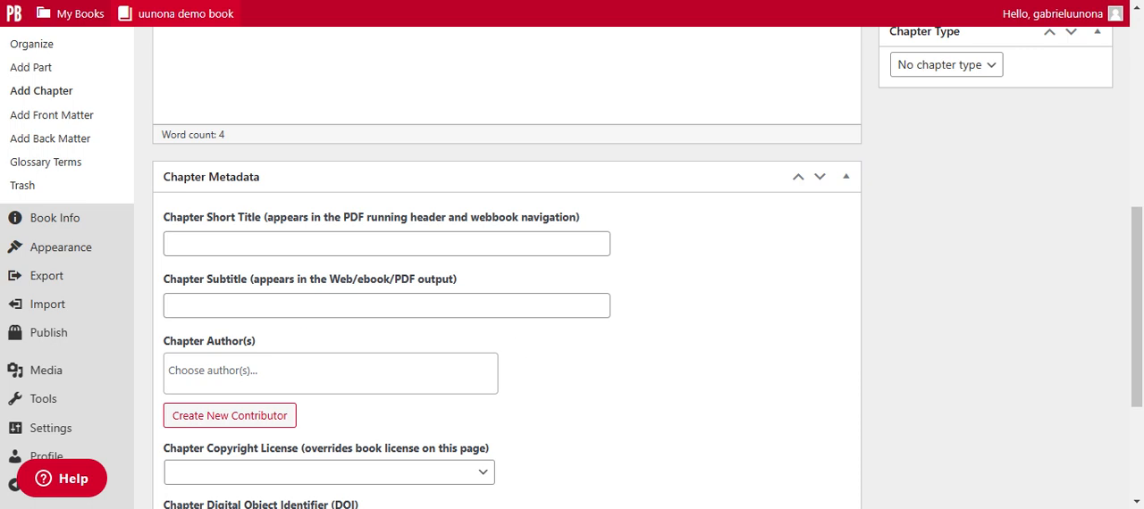
left_click(330, 371)
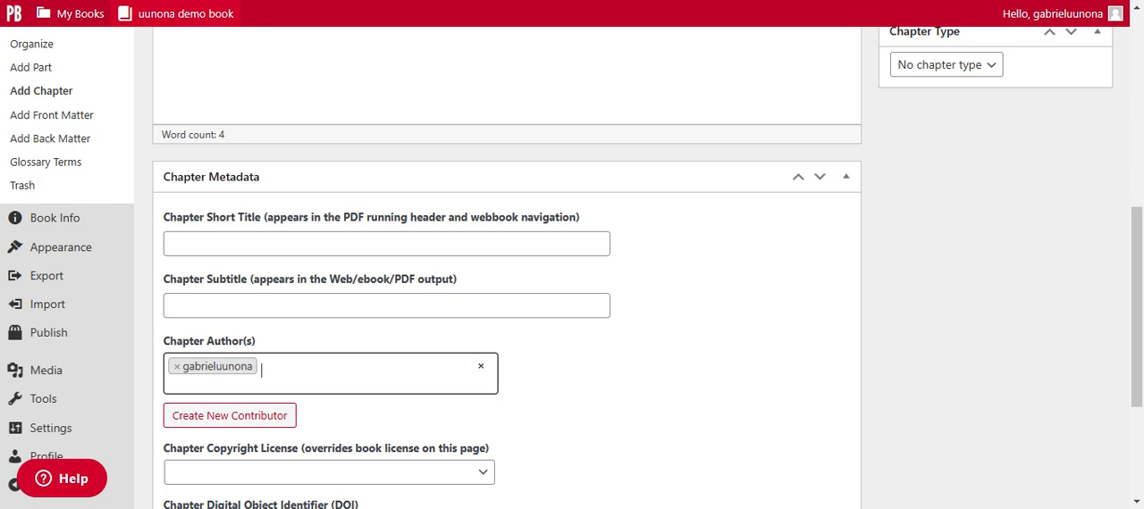
scroll("down", 3)
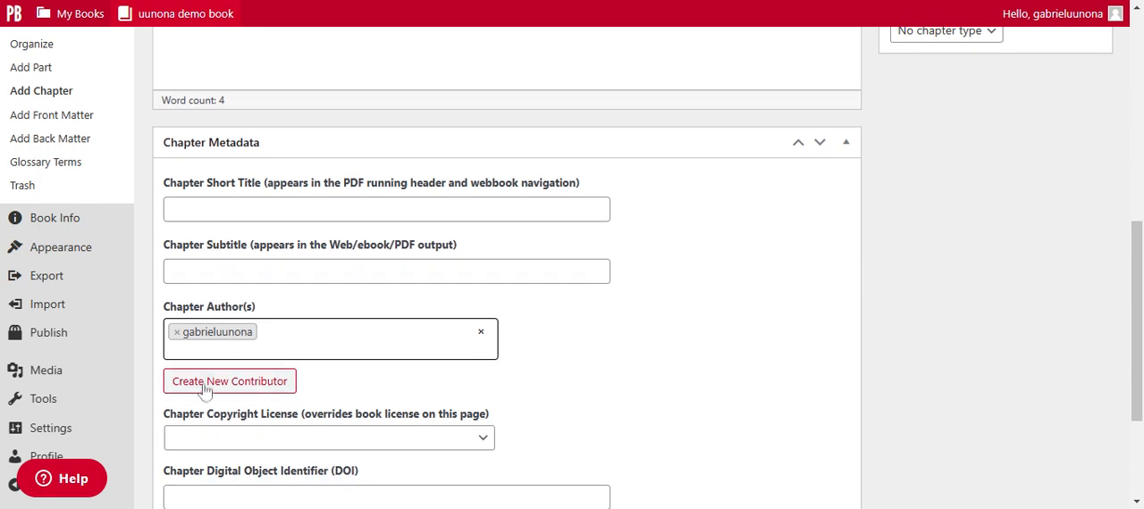
mouse_move(239, 386)
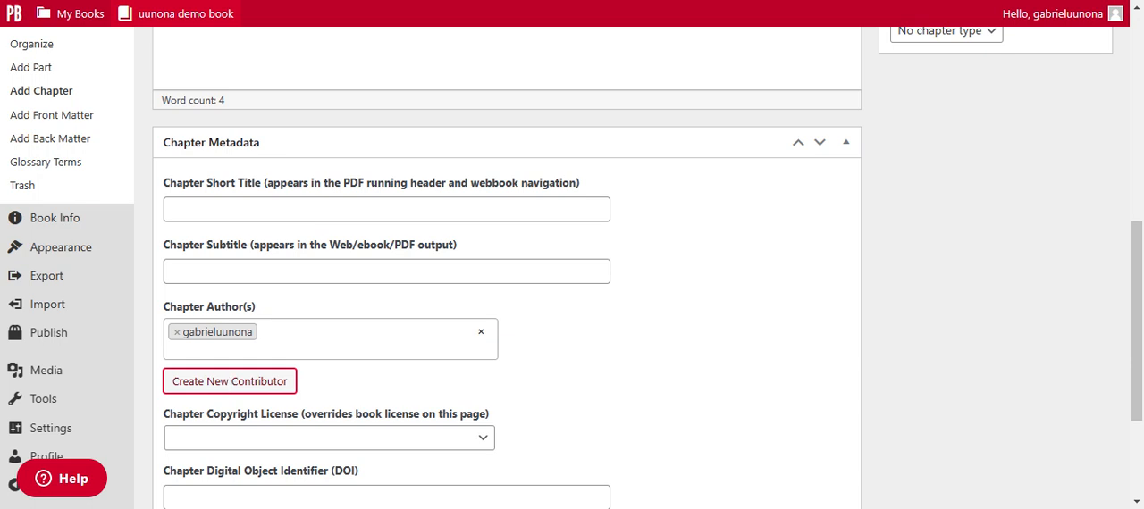
mouse_move(529, 350)
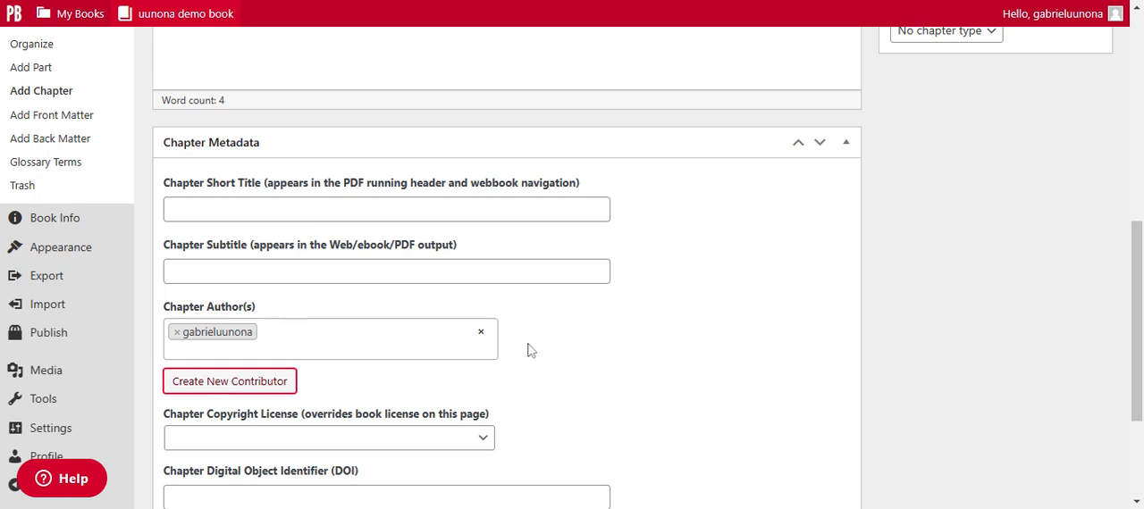
scroll("down", 3)
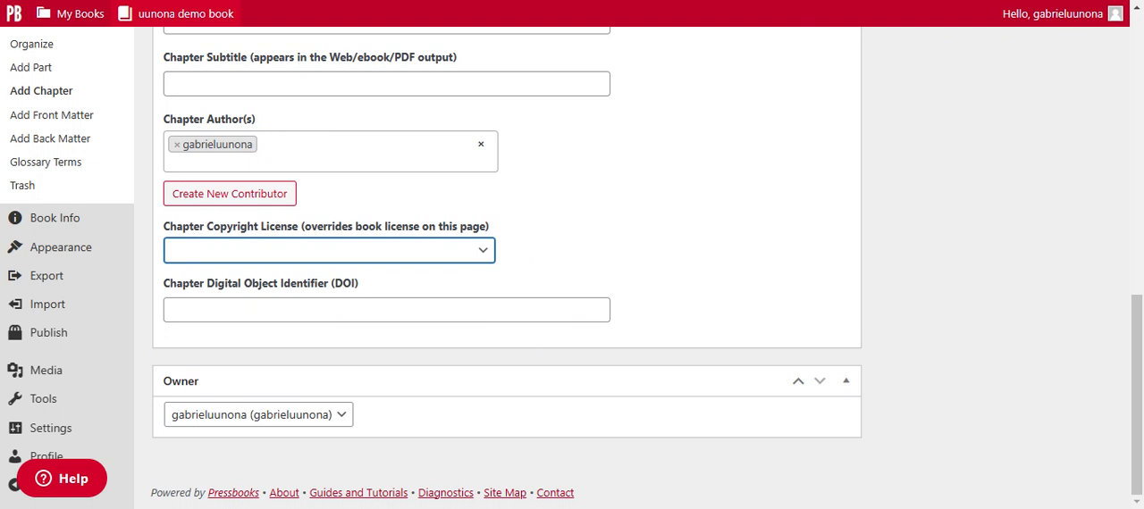
mouse_move(240, 249)
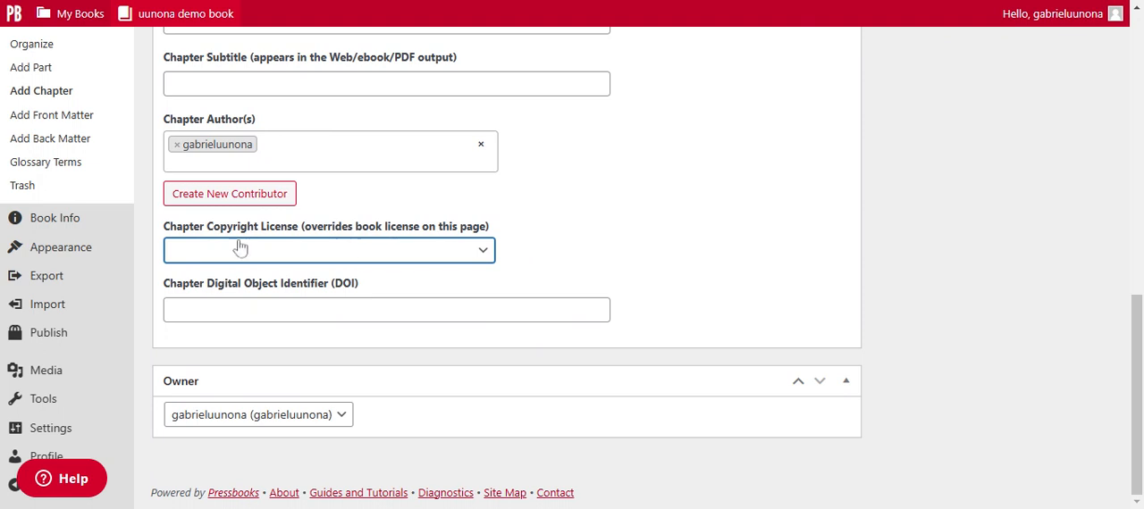
mouse_move(410, 271)
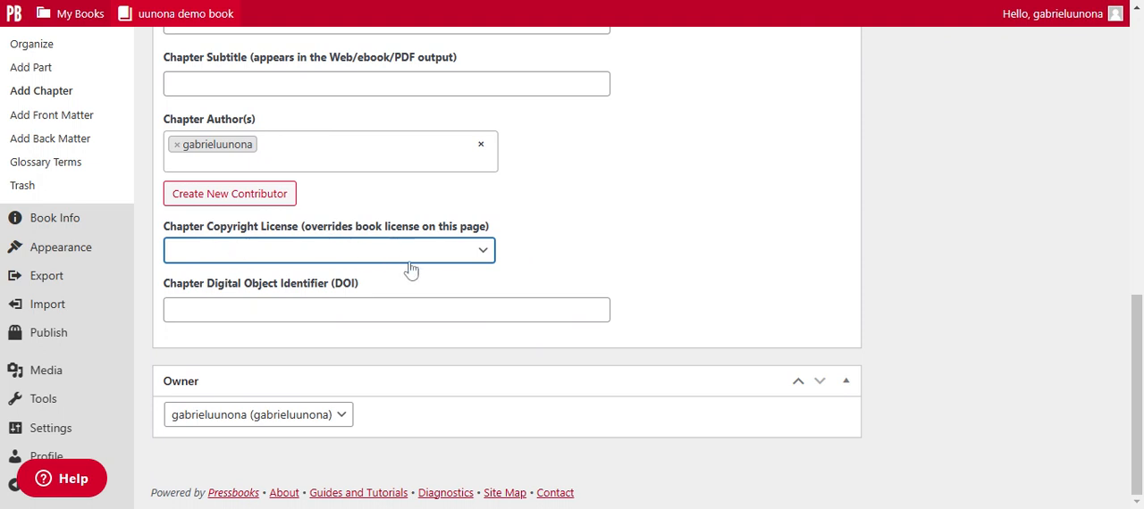
mouse_move(407, 275)
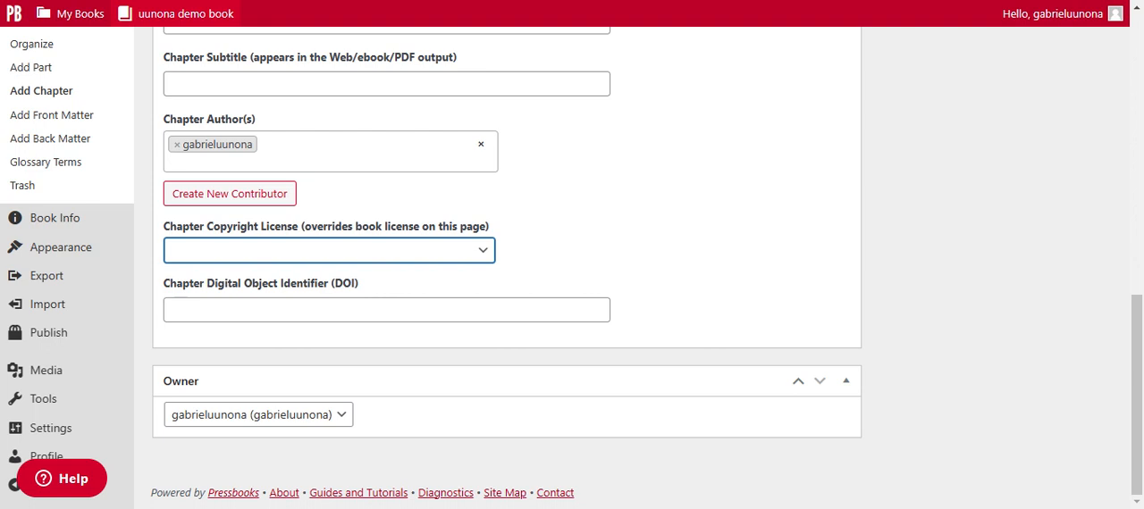
- Set the chapter copyright license to CC BY-NC (Attribution NonCommercial)
left_click(329, 250)
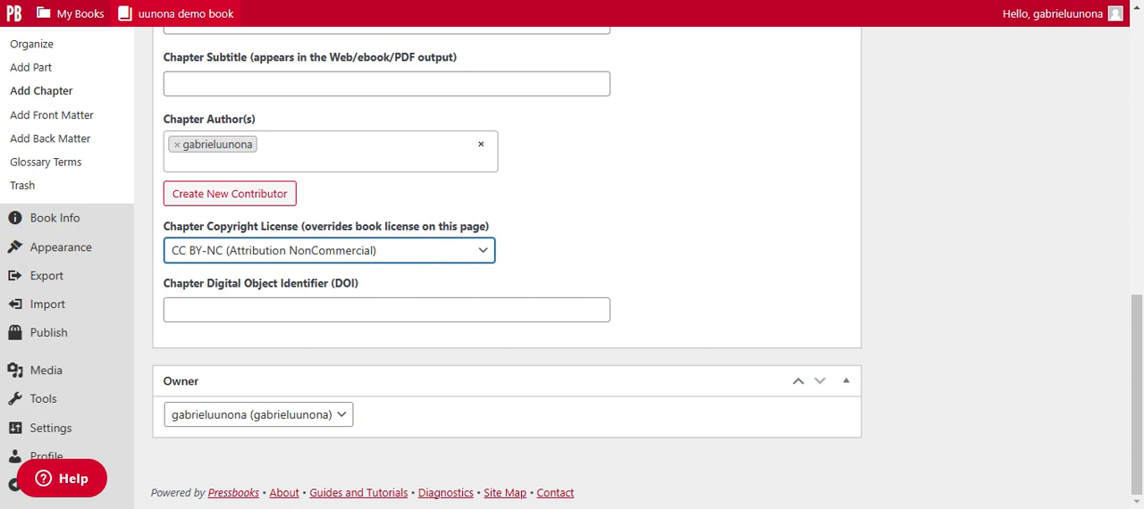
left_click(387, 309)
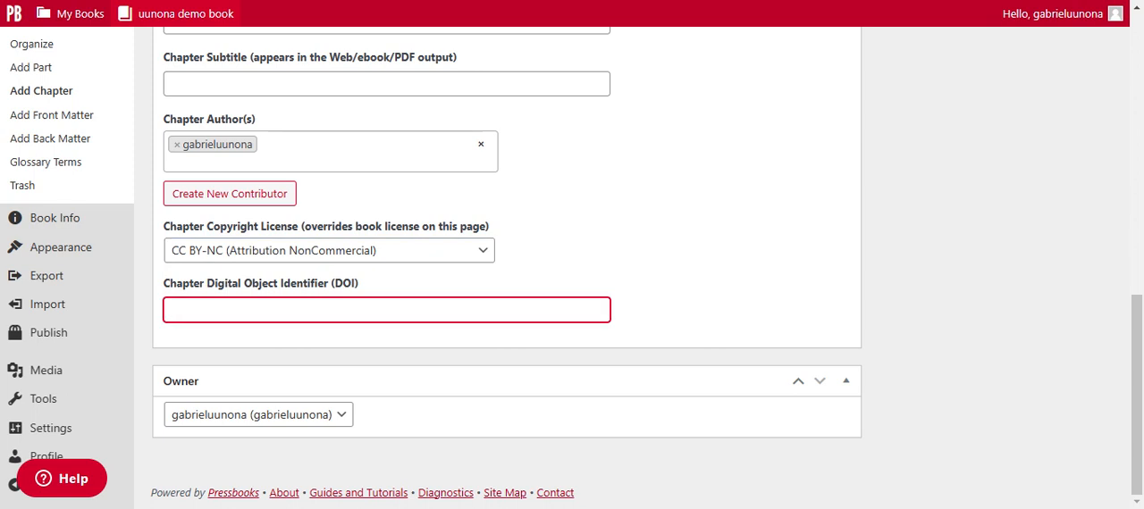
mouse_move(674, 273)
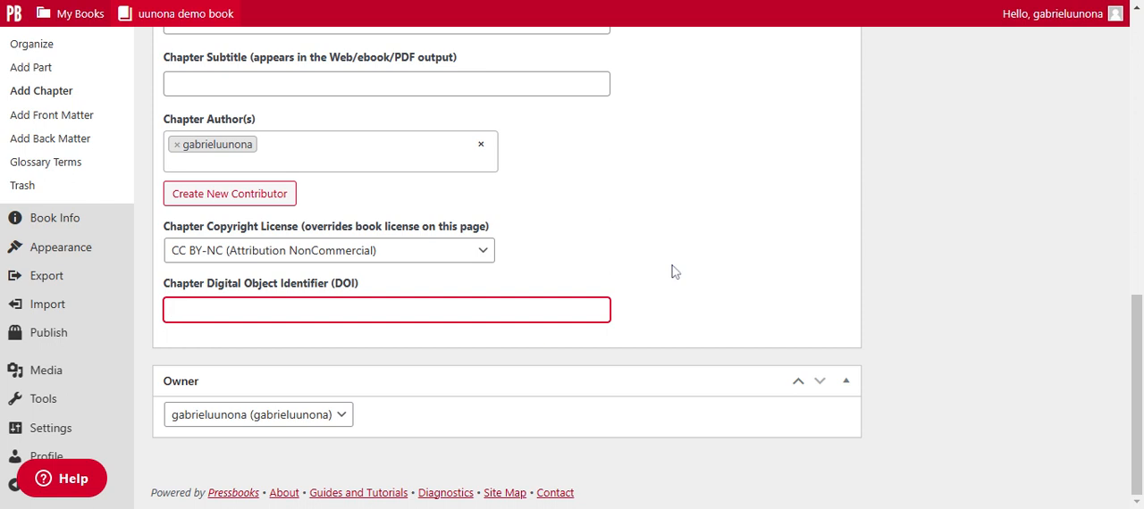
scroll("up", 3)
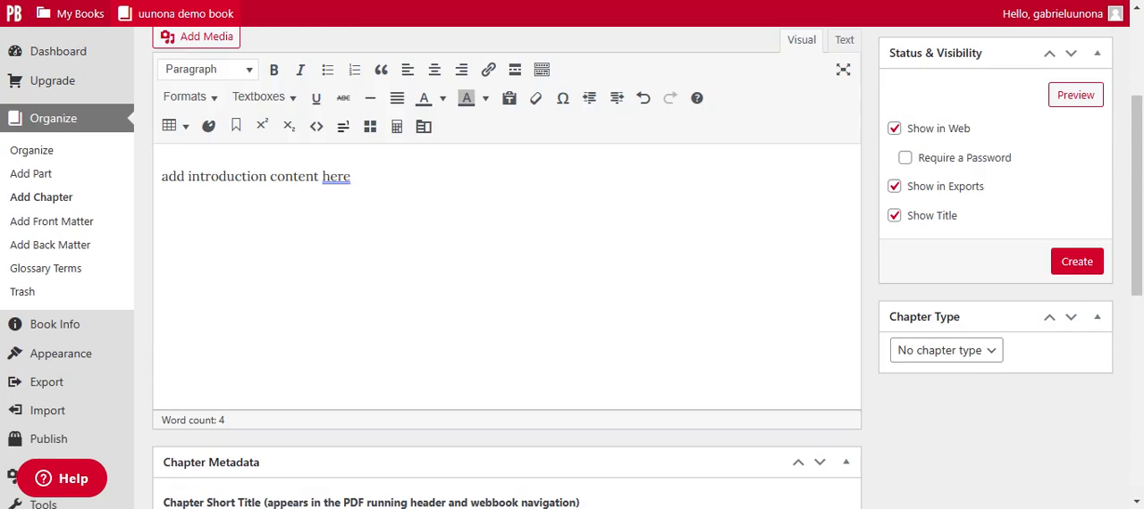
scroll("down", 3)
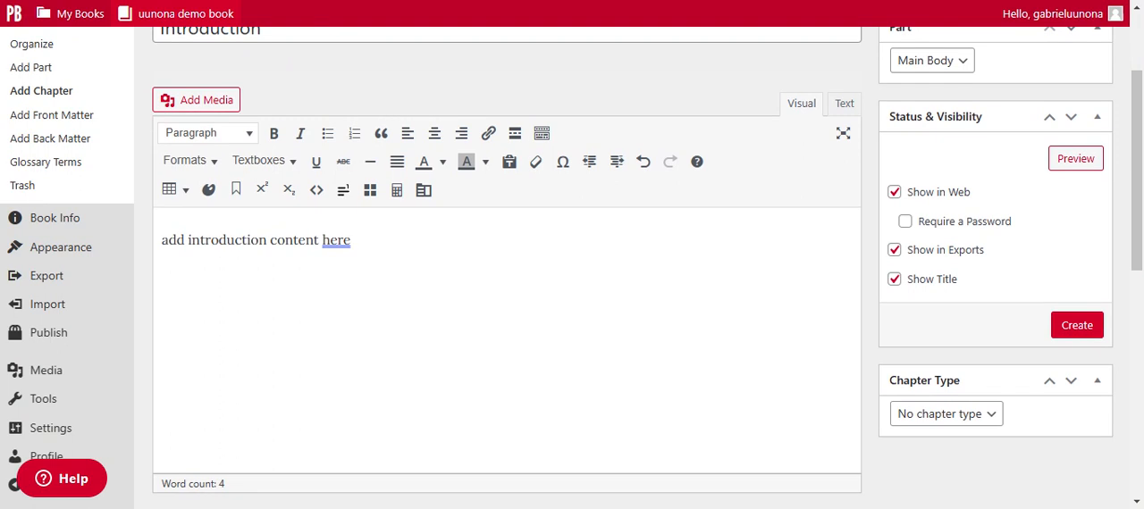
scroll("up", 3)
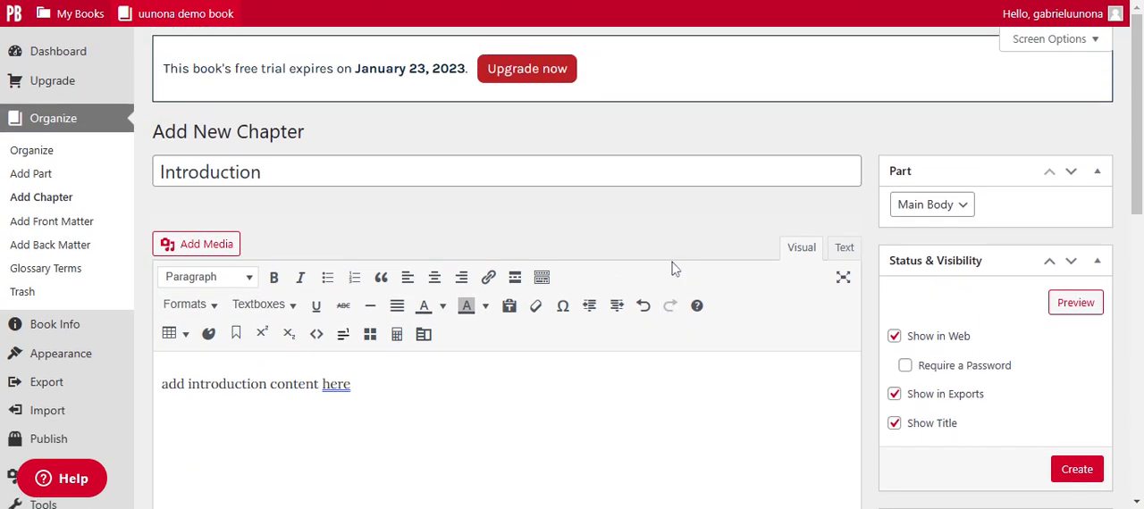
mouse_move(675, 269)
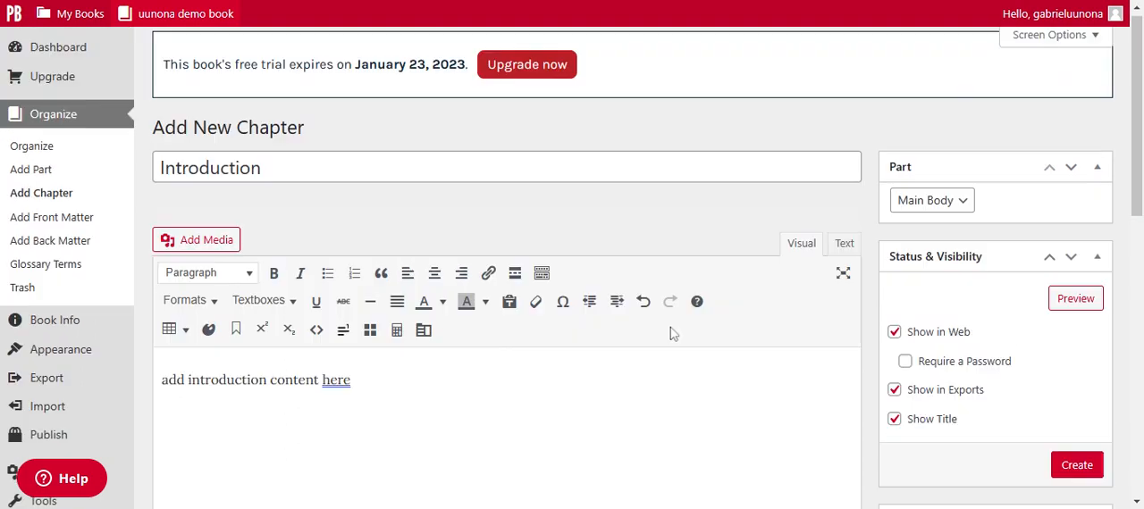
scroll("down", 3)
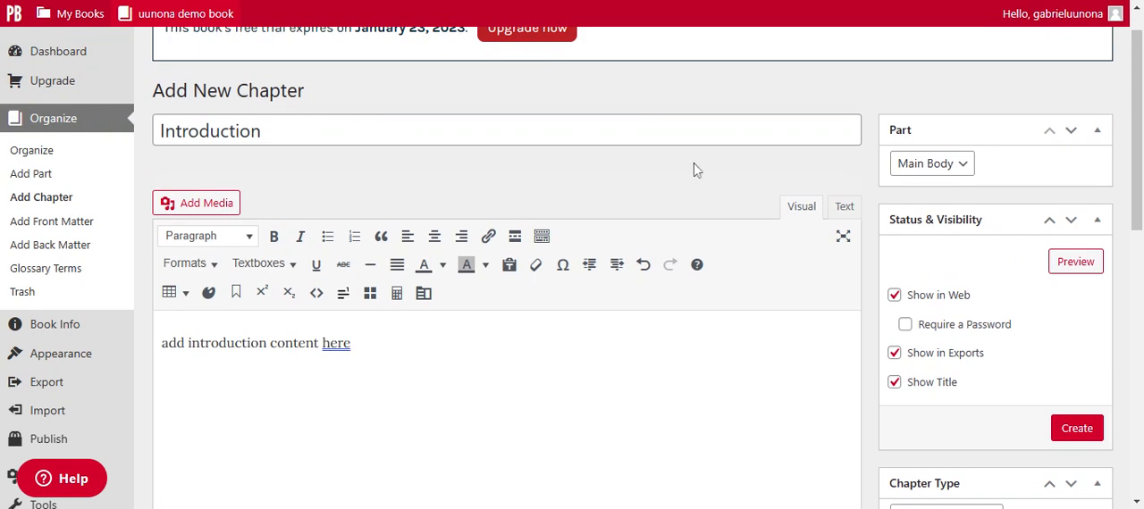
scroll("down", 3)
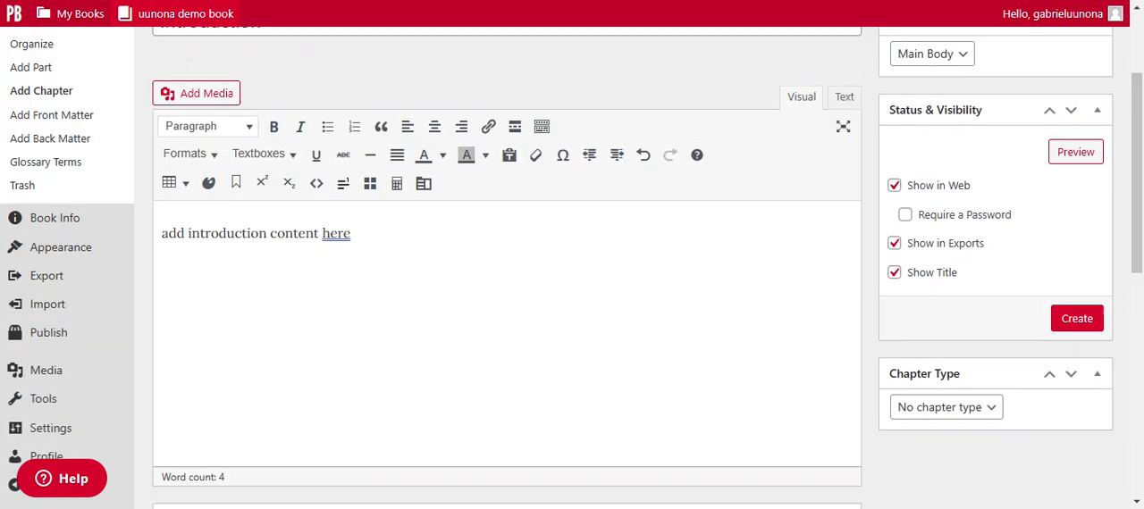
scroll("down", 3)
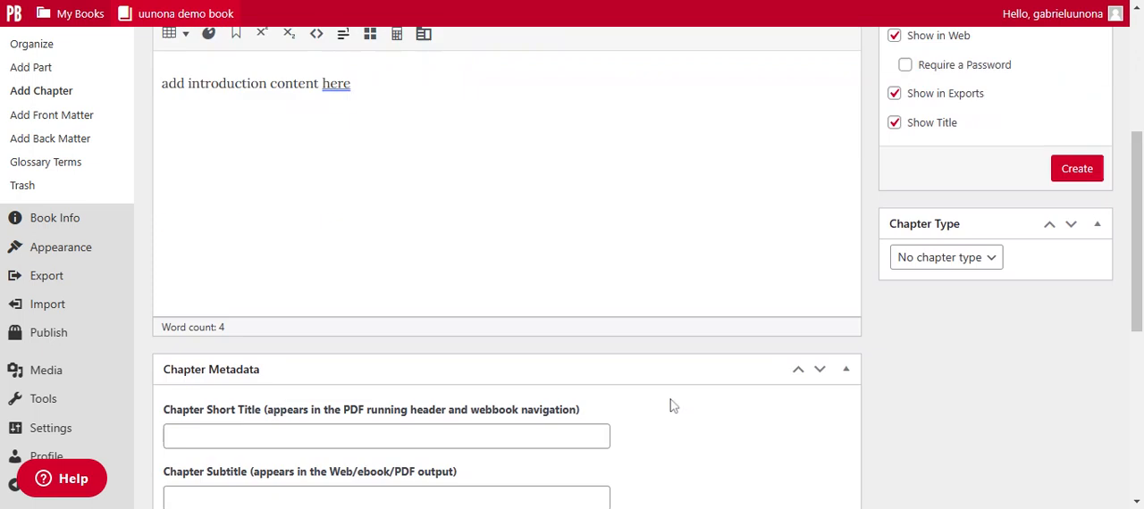
scroll("up", 3)
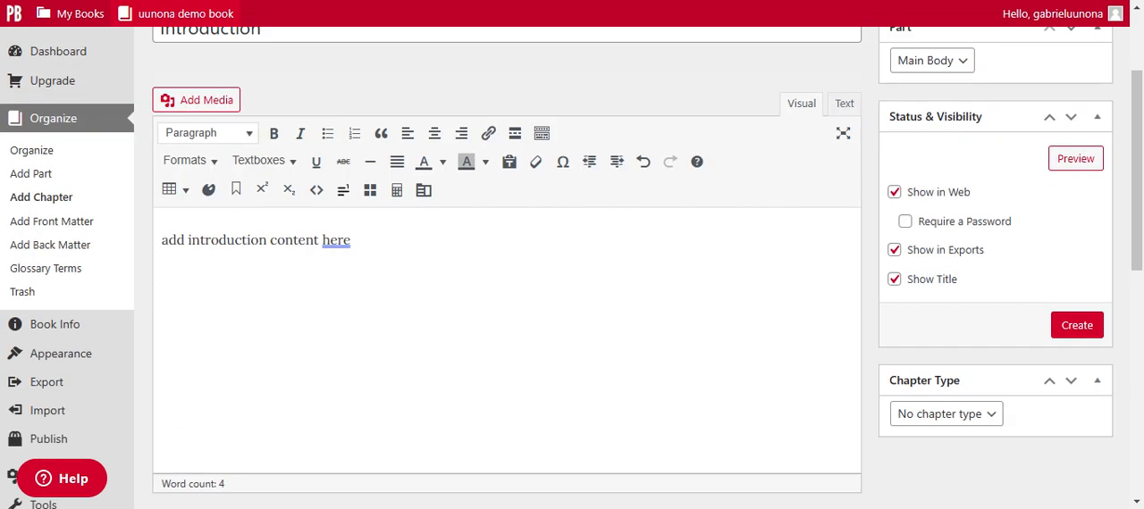
scroll("down", 3)
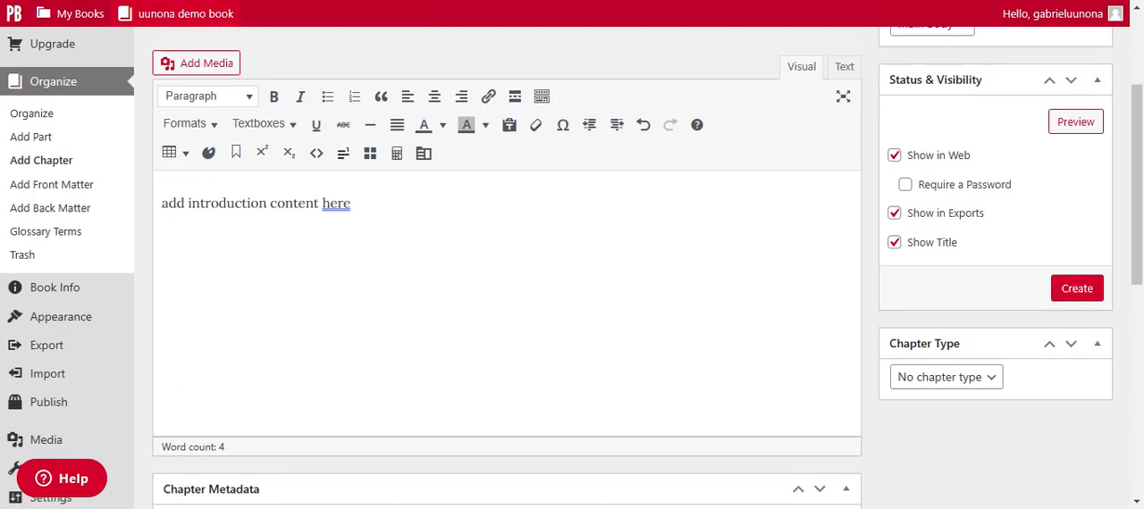
mouse_move(995, 214)
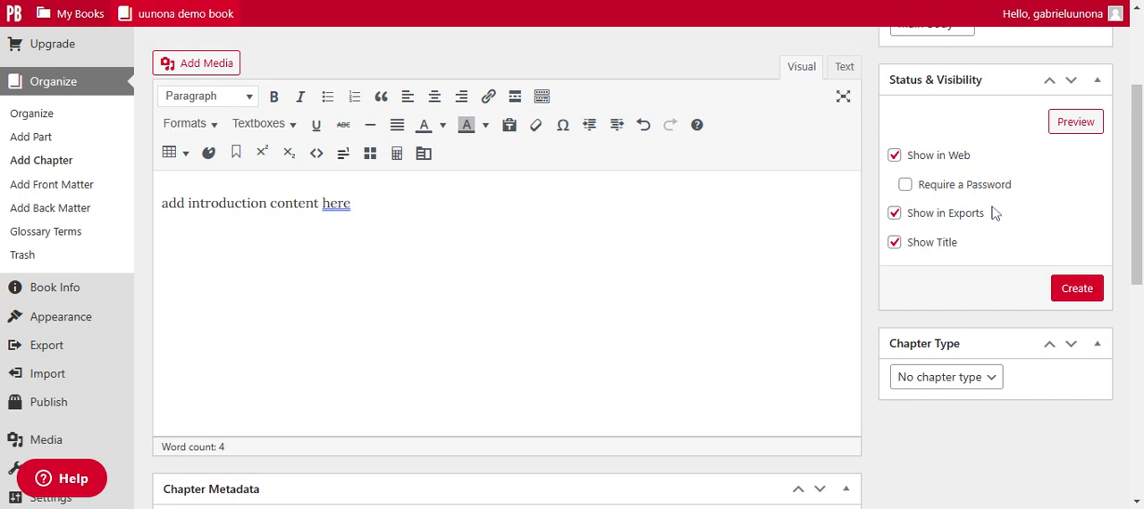
scroll("up", 3)
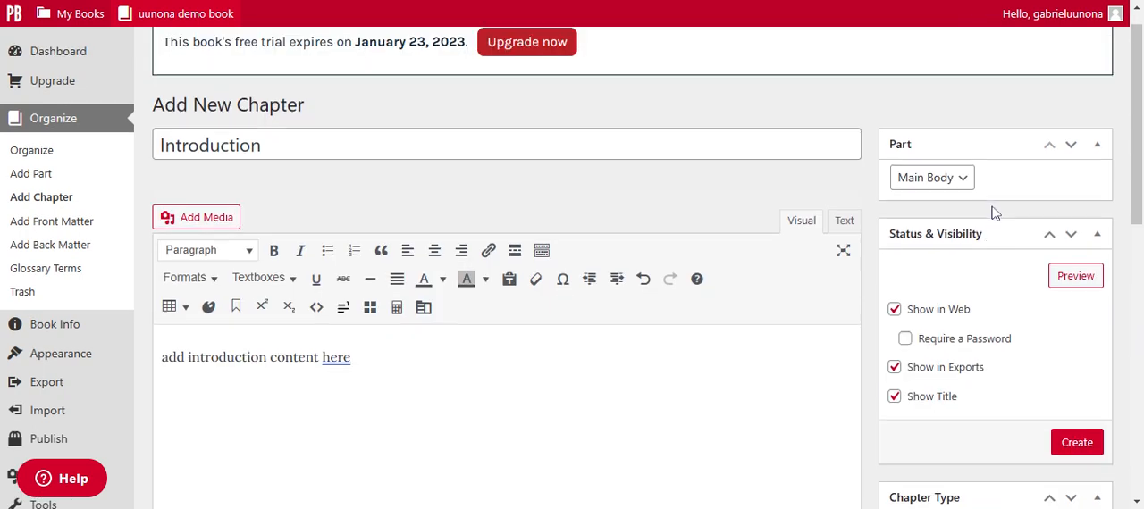
scroll("down", 3)
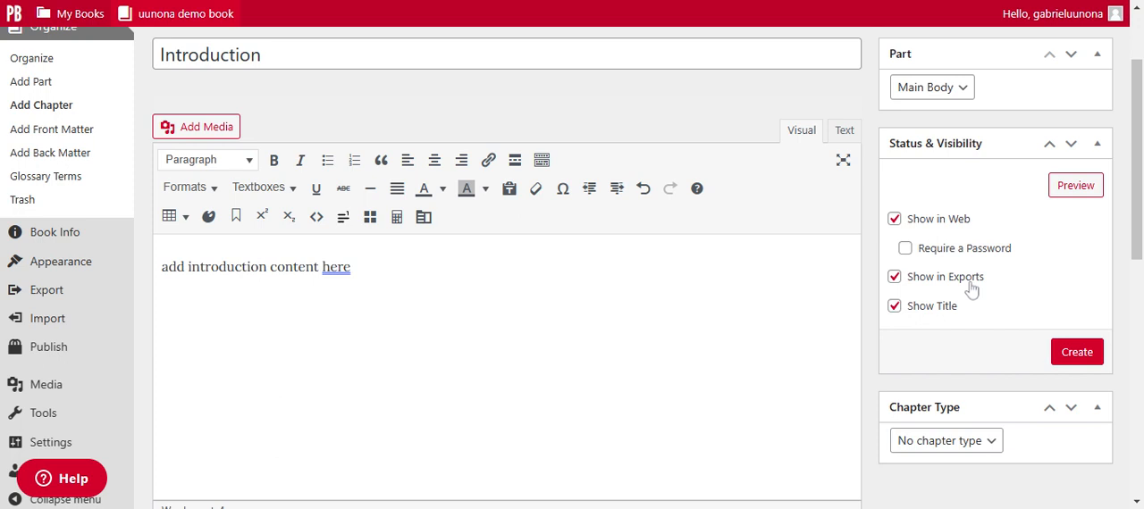
mouse_move(1060, 247)
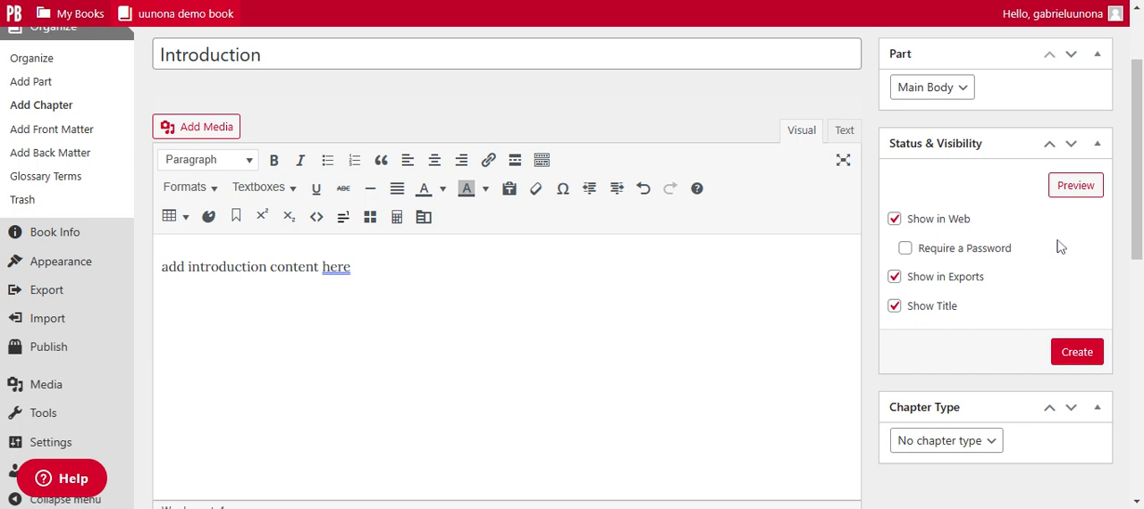
mouse_move(1008, 278)
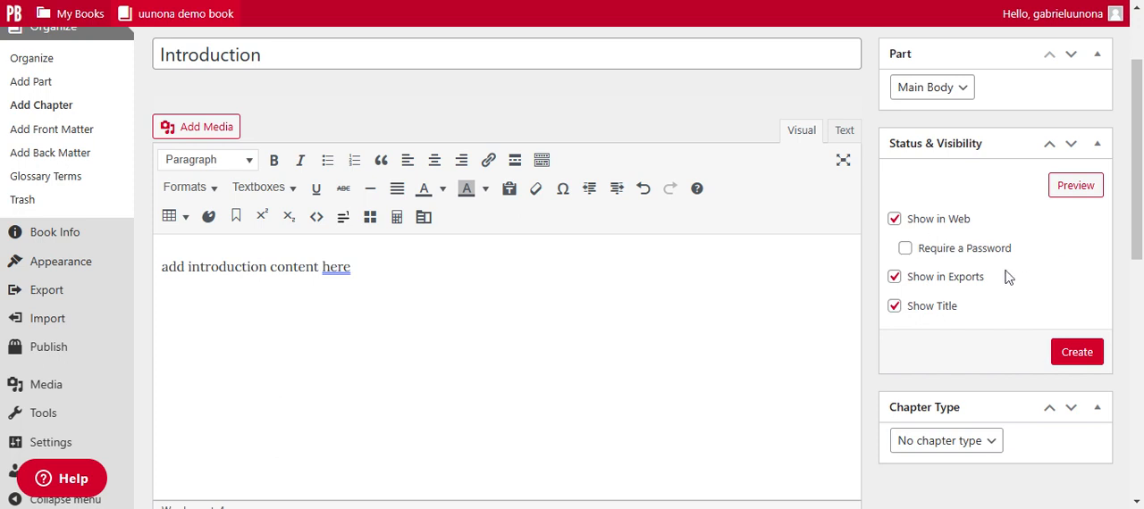
mouse_move(1075, 279)
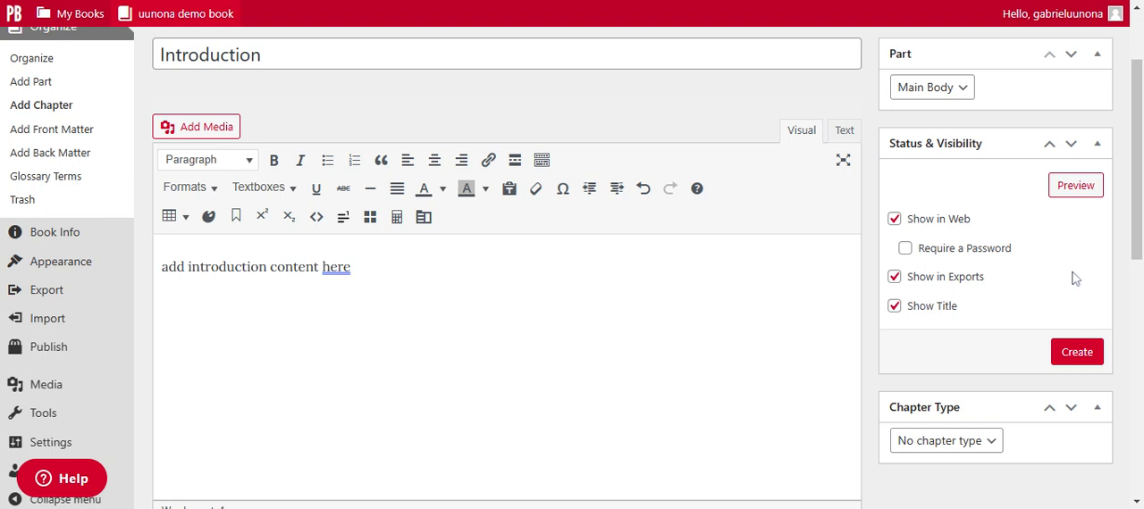
mouse_move(922, 307)
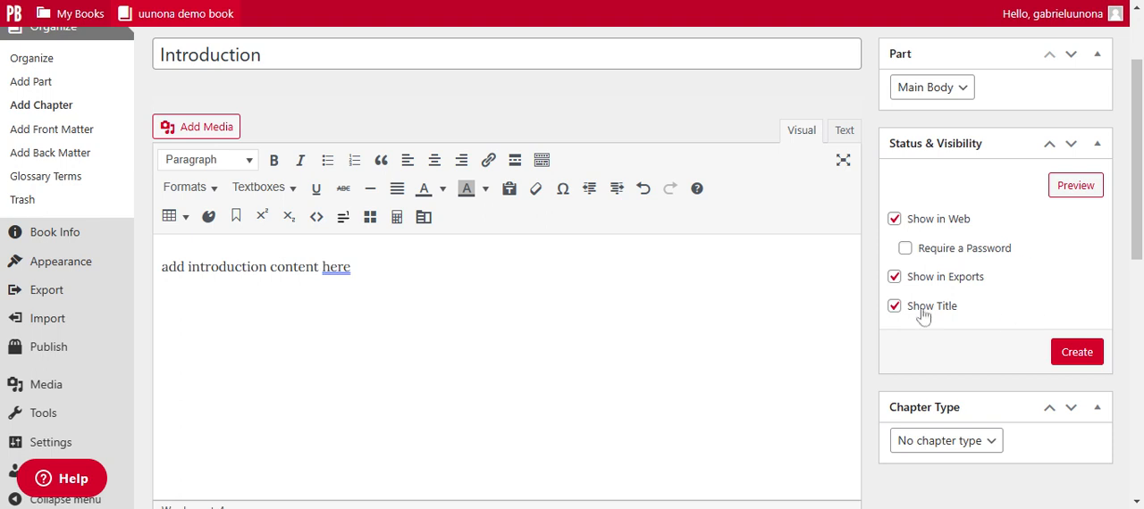
mouse_move(908, 328)
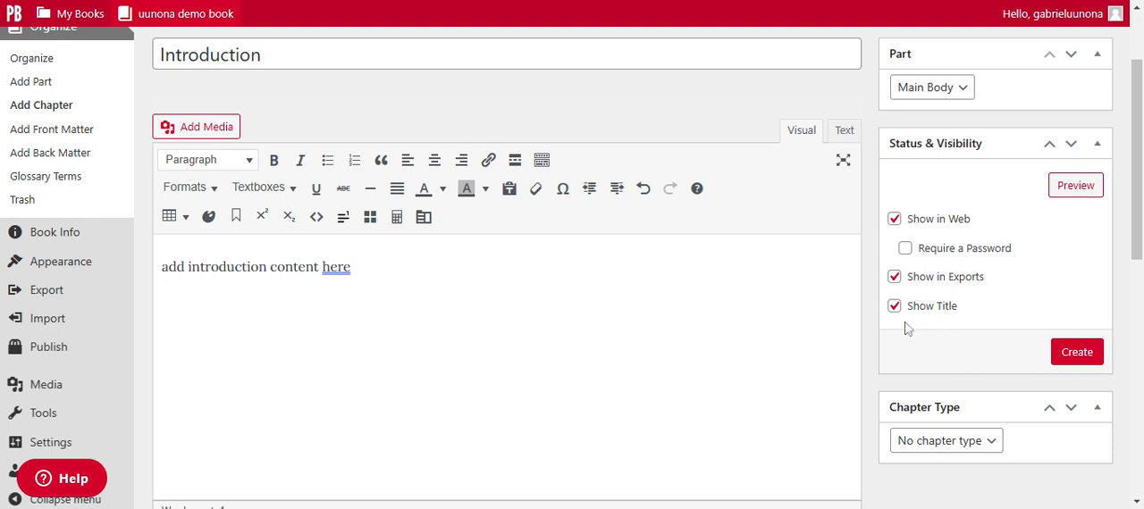
scroll("down", 3)
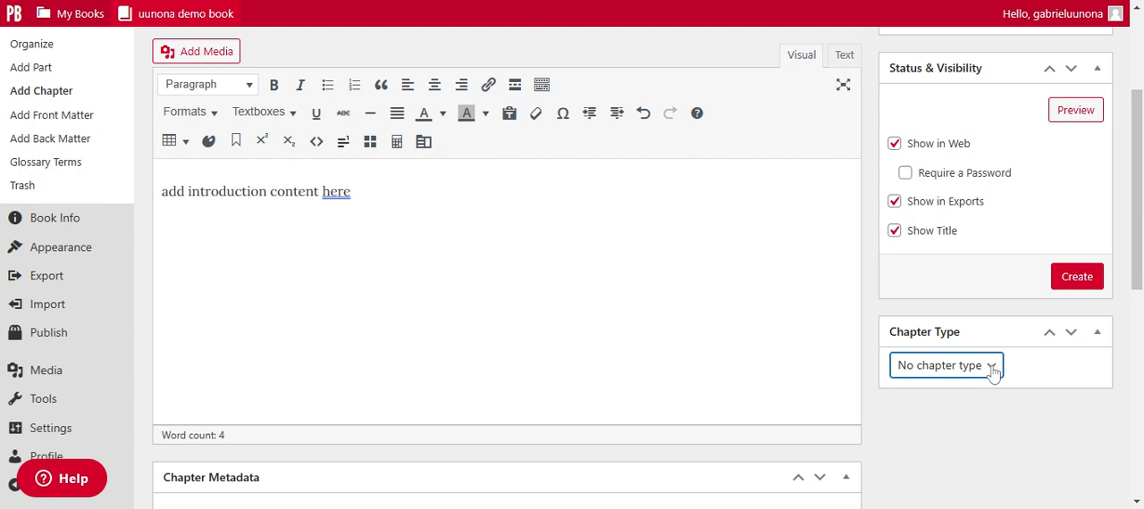
mouse_move(987, 392)
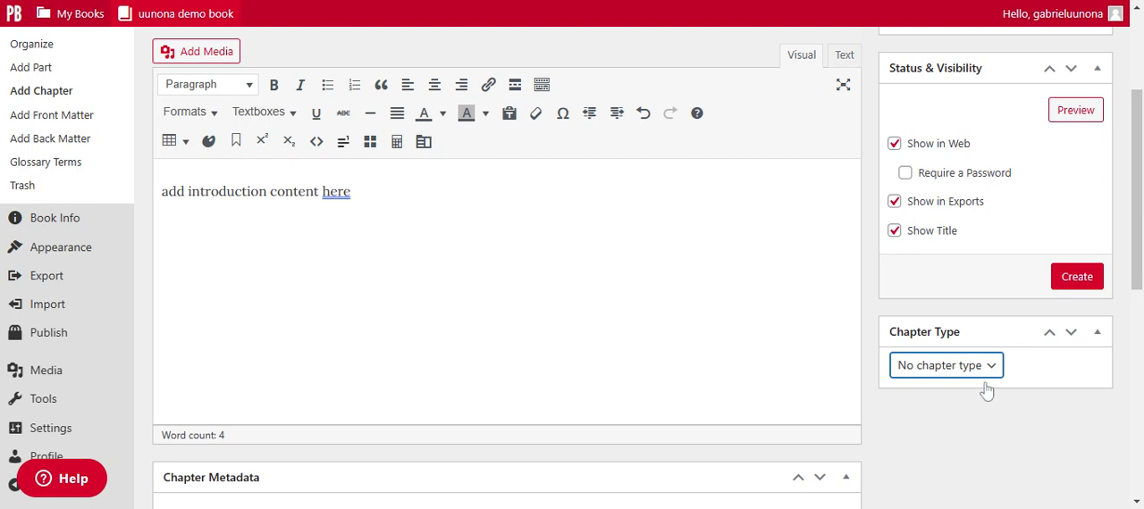
mouse_move(935, 447)
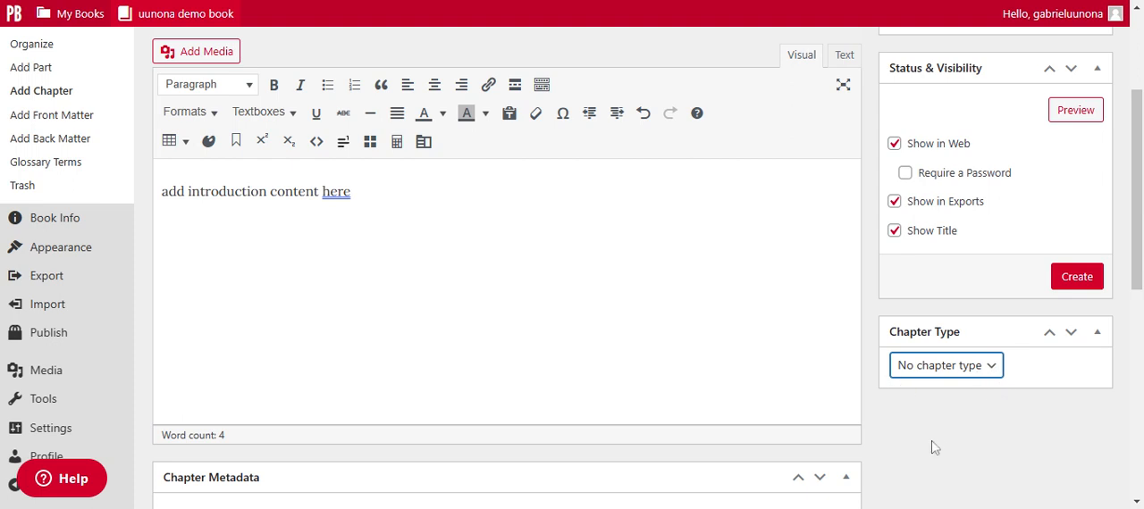
mouse_move(908, 439)
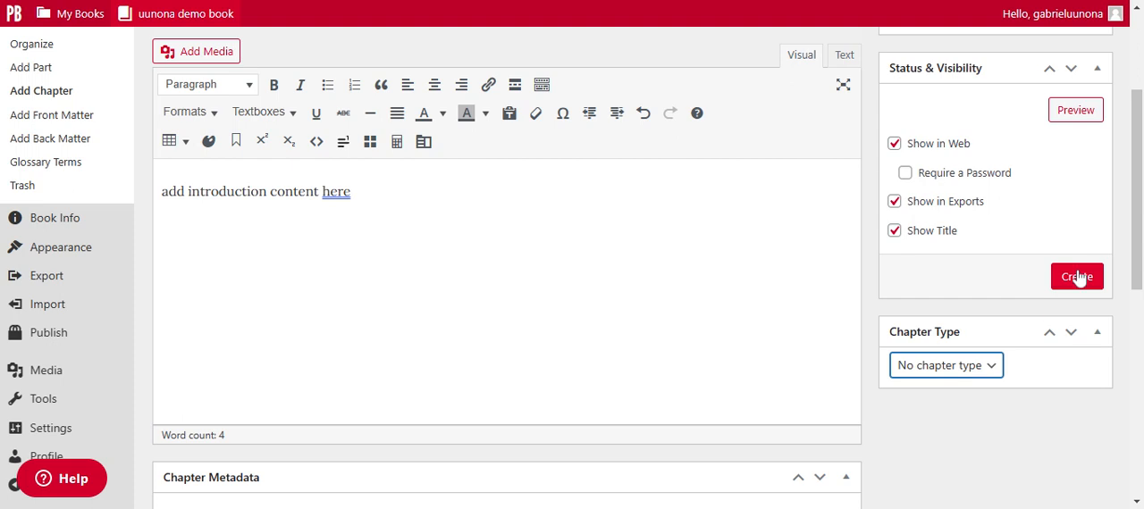
- Create the Introduction chapter from the Status & Visibility box
left_click(1076, 276)
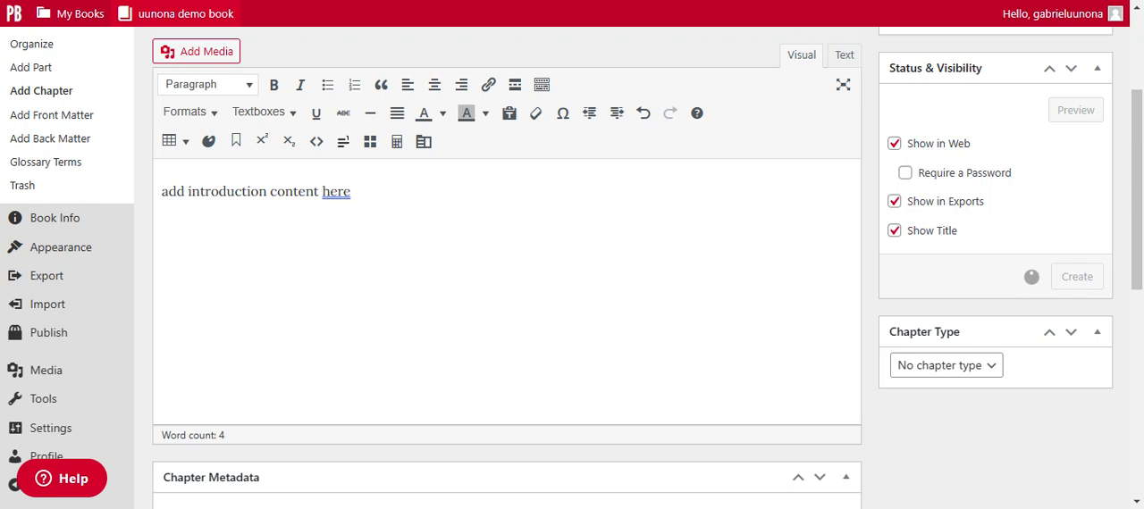
- Publish the Introduction chapter and review its edit page with the new permalink
left_click(1076, 276)
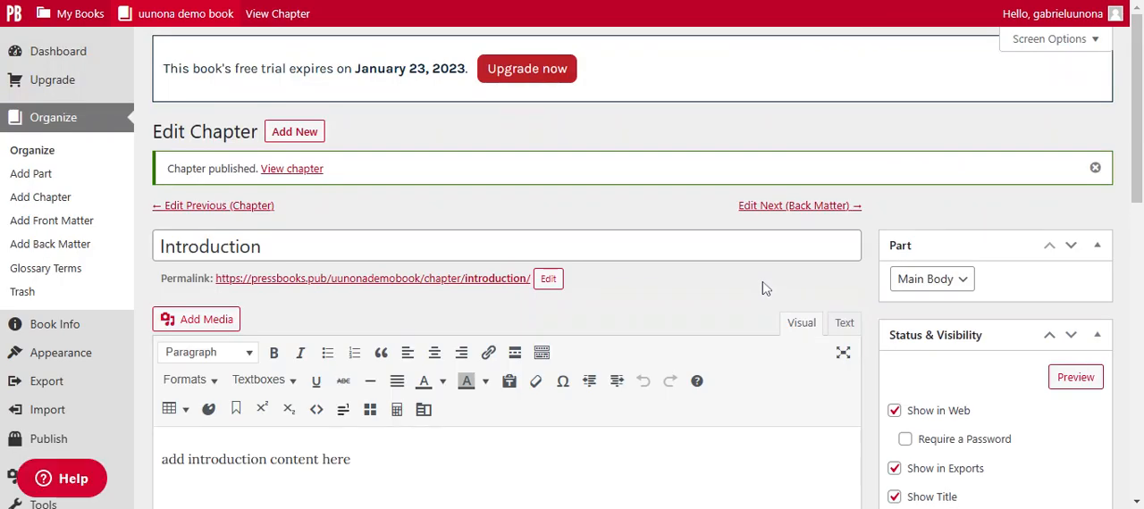
scroll("down", 3)
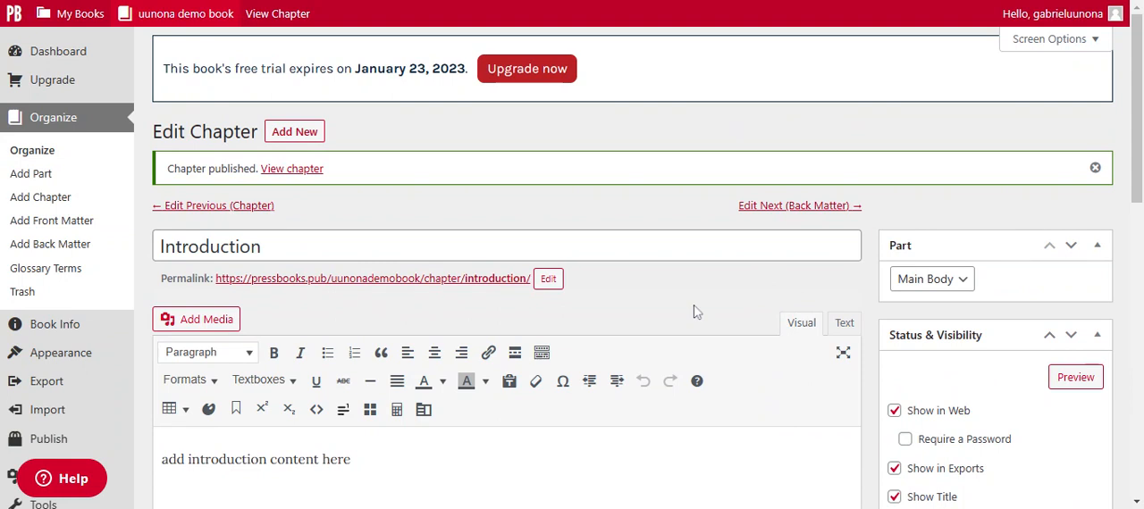
scroll("down", 3)
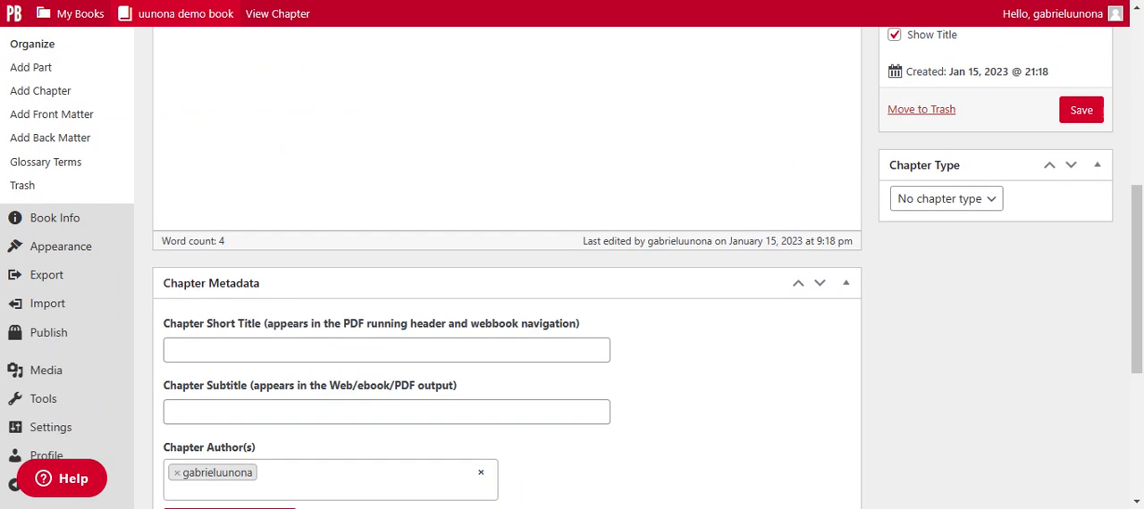
scroll("down", 3)
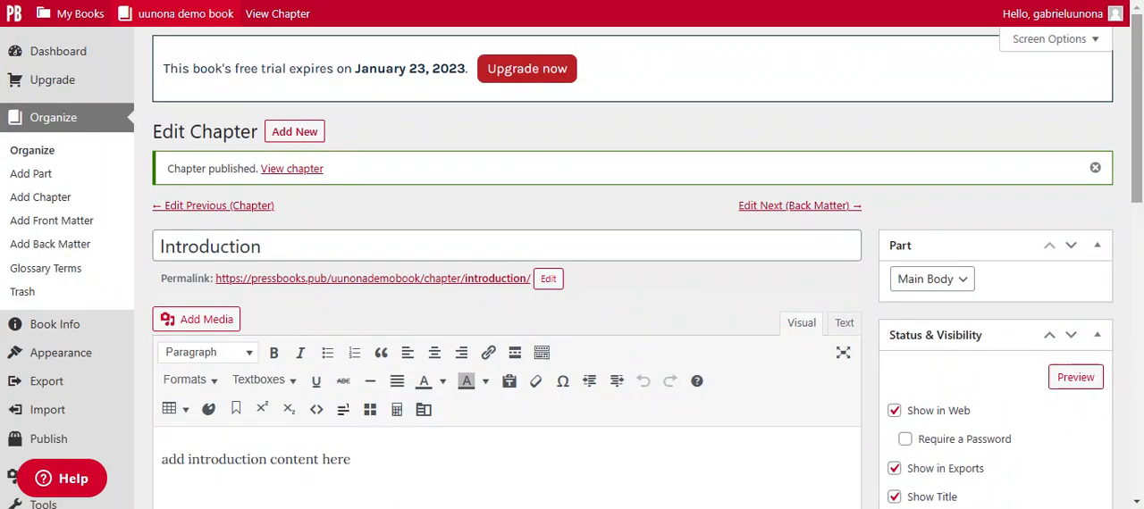
mouse_move(420, 166)
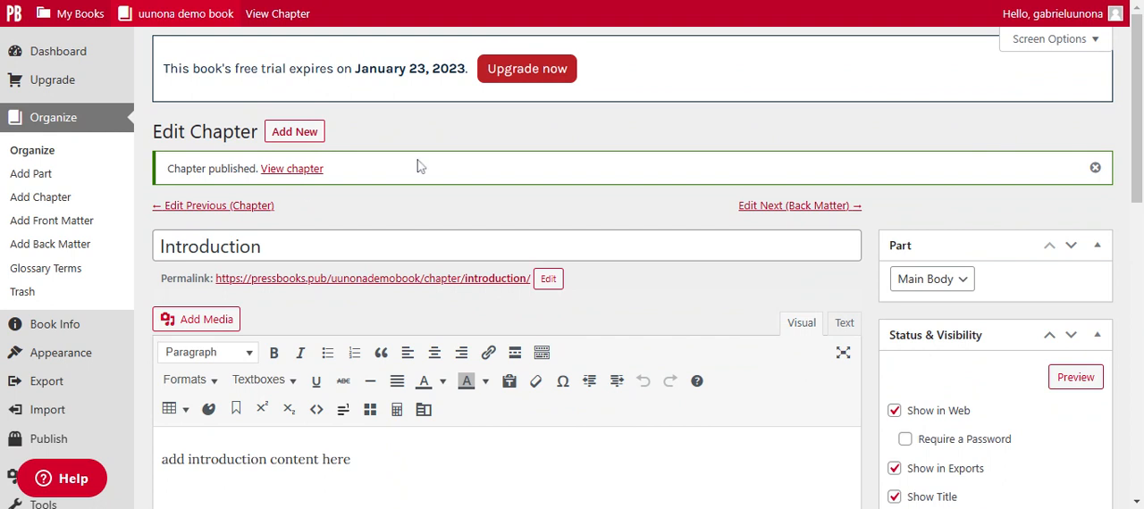
mouse_move(31, 173)
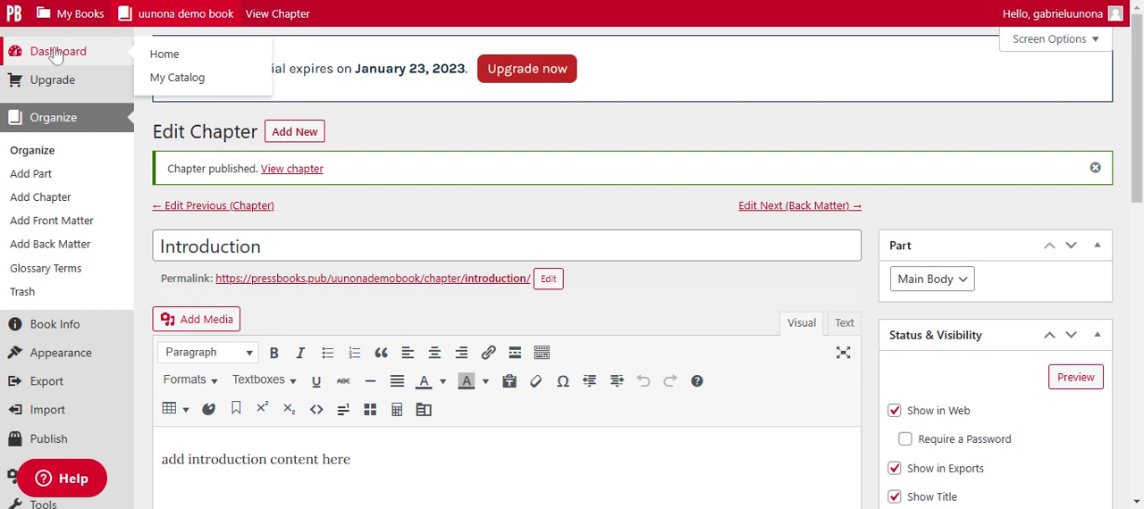
- Return to the uunona demo book dashboard and look it over
left_click(58, 51)
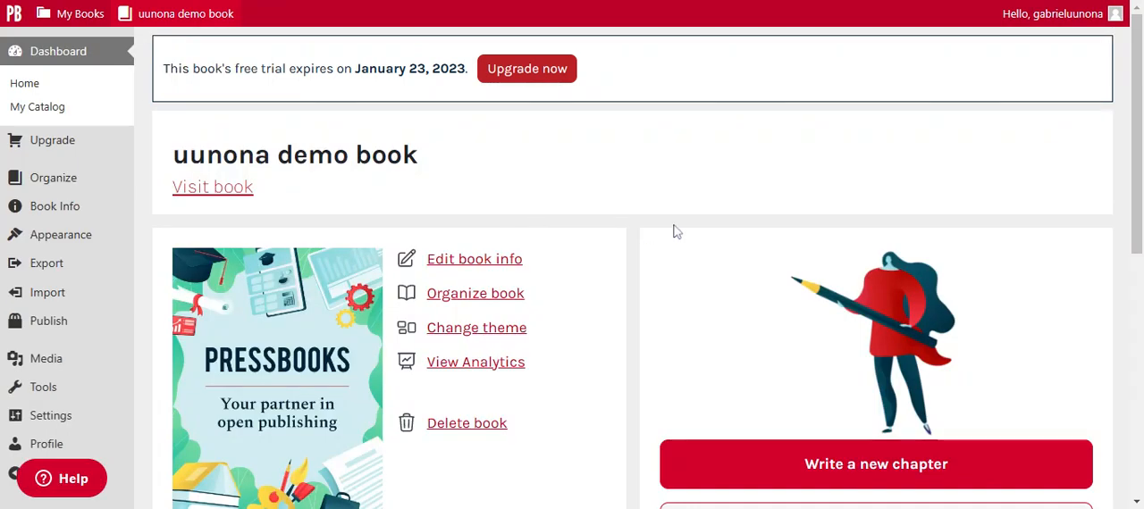
scroll("down", 3)
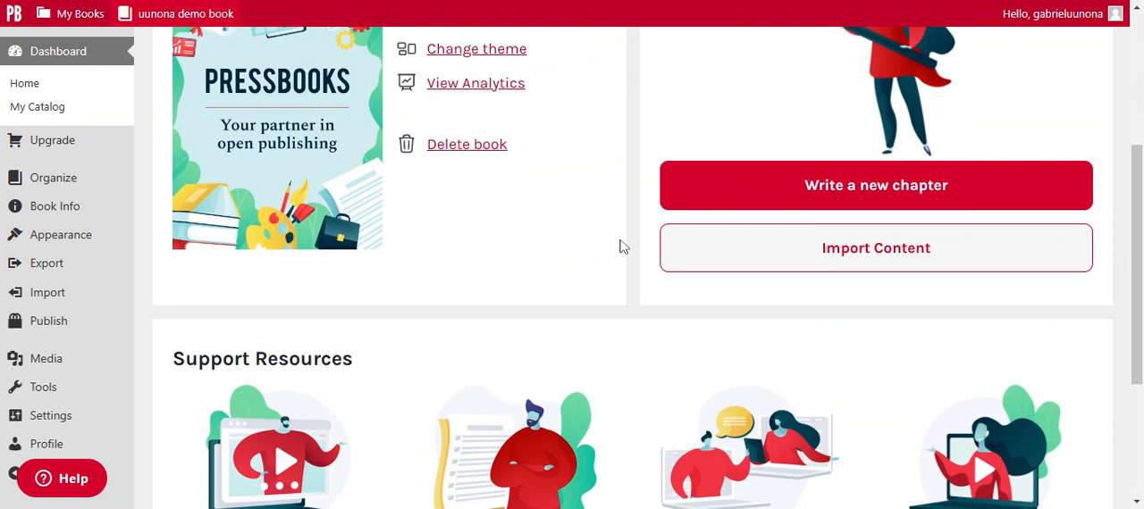
scroll("up", 3)
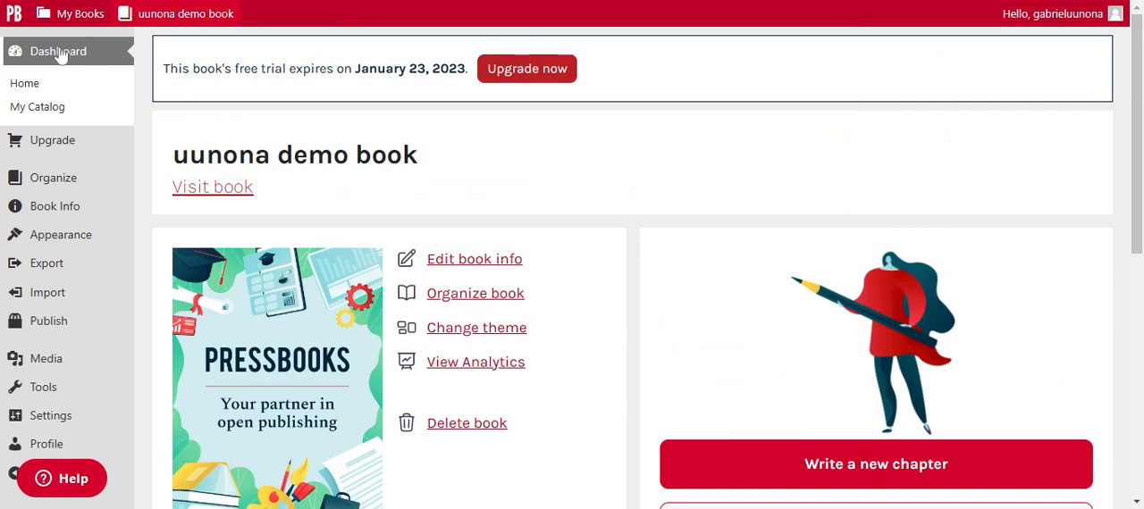
left_click(80, 13)
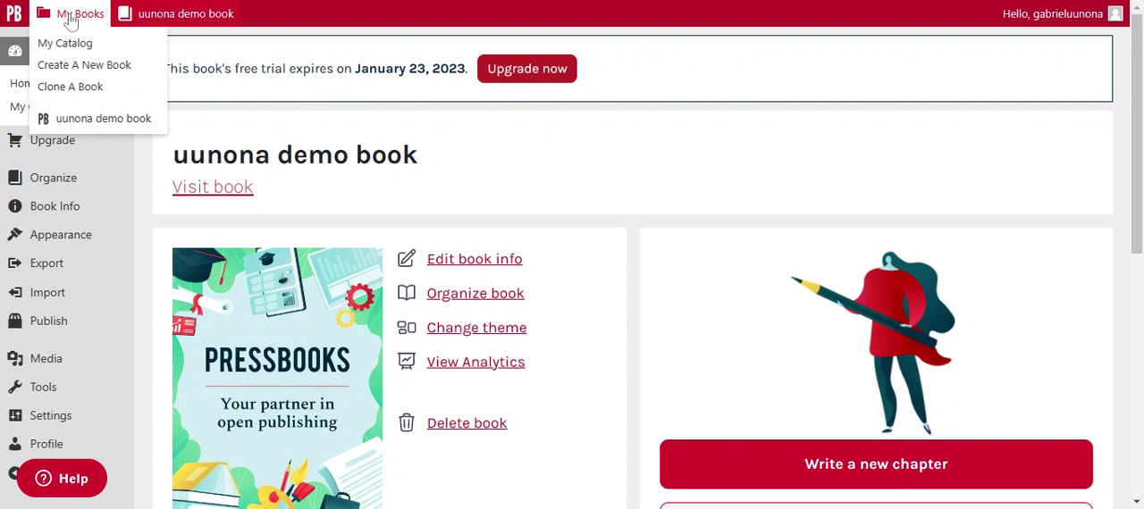
- Bring up the empty Create a new book form from My Catalog's My Books menu
left_click(65, 43)
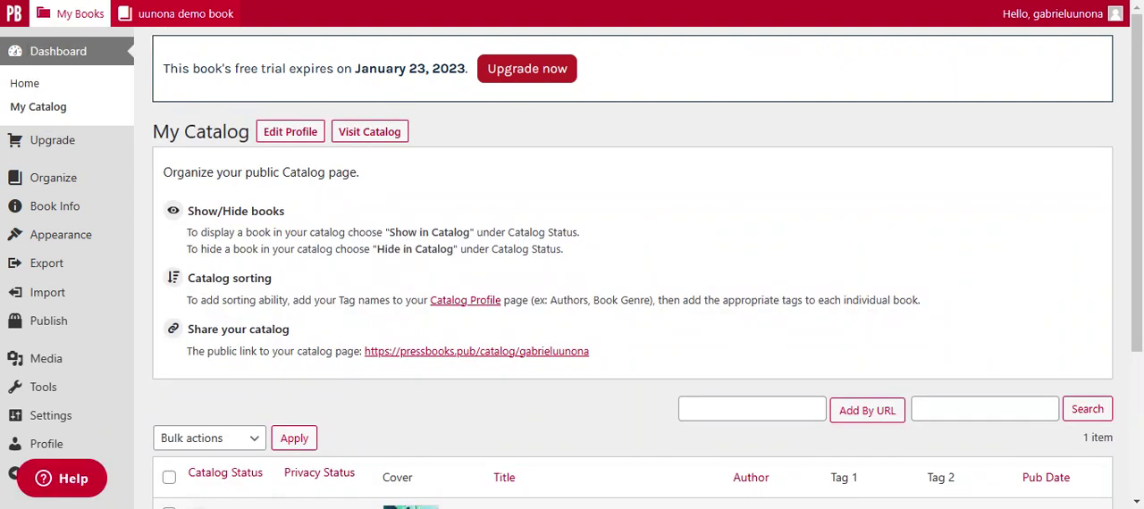
left_click(79, 14)
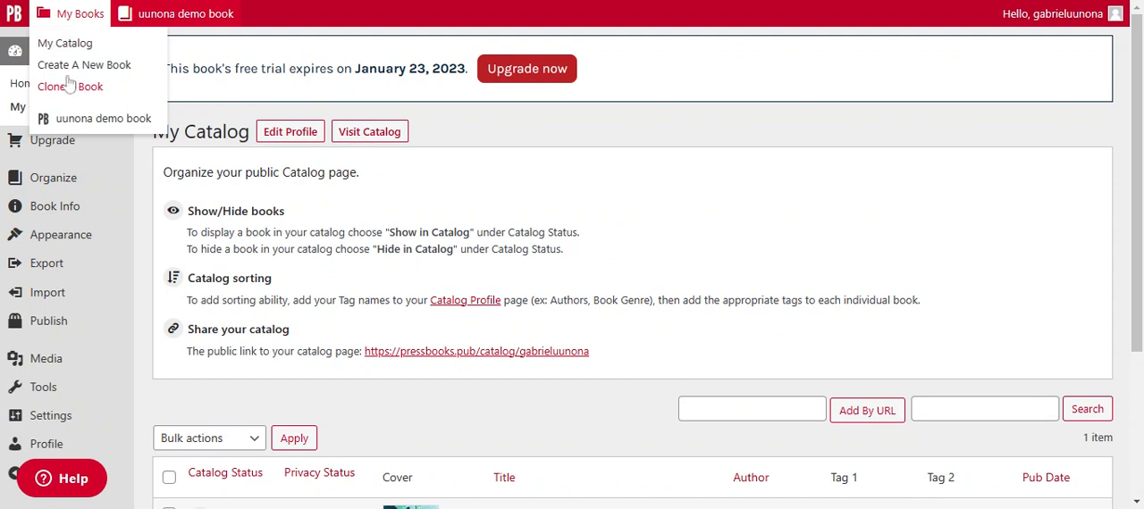
mouse_move(84, 65)
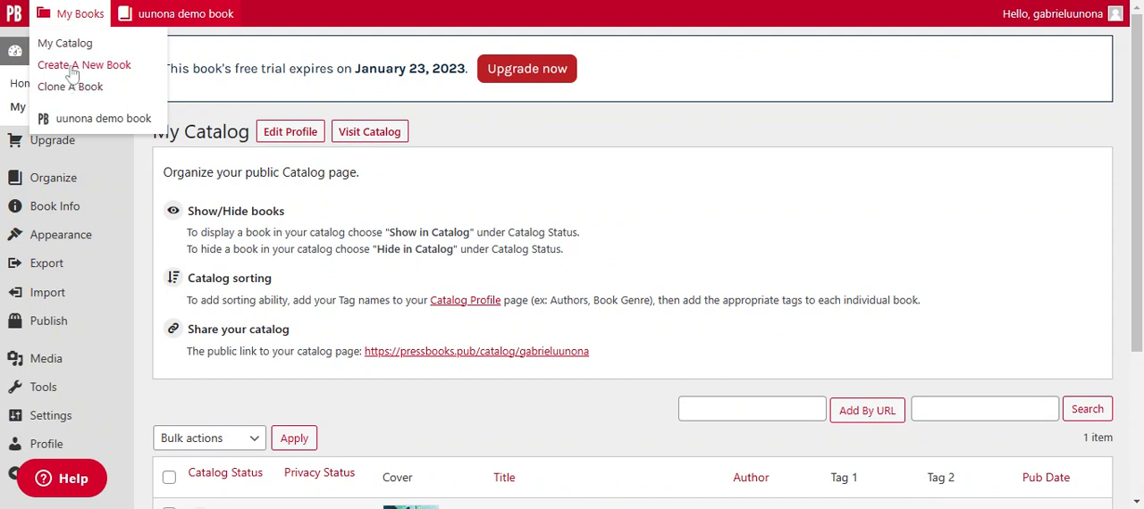
left_click(84, 64)
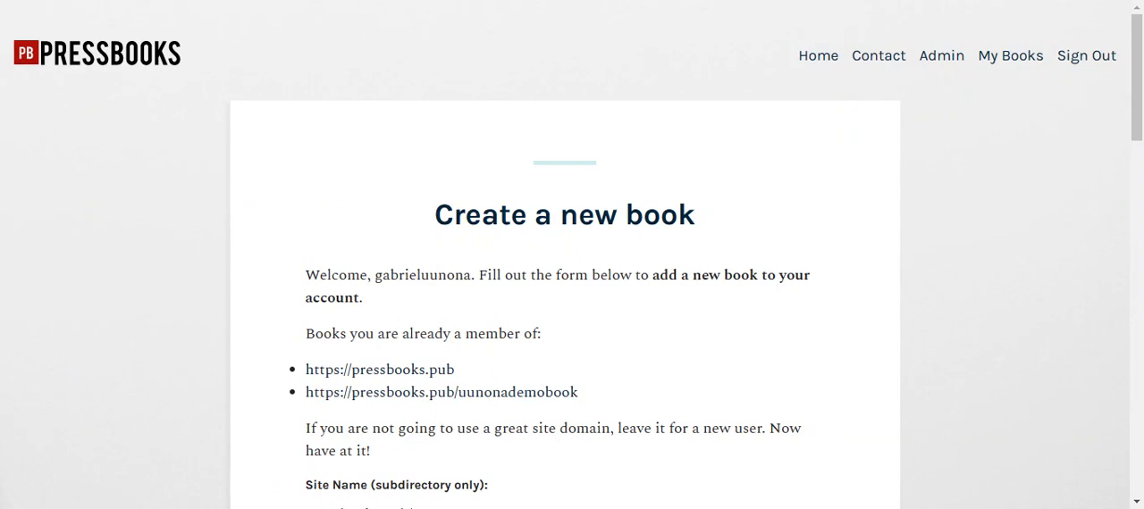
scroll("down", 3)
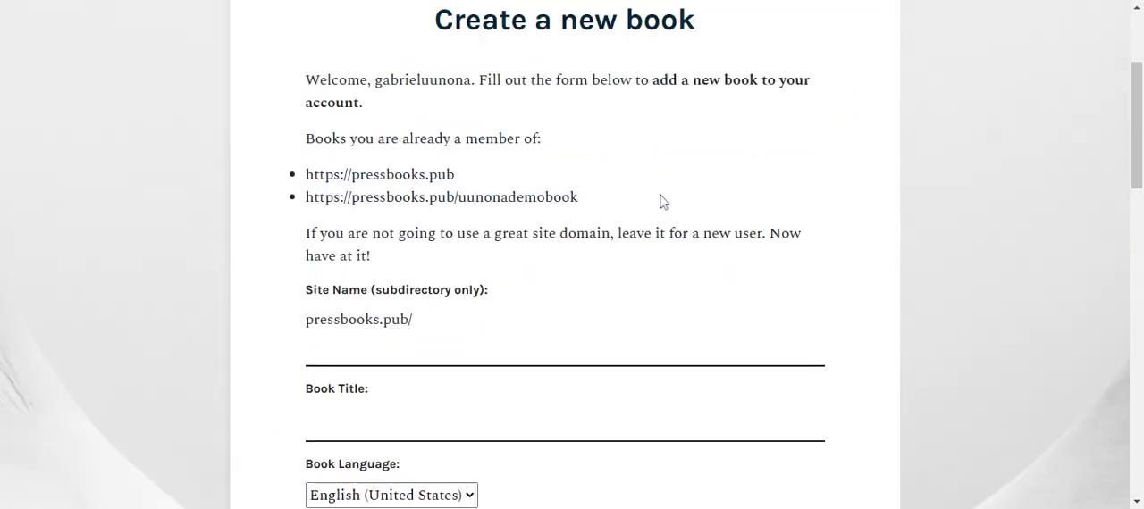
scroll("up", 3)
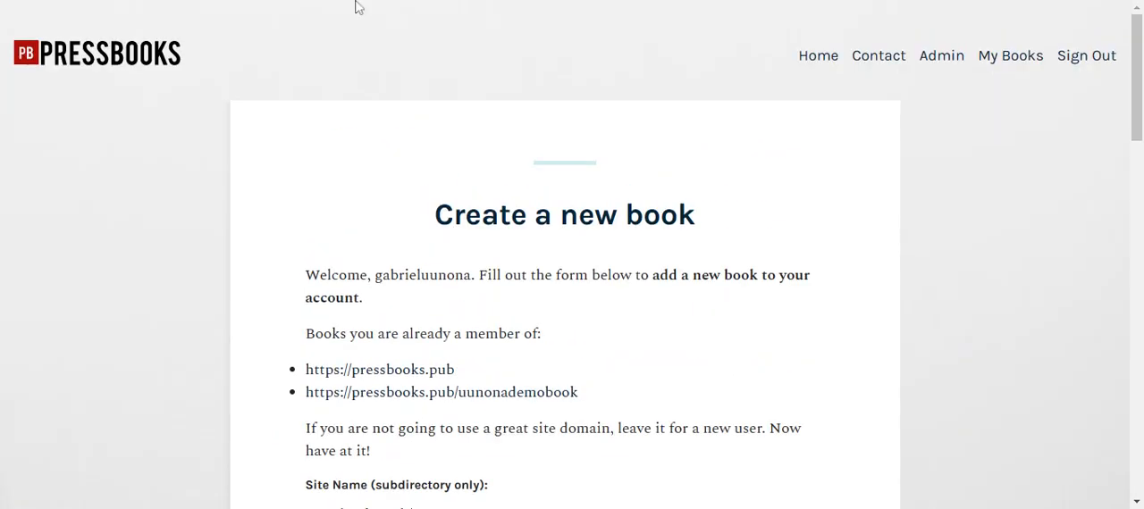
mouse_move(818, 55)
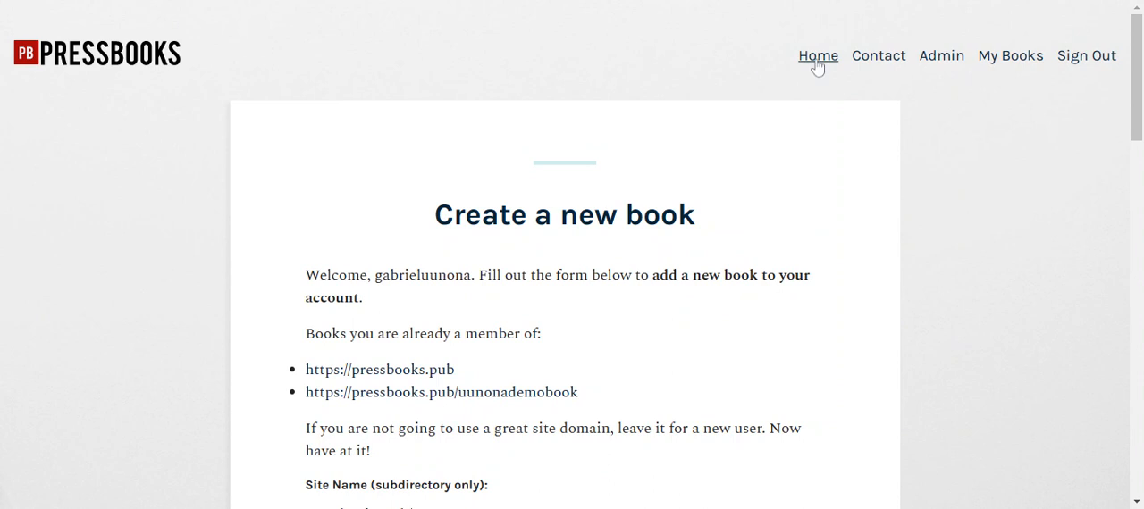
- Browse the Pressbooks Create home page with its start-from-scratch and adapt-textbook options
left_click(817, 55)
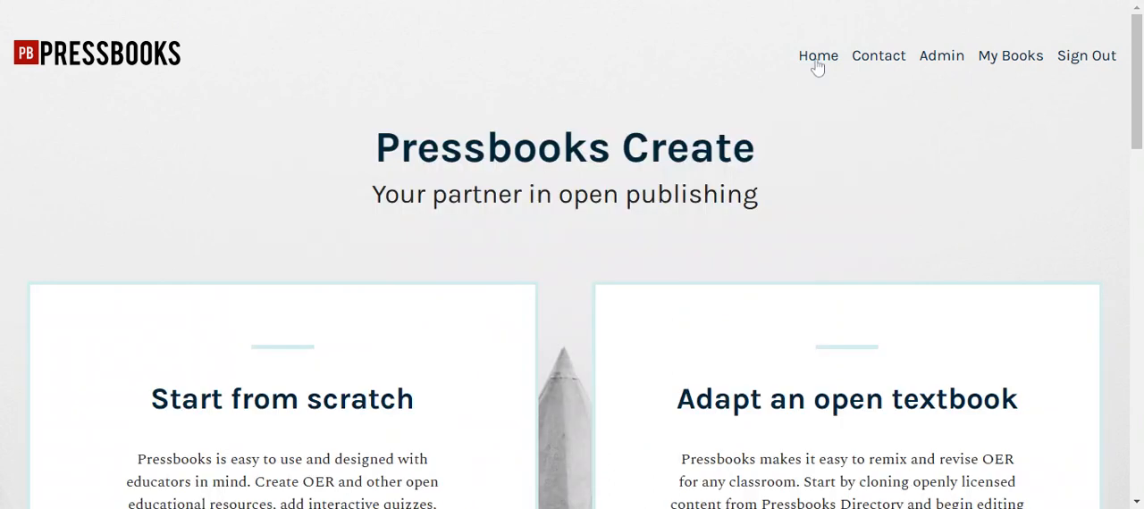
scroll("down", 3)
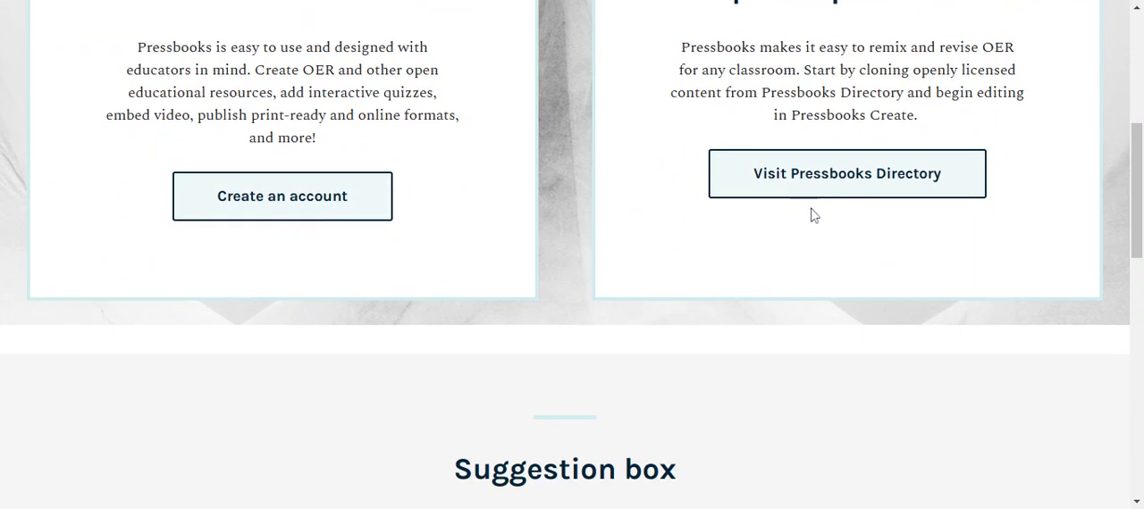
mouse_move(304, 199)
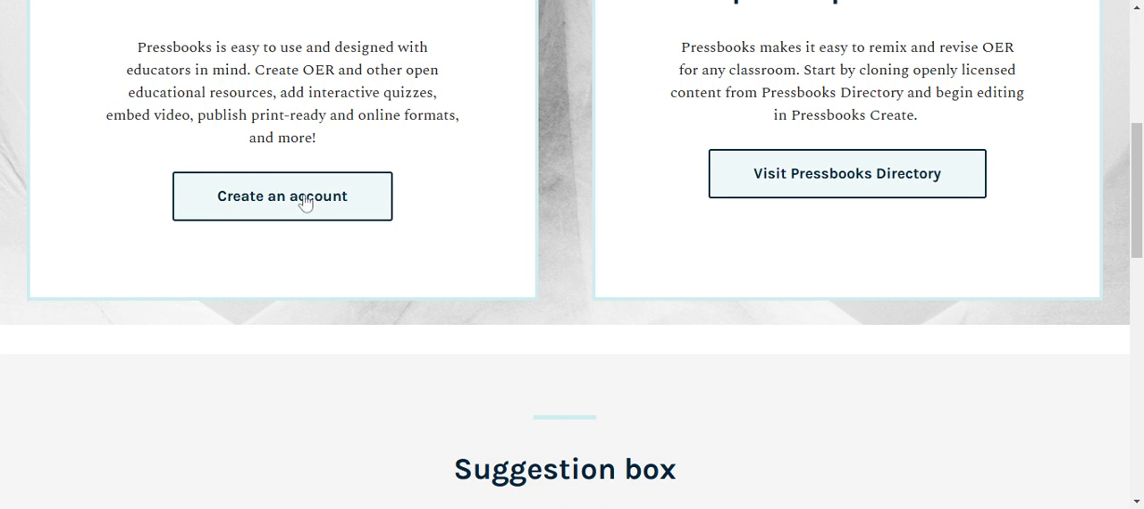
scroll("up", 3)
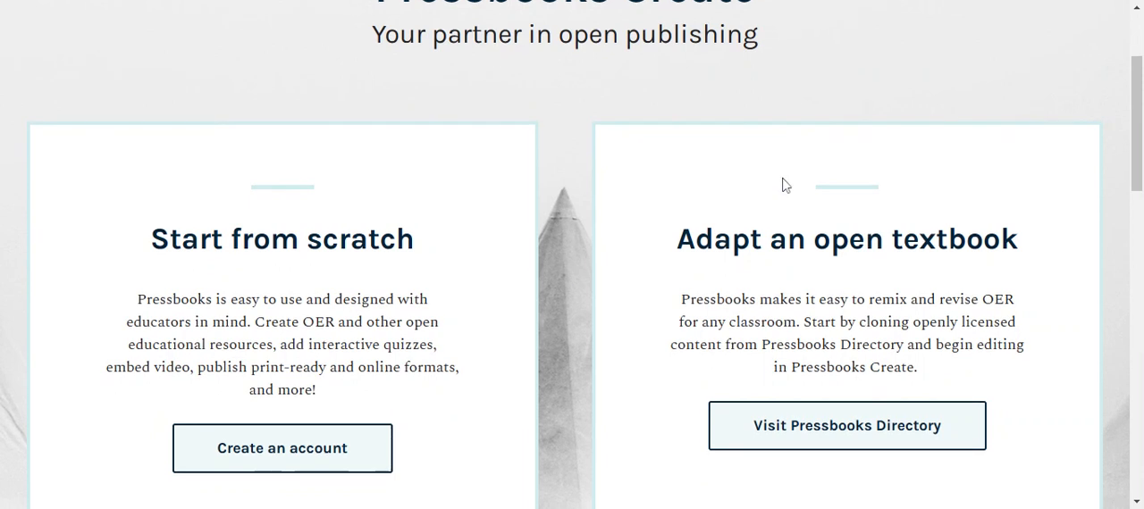
scroll("up", 3)
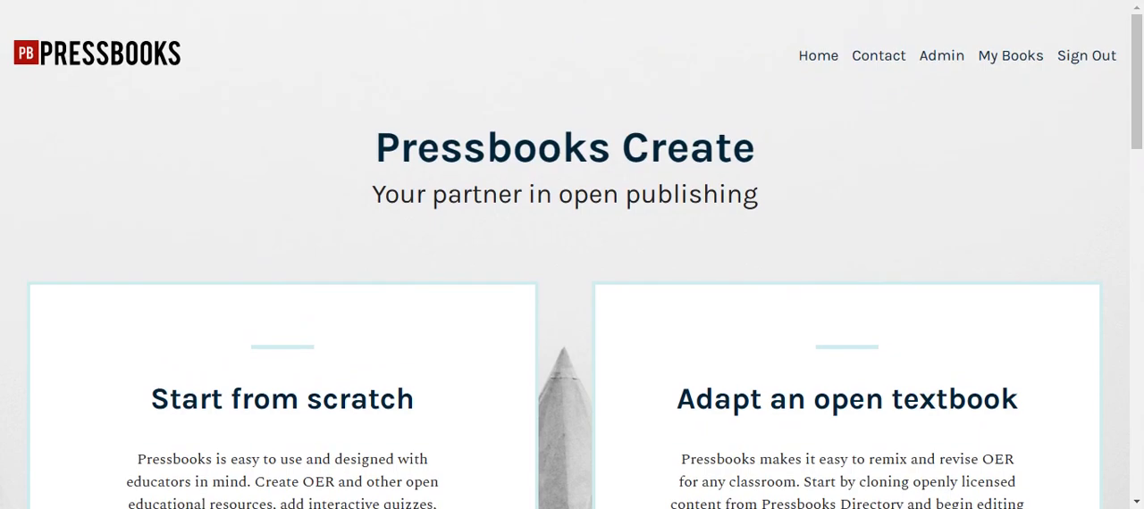
scroll("down", 3)
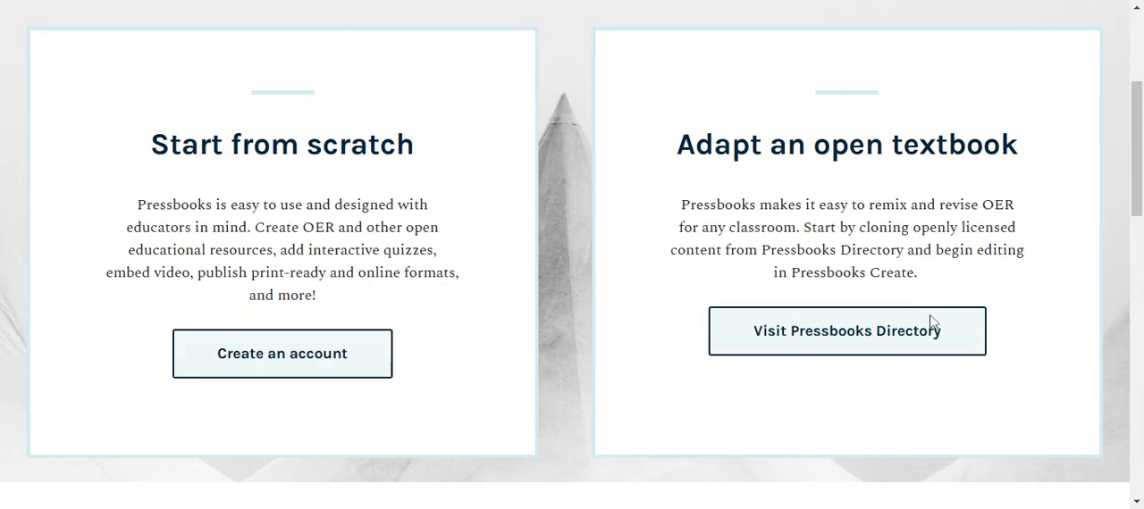
mouse_move(818, 327)
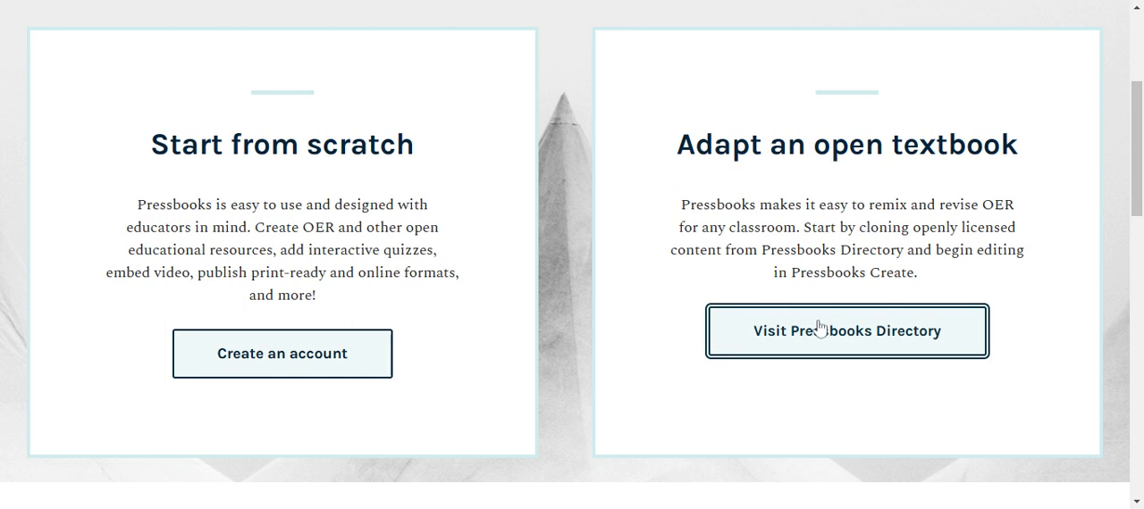
- Open Pressbooks Directory, browse its 4,992 book listings, and return to the Find a book search
left_click(845, 331)
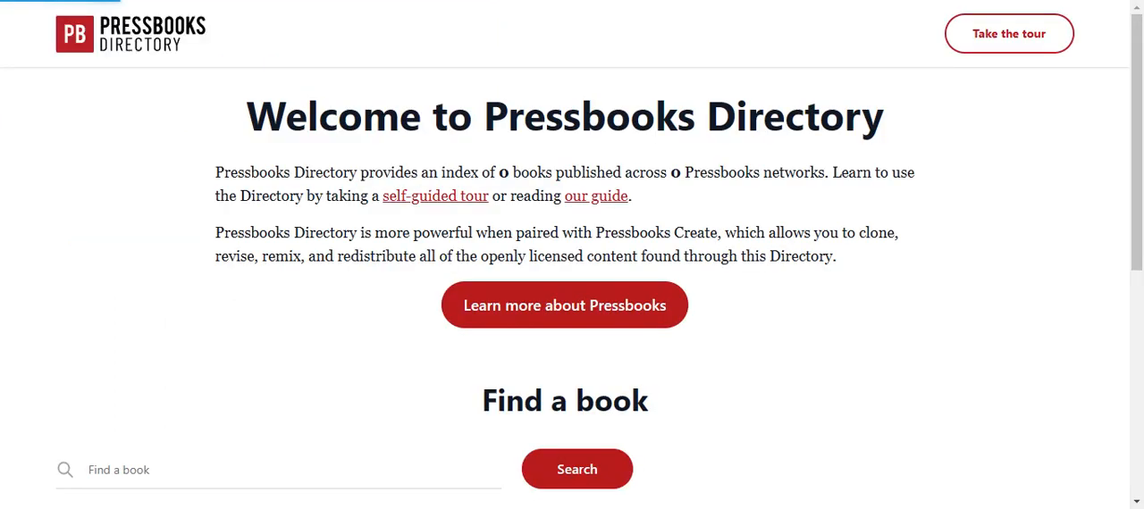
left_click(576, 469)
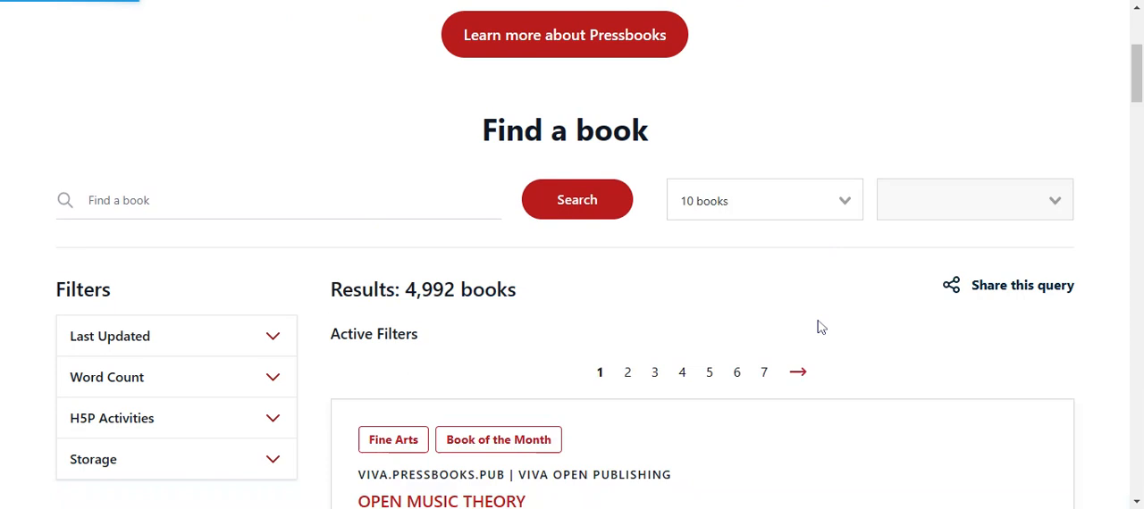
scroll("down", 3)
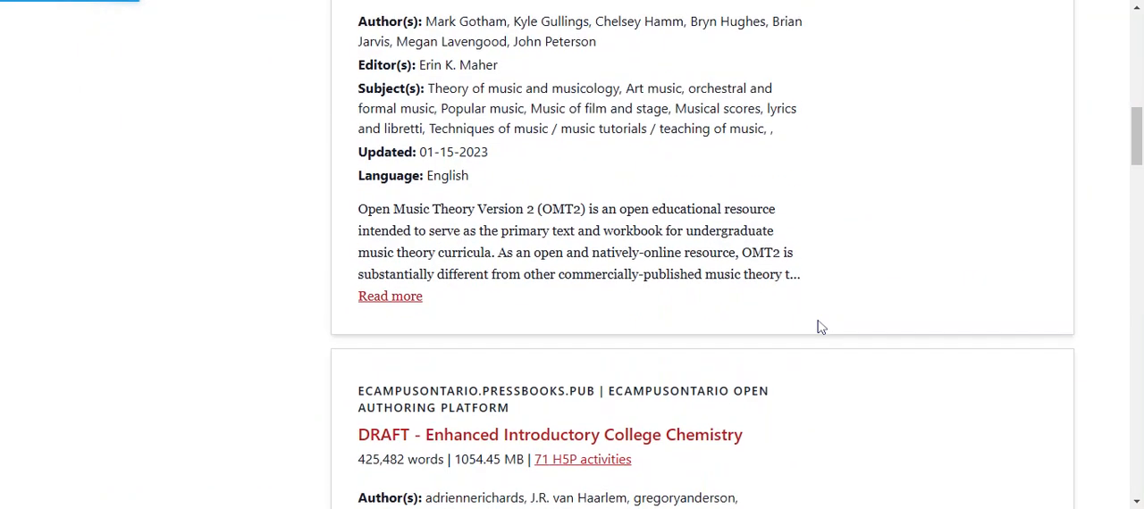
scroll("up", 3)
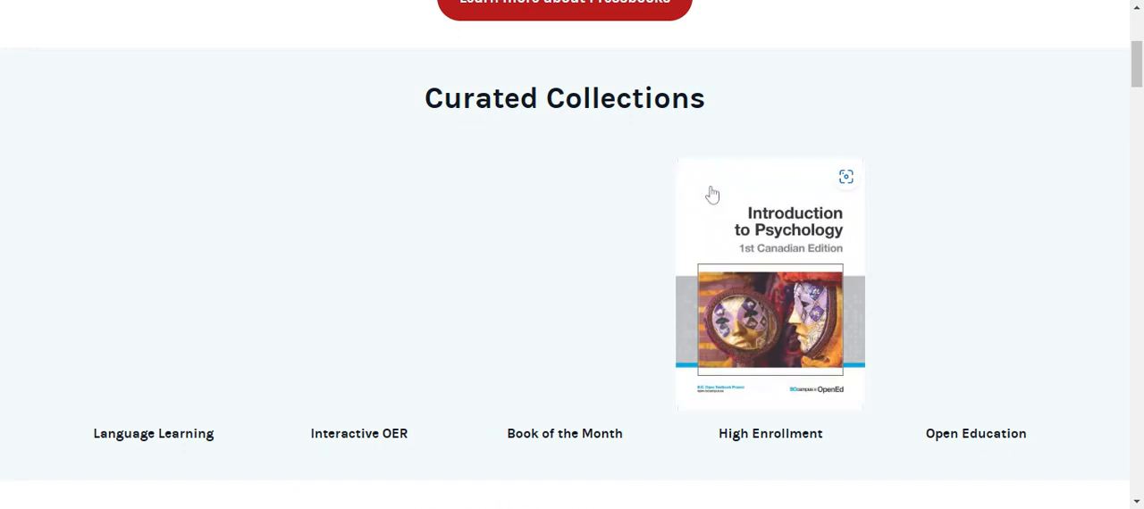
scroll("up", 3)
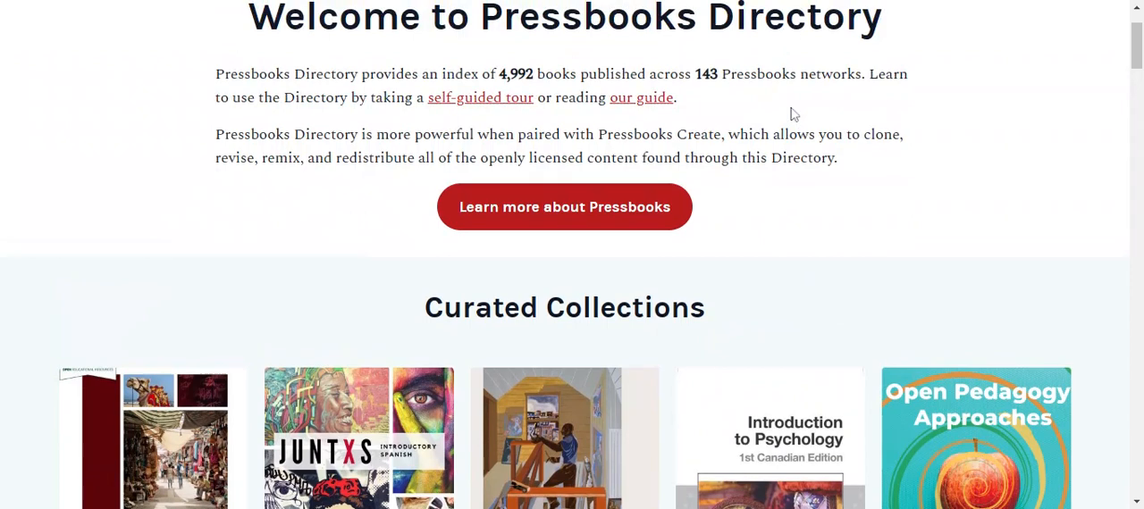
scroll("down", 3)
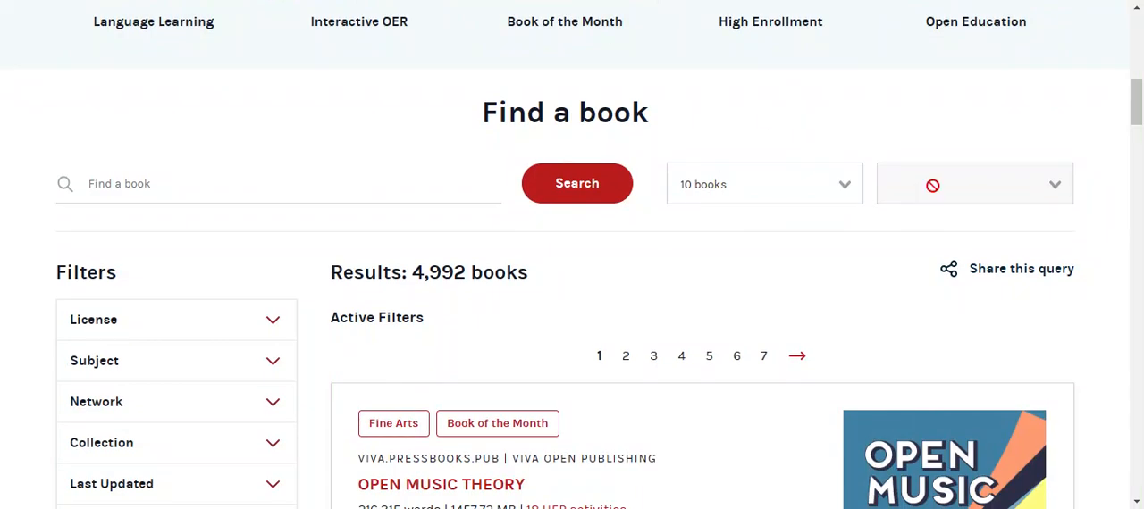
scroll("down", 3)
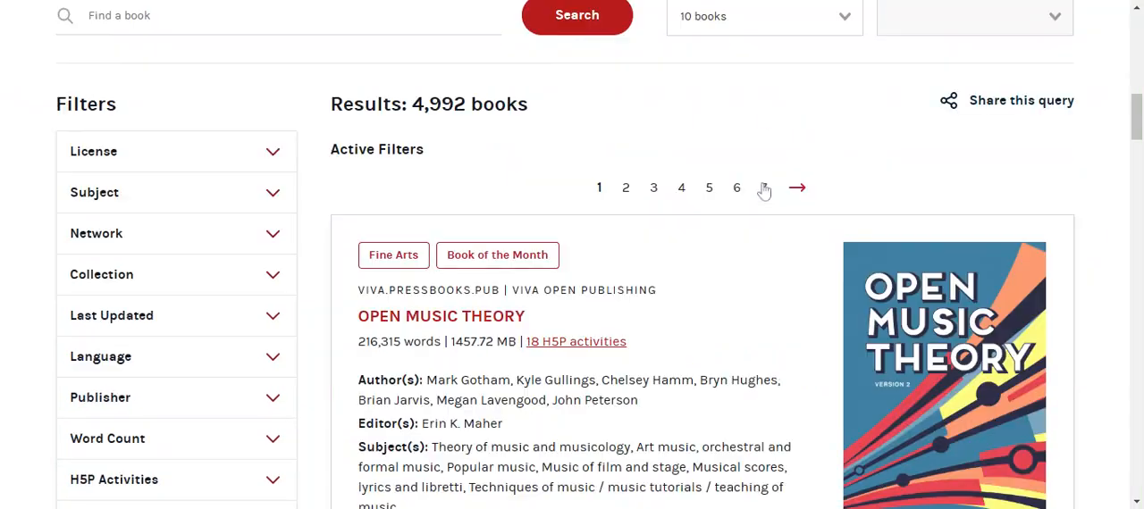
scroll("down", 3)
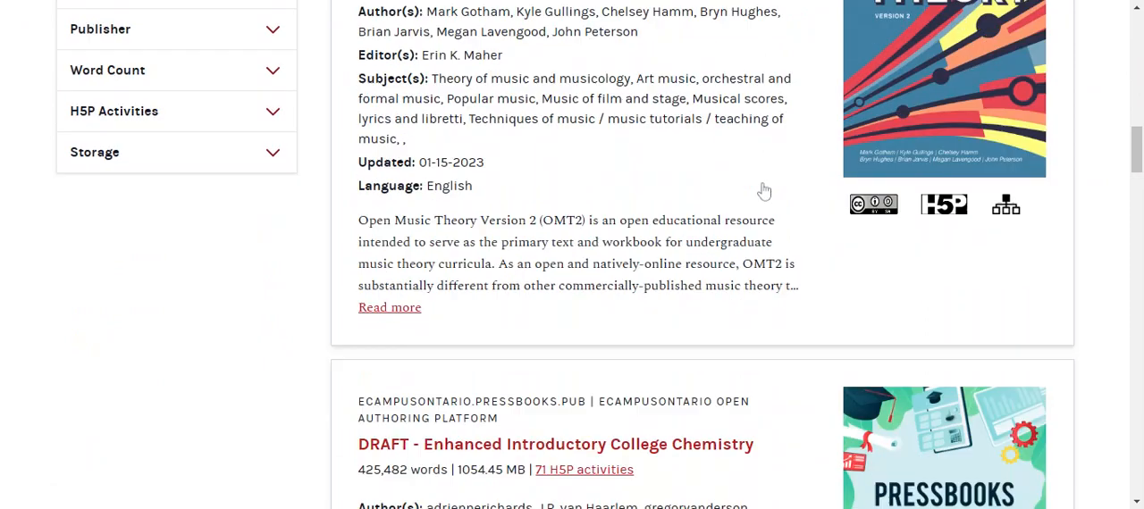
scroll("down", 3)
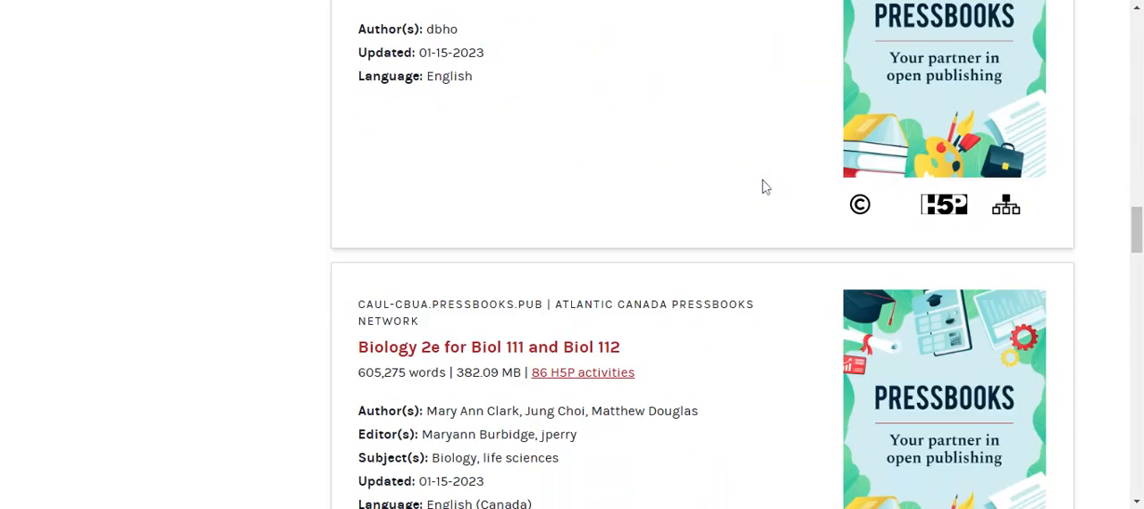
scroll("up", 3)
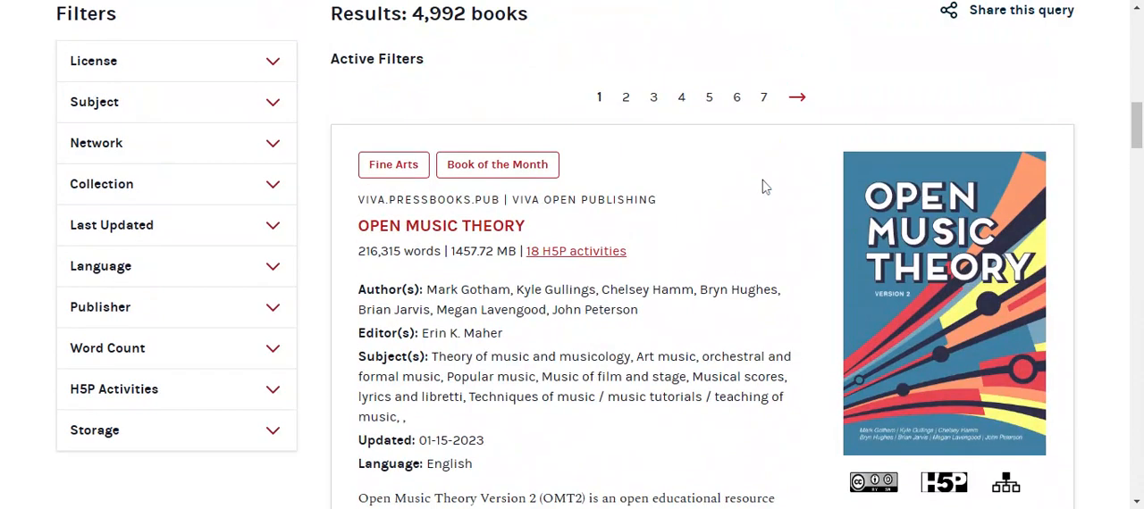
scroll("up", 3)
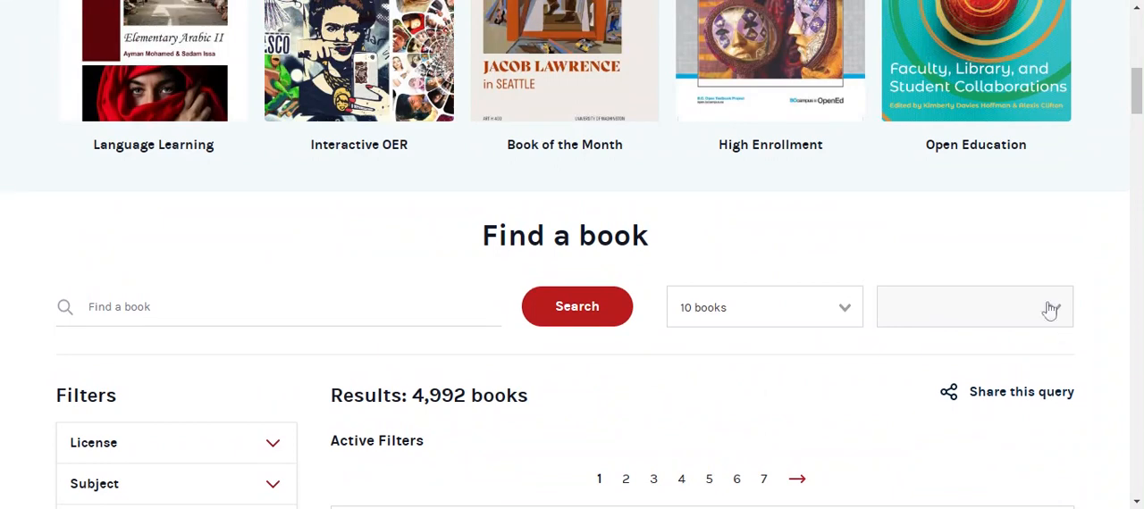
- Show 20 books per page and browse the results down to Speaking of Culture
left_click(764, 306)
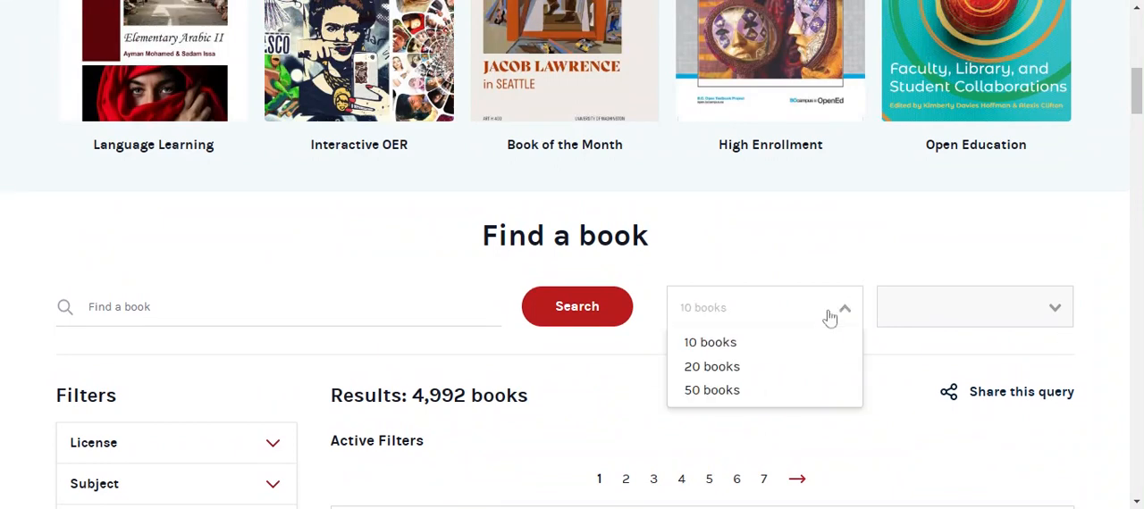
mouse_move(735, 366)
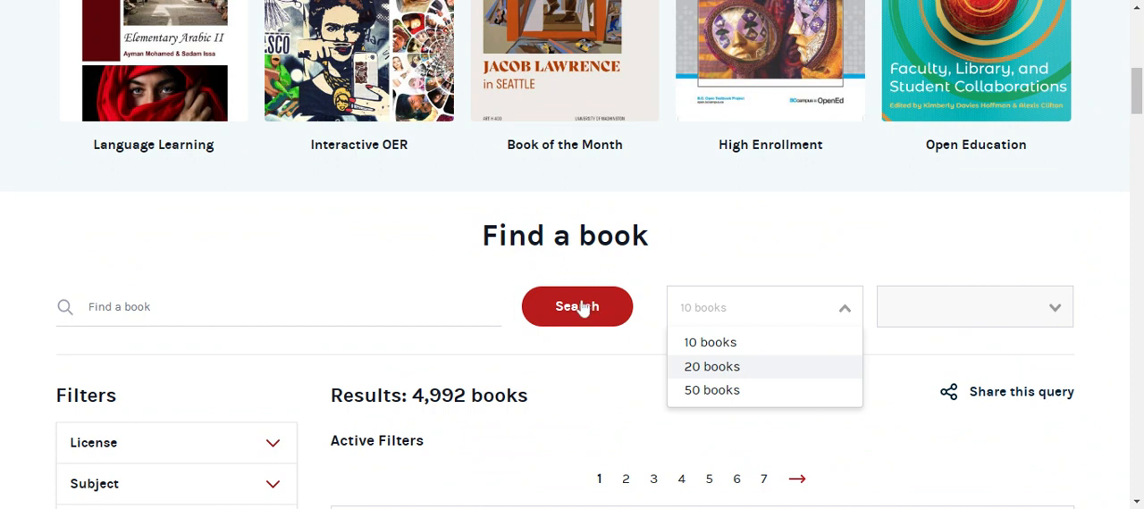
scroll("down", 3)
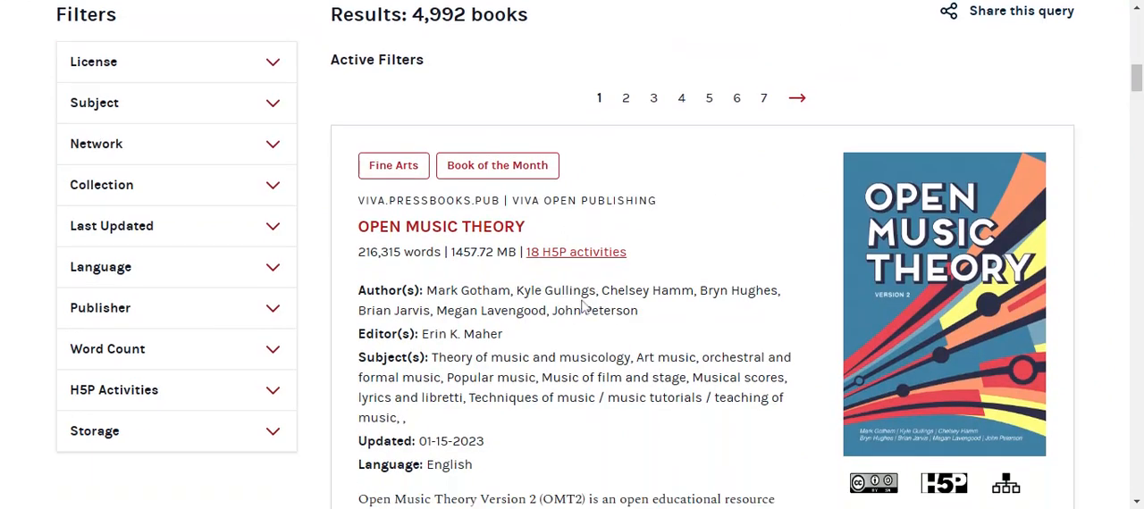
scroll("down", 3)
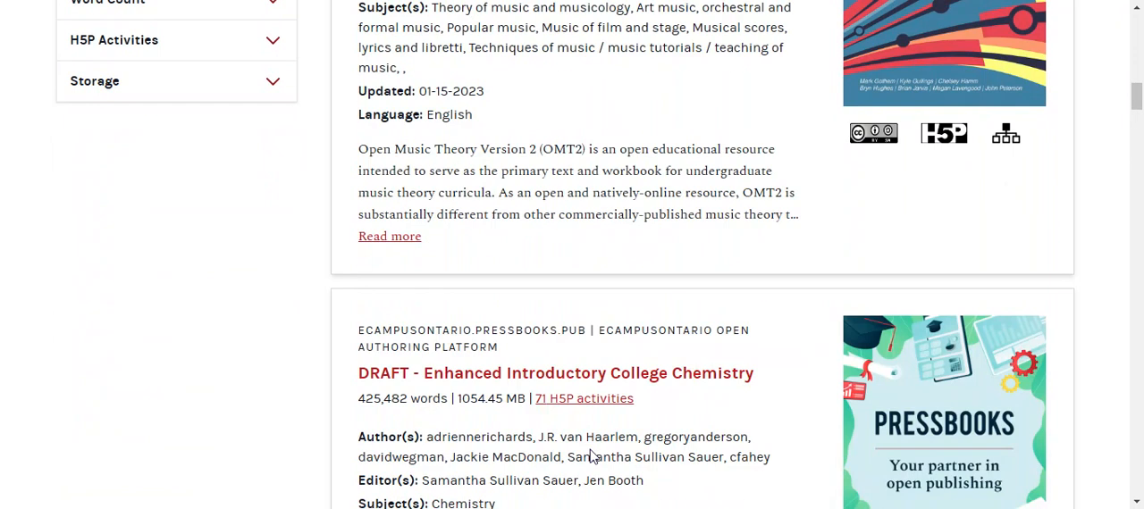
scroll("up", 3)
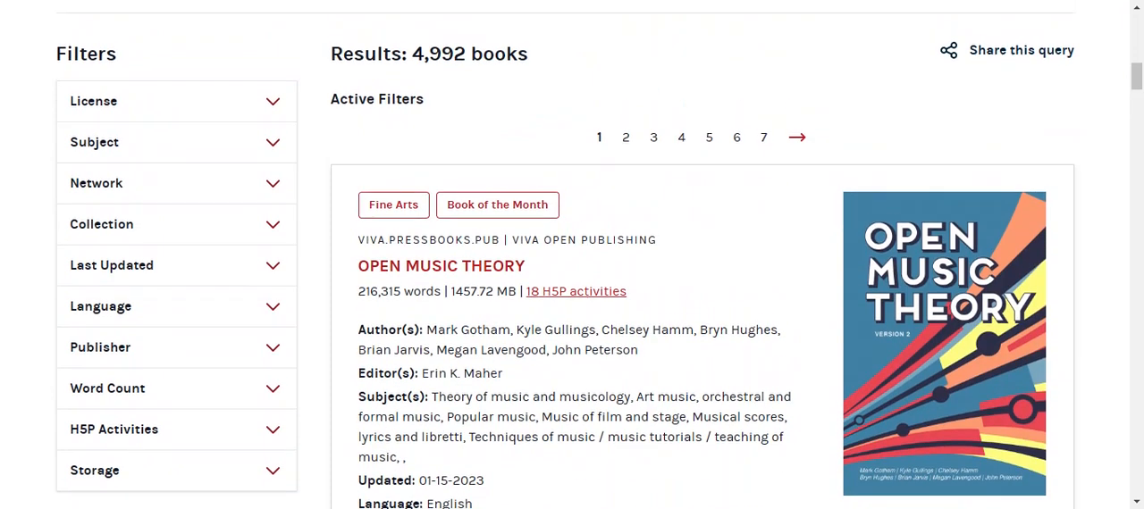
scroll("up", 3)
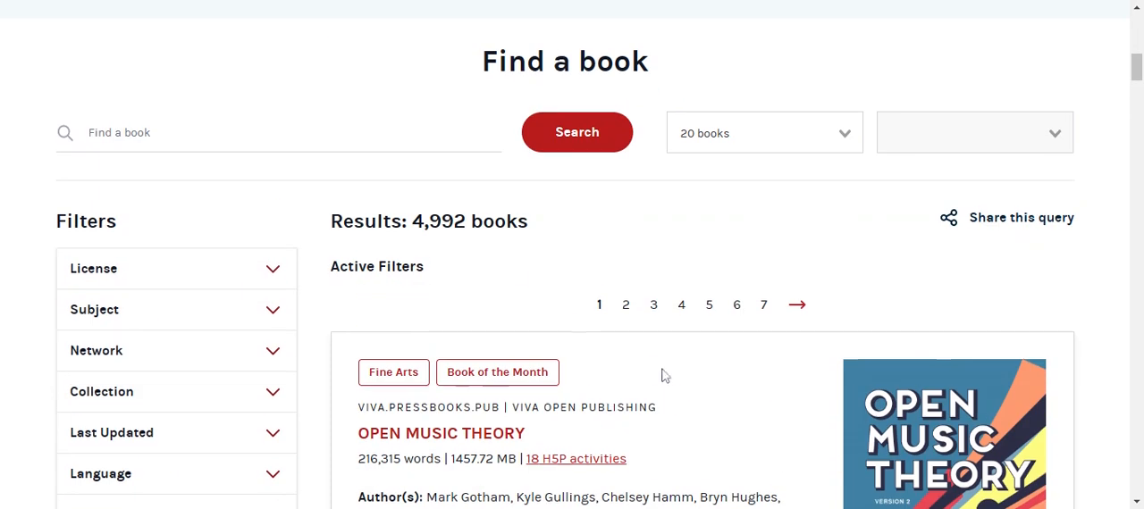
scroll("down", 3)
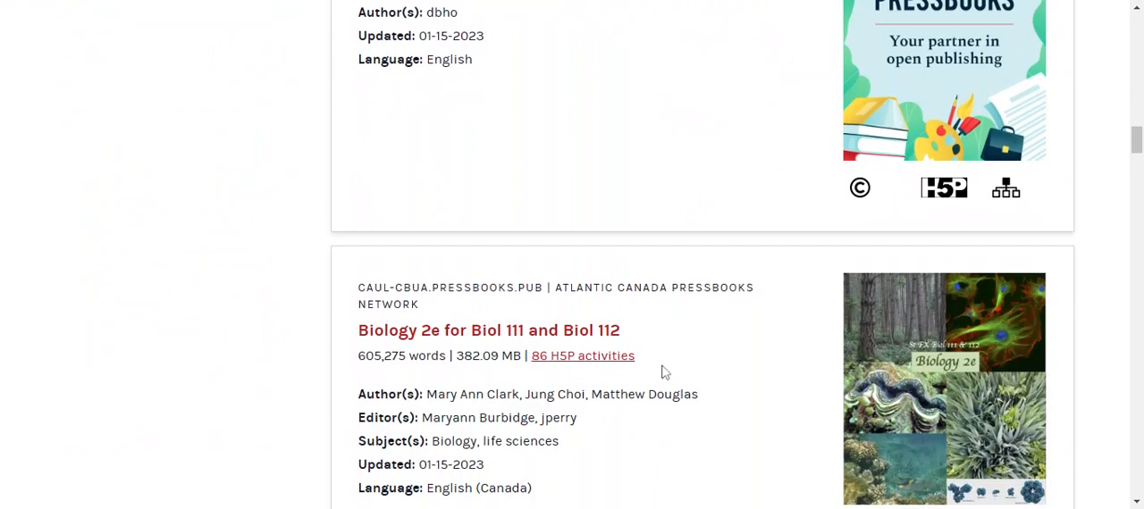
scroll("down", 3)
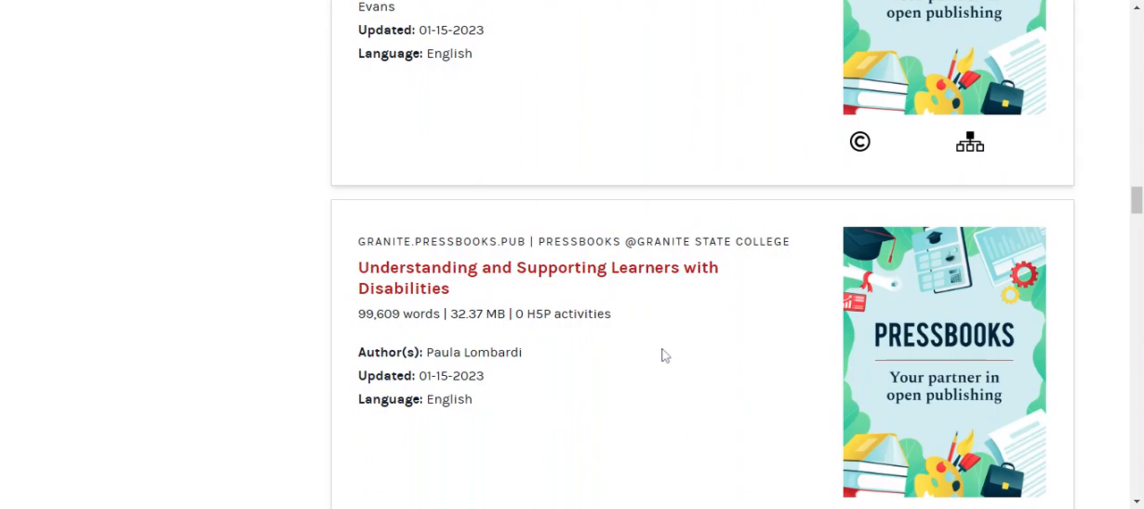
scroll("down", 3)
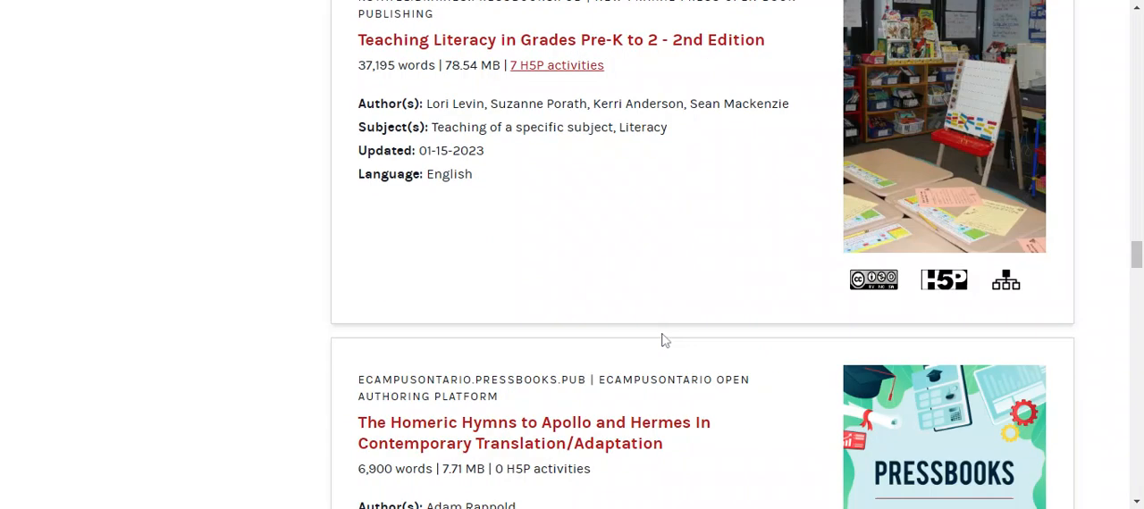
scroll("down", 3)
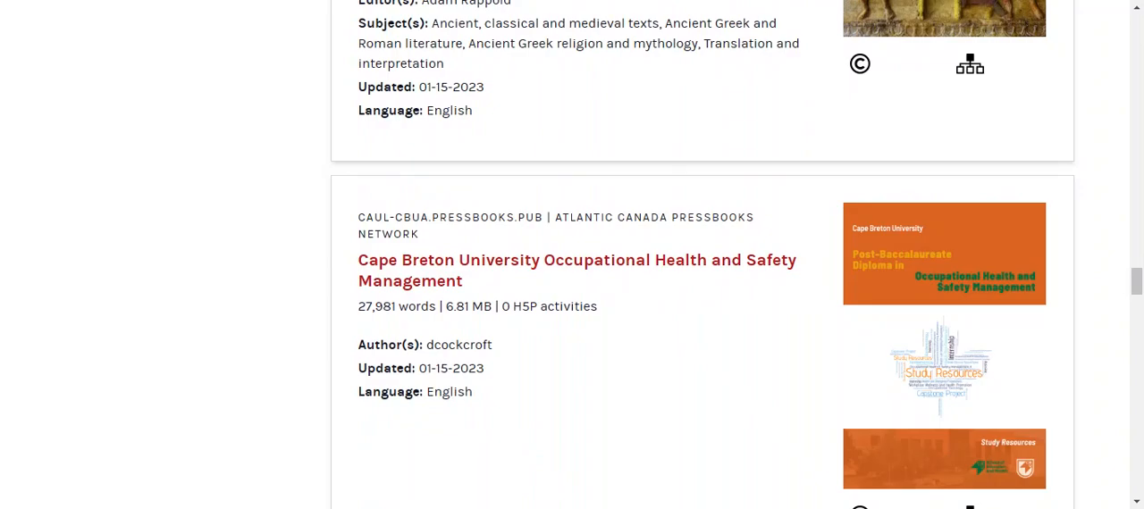
scroll("up", 3)
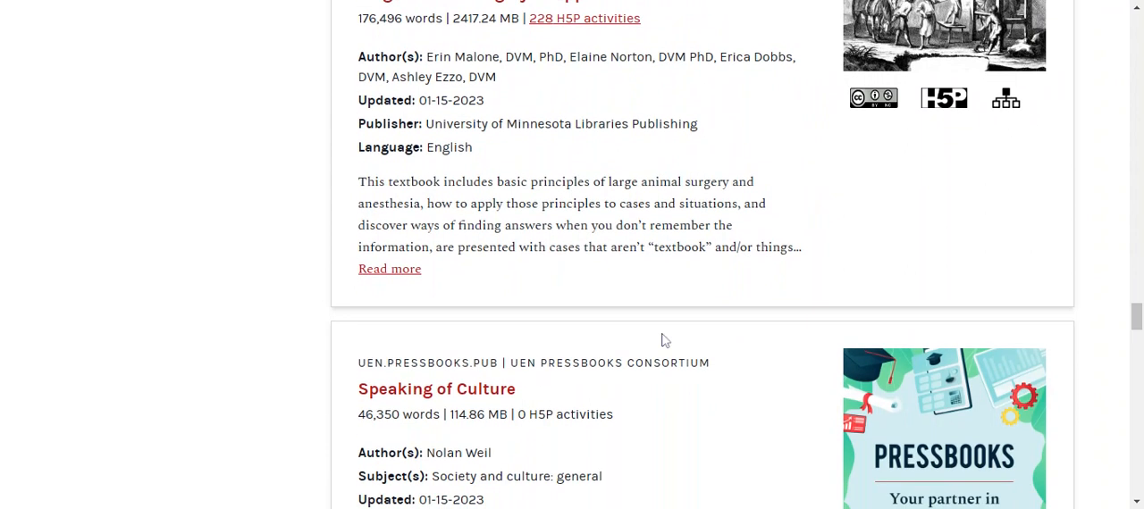
scroll("down", 3)
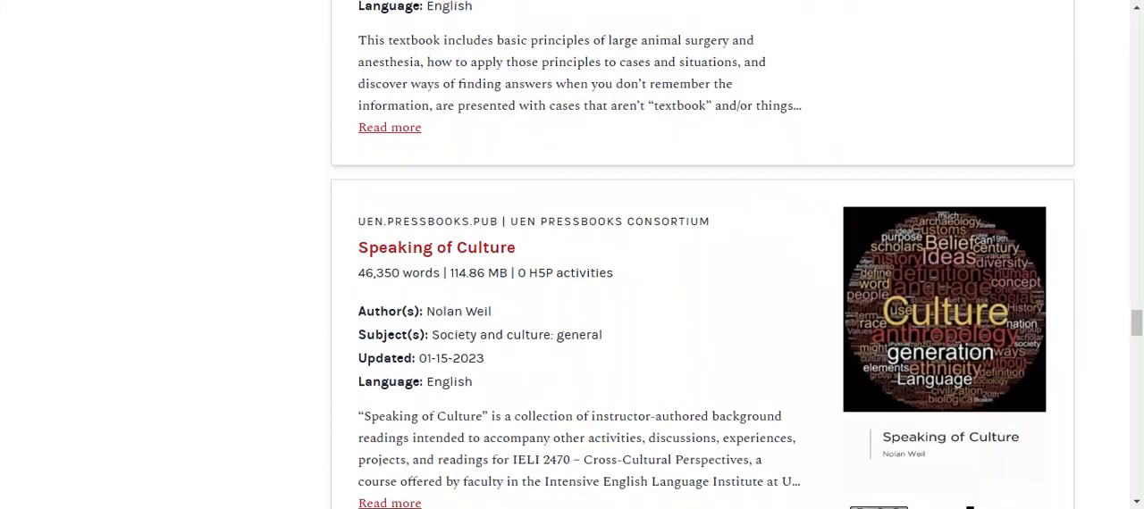
scroll("down", 3)
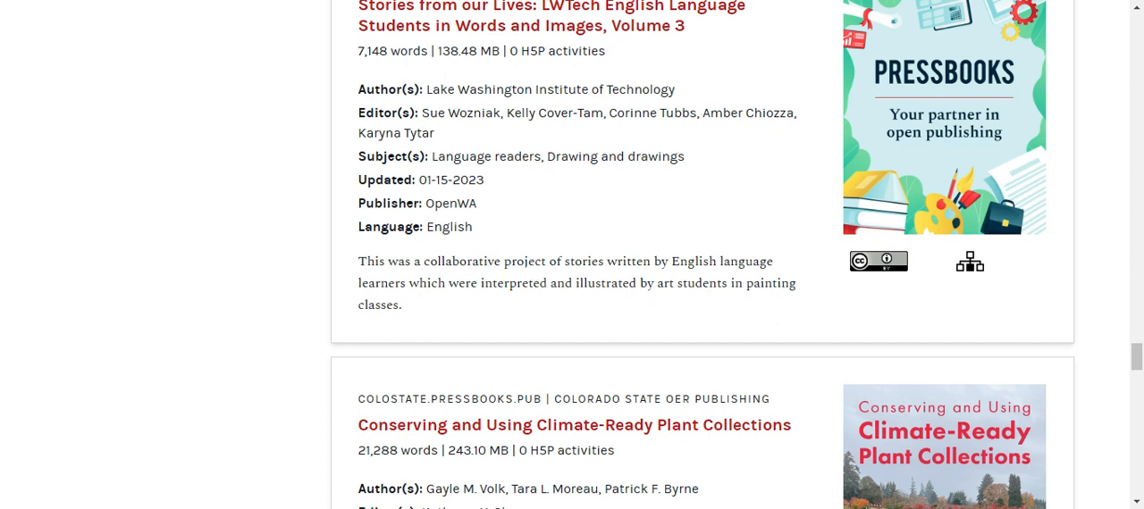
mouse_move(676, 259)
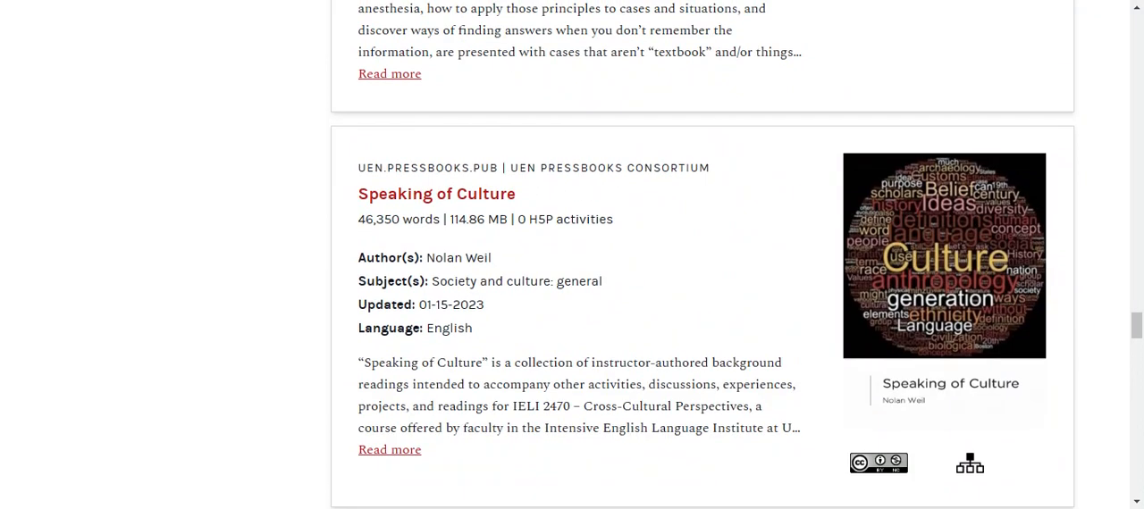
mouse_move(939, 270)
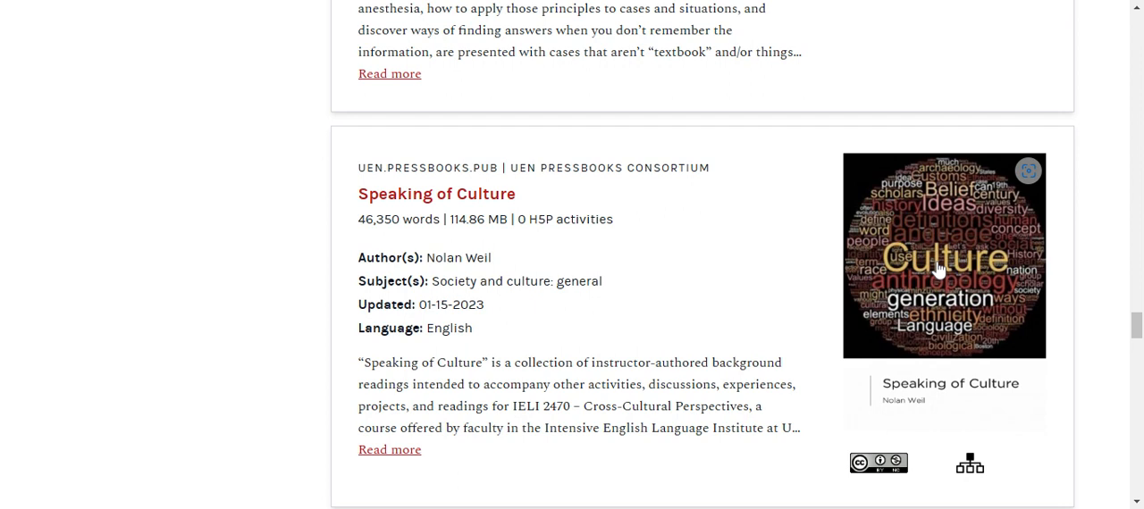
mouse_move(938, 270)
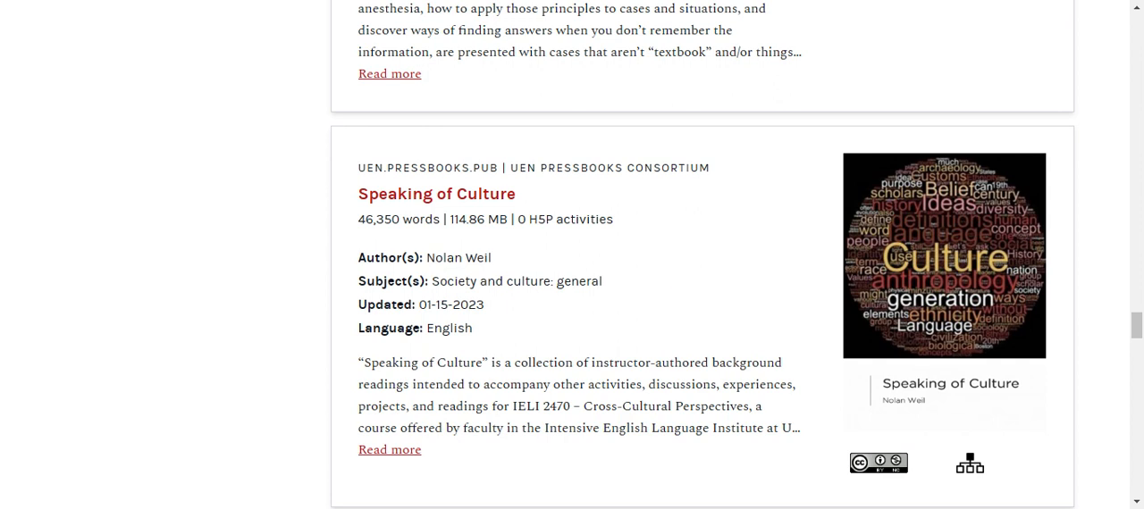
scroll("down", 3)
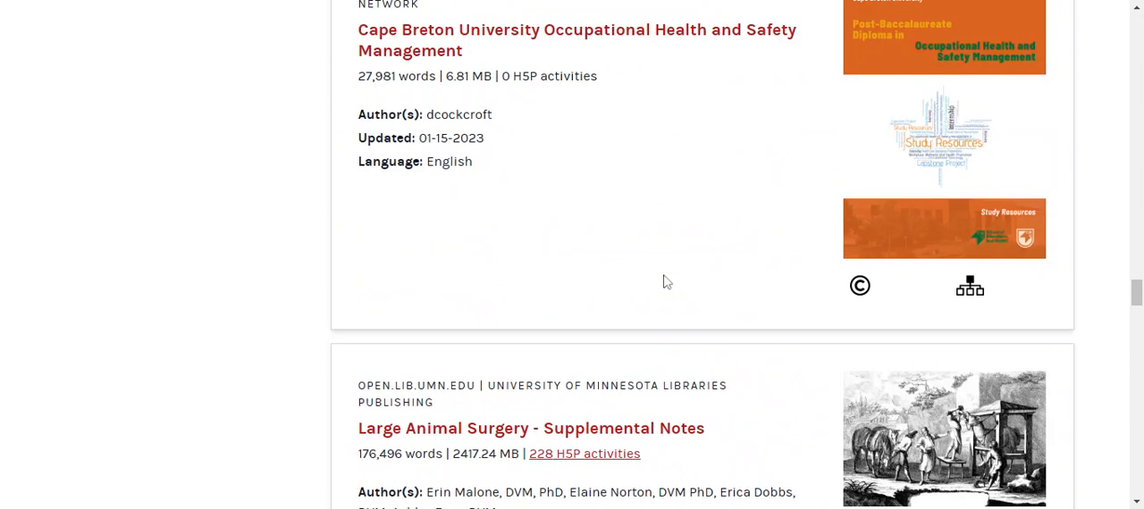
scroll("down", 3)
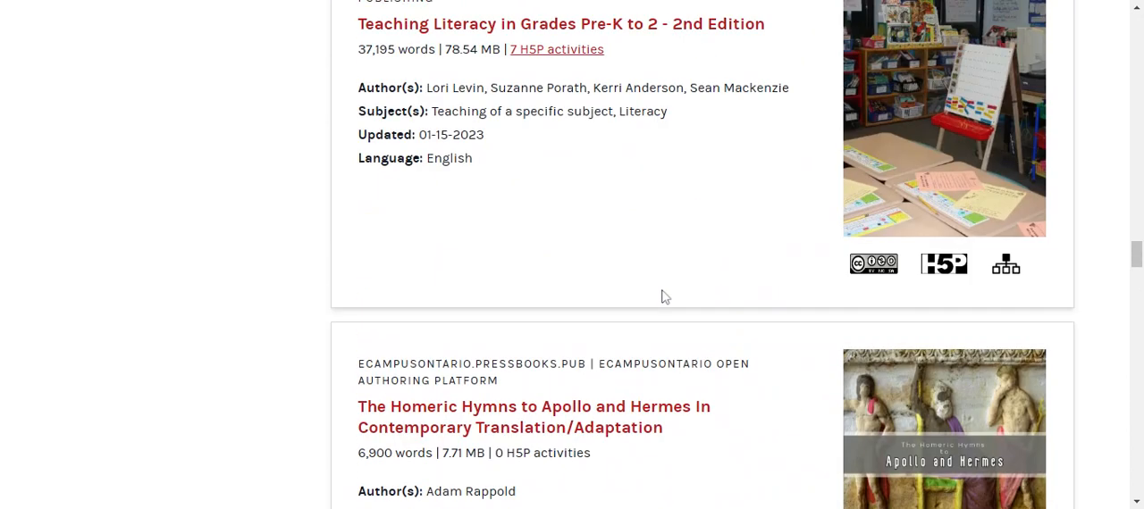
scroll("down", 3)
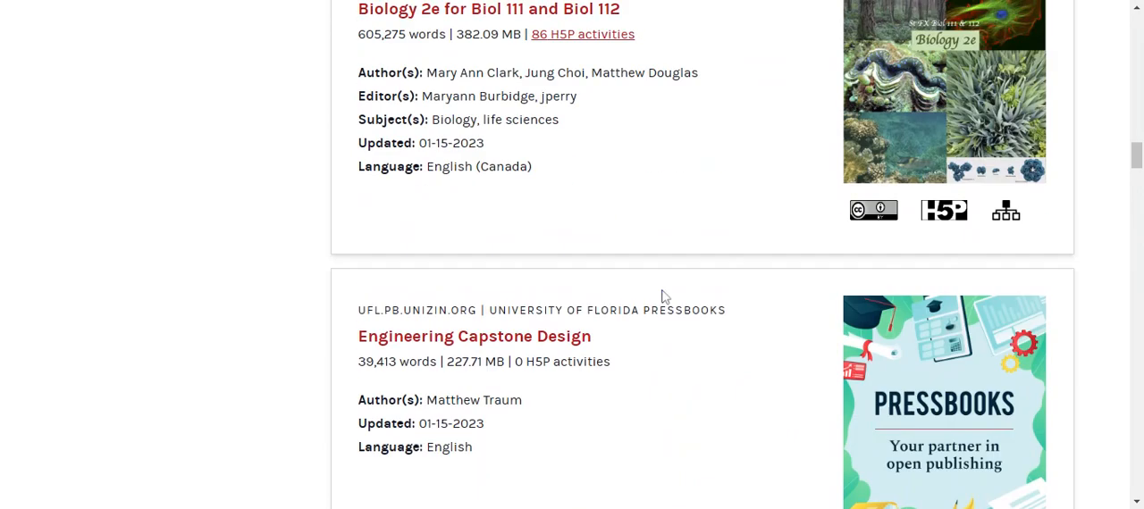
scroll("down", 3)
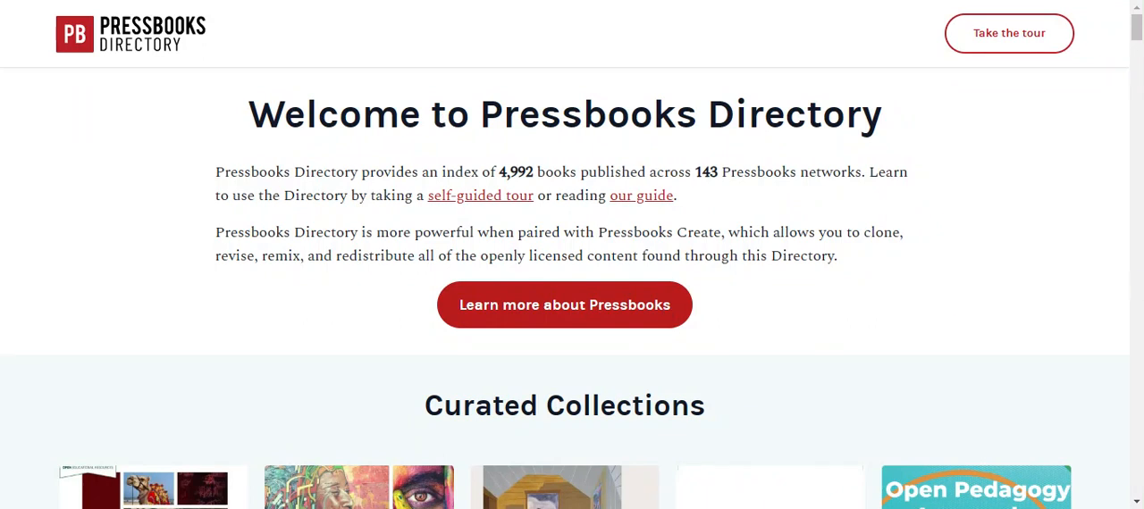
mouse_move(966, 198)
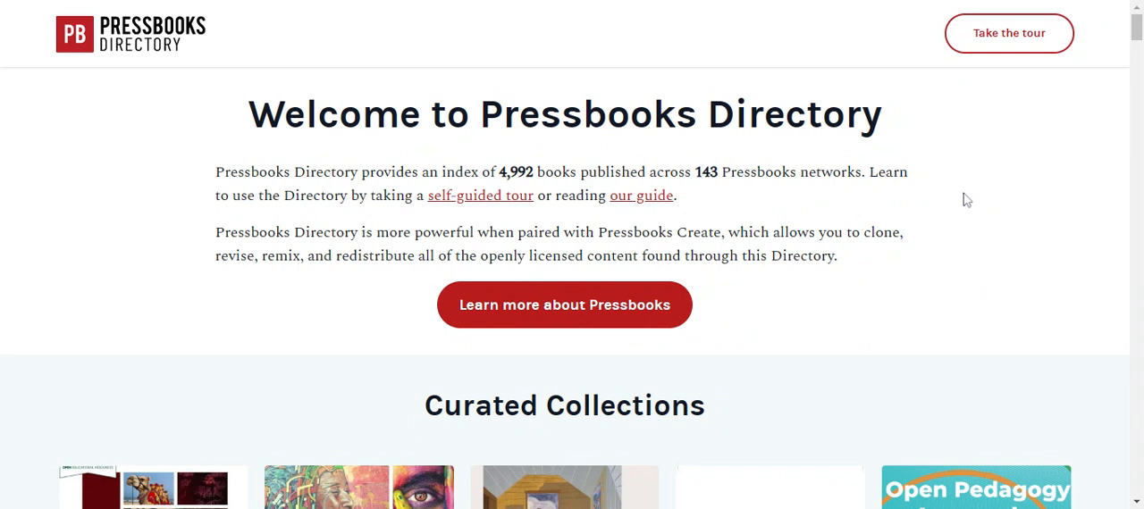
mouse_move(471, 55)
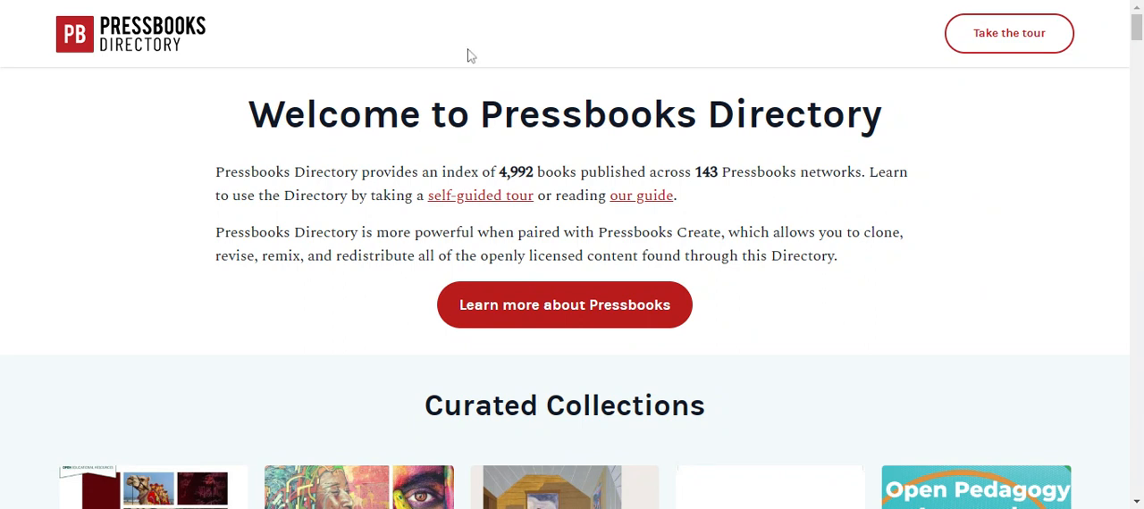
mouse_move(861, 2)
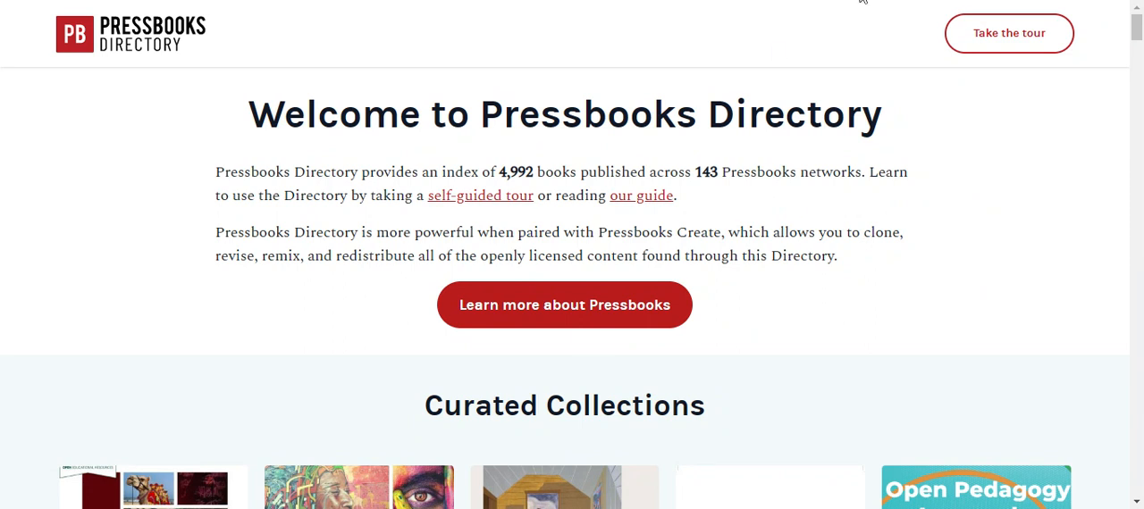